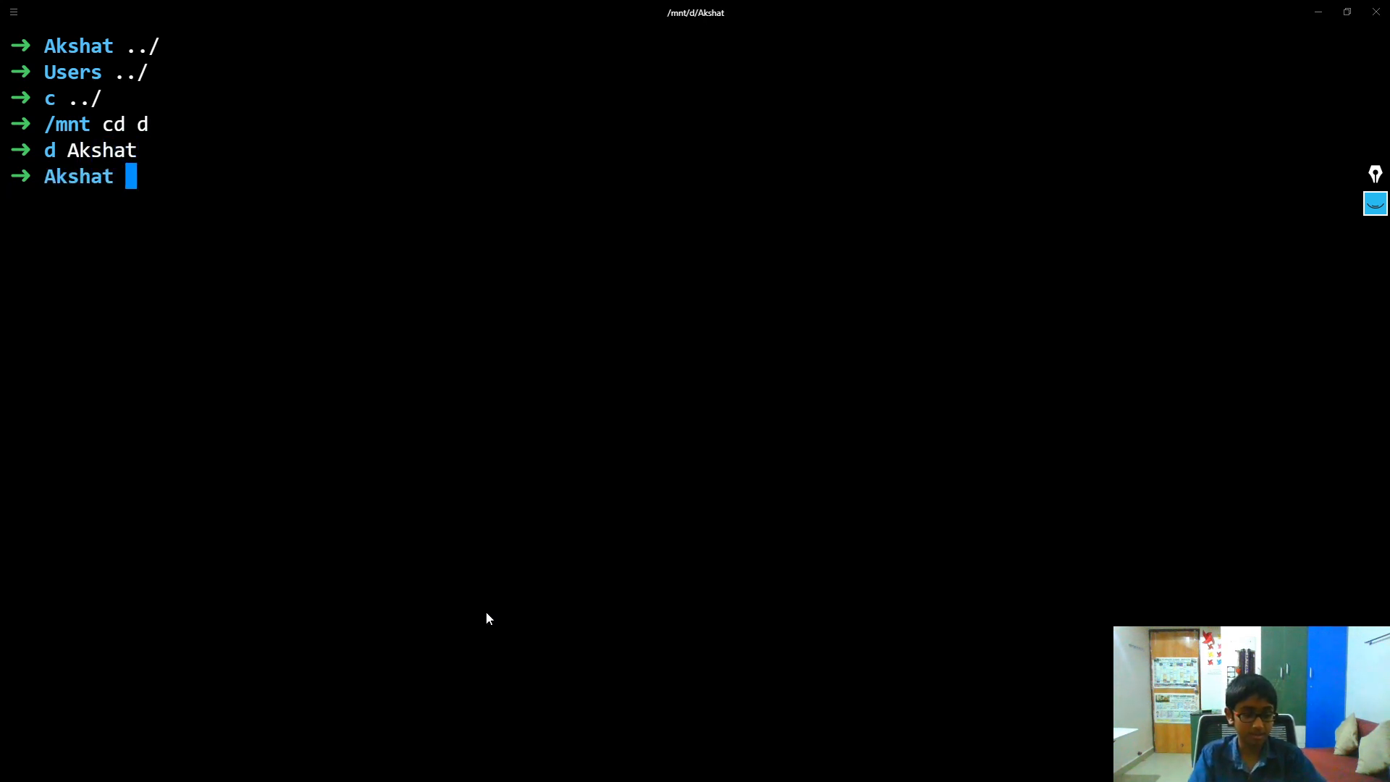
Move into the React folder and list its project folders
type("React")
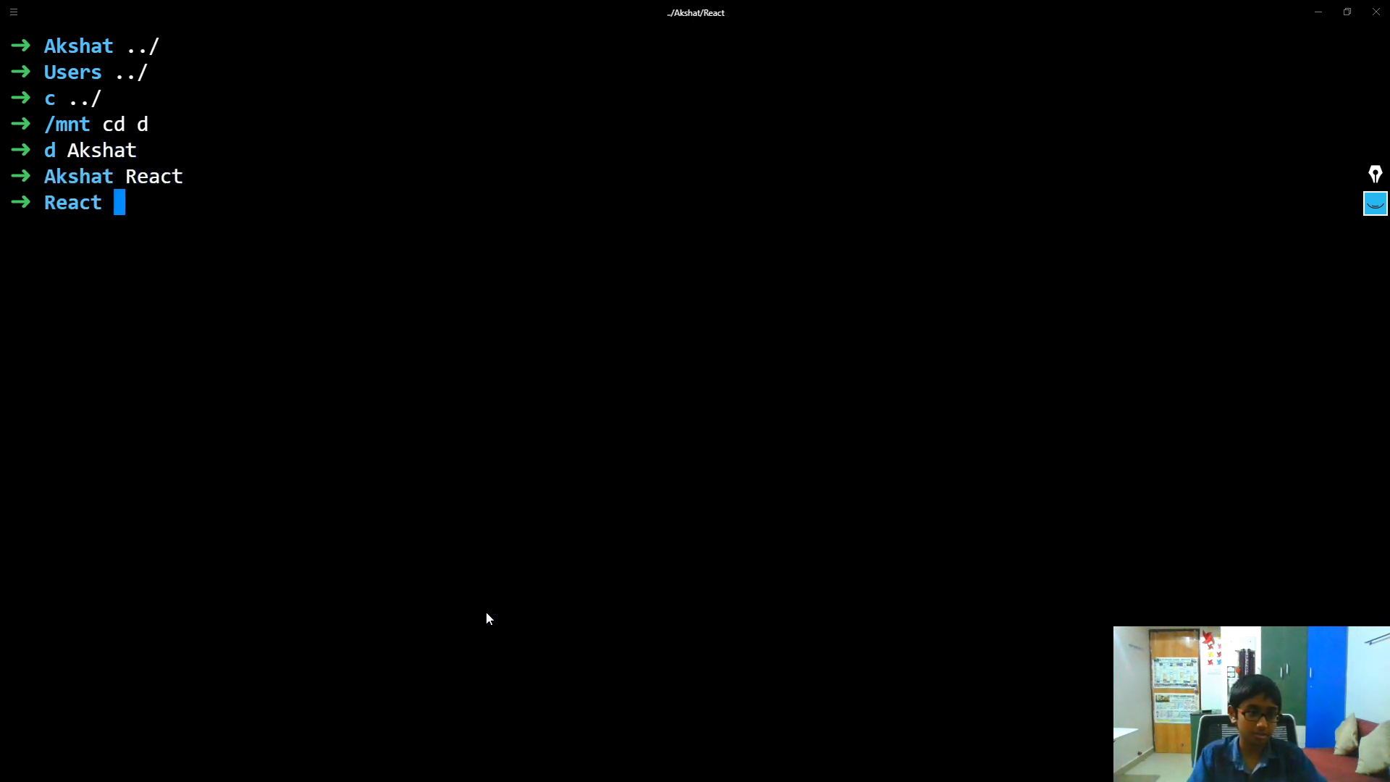
type("ls")
type("R")
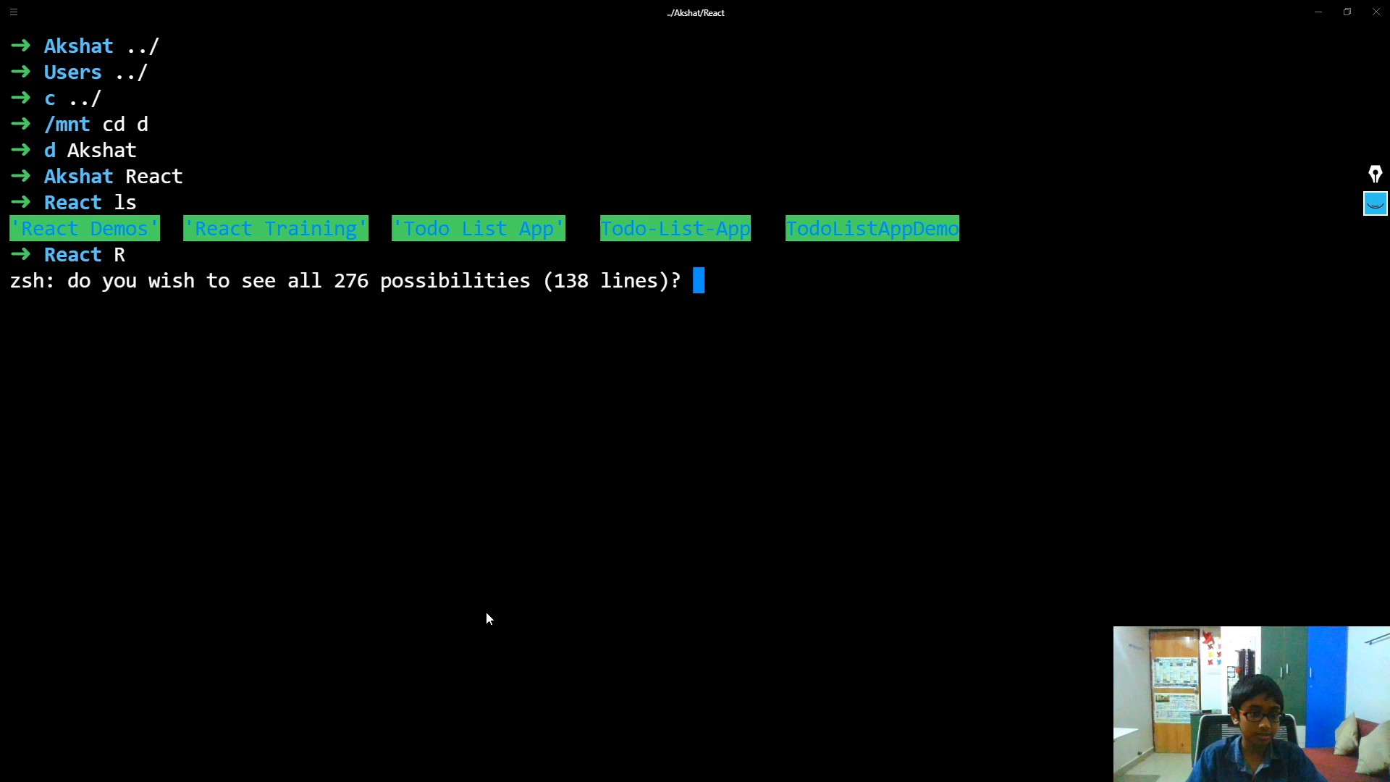
key("n")
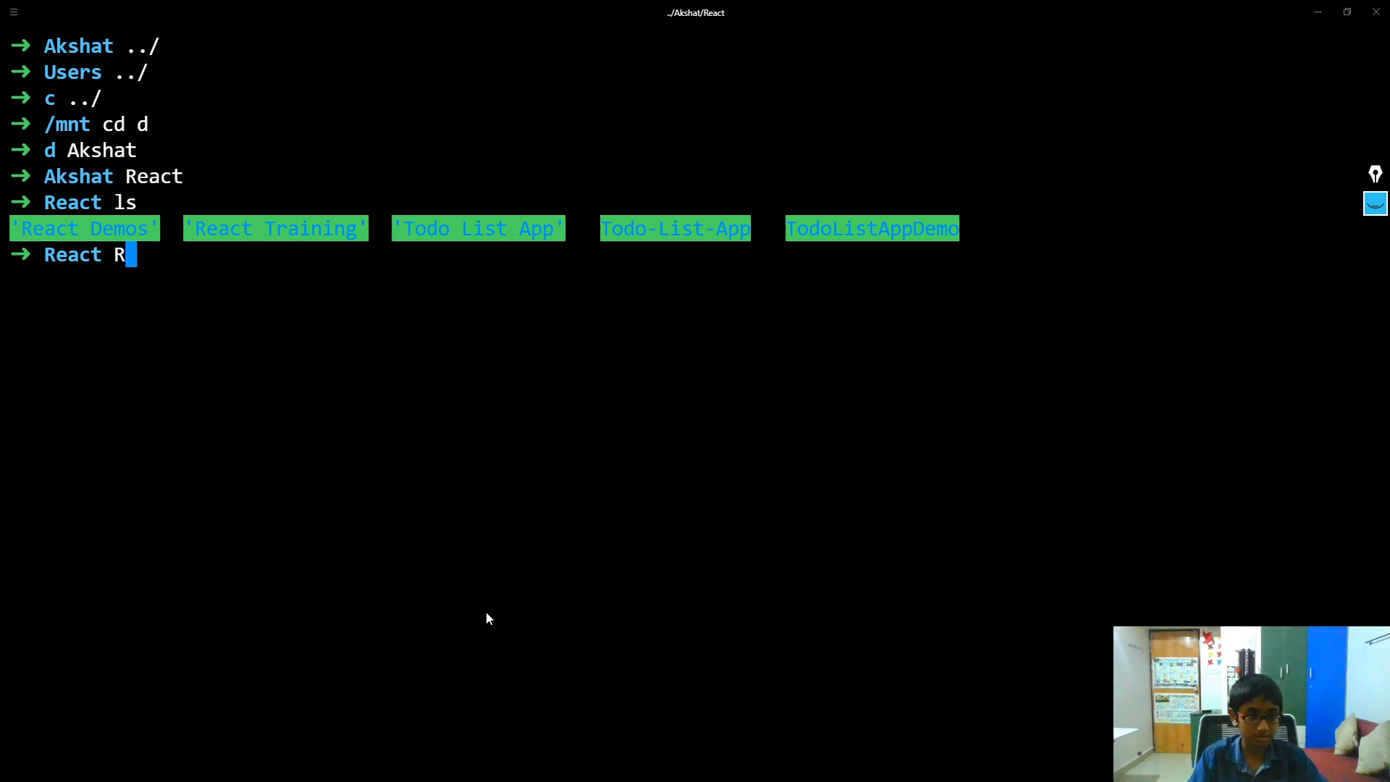
Change into the React Demos folder, correcting the mistaken 'React Diagrams' completion
type("cd React\\")
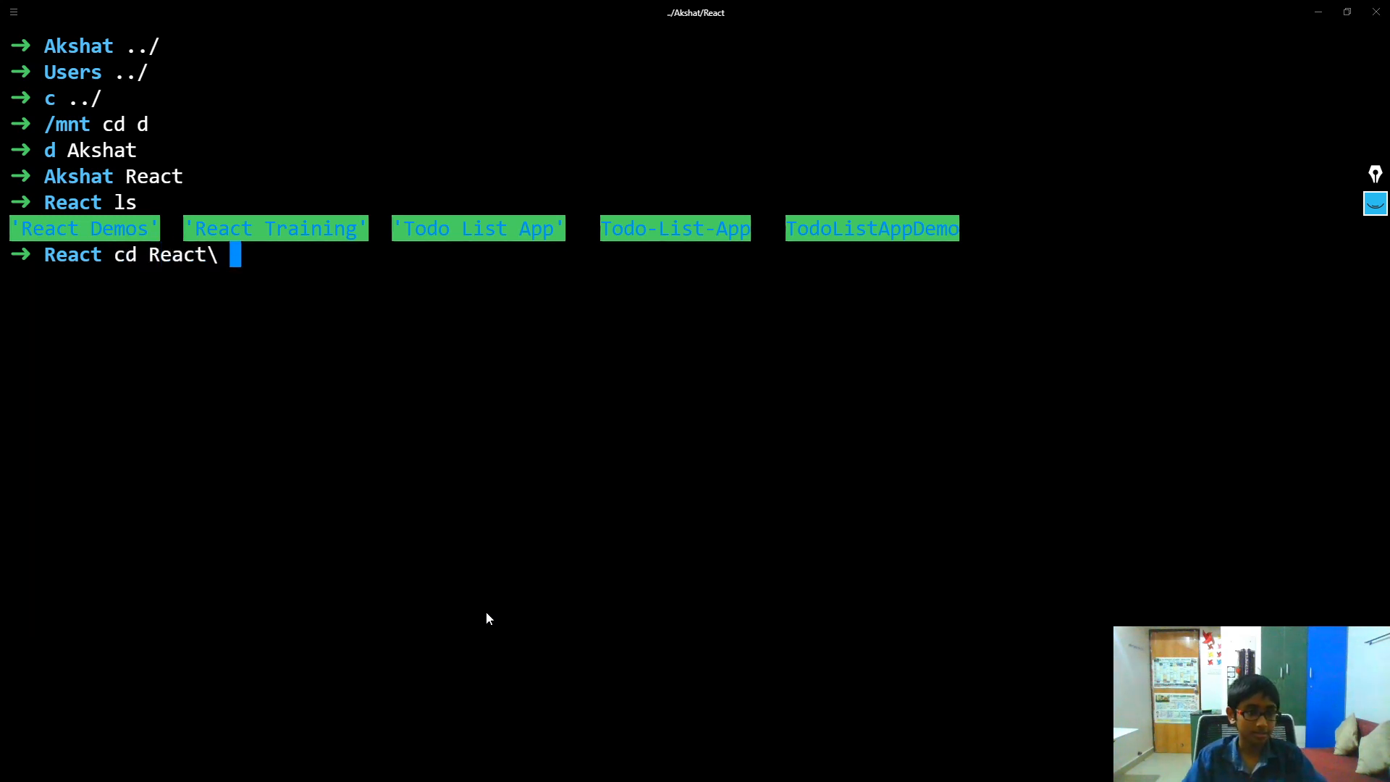
type("D")
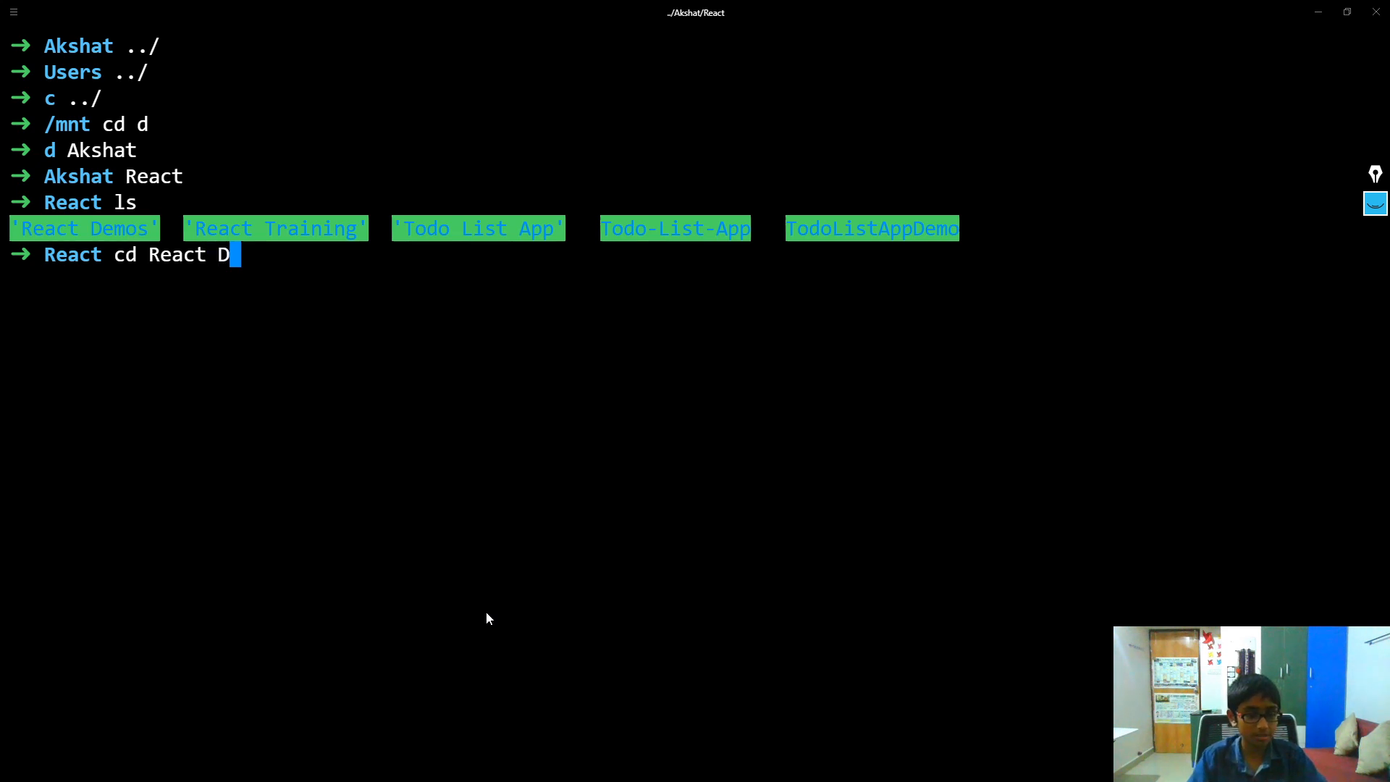
type("iagrams")
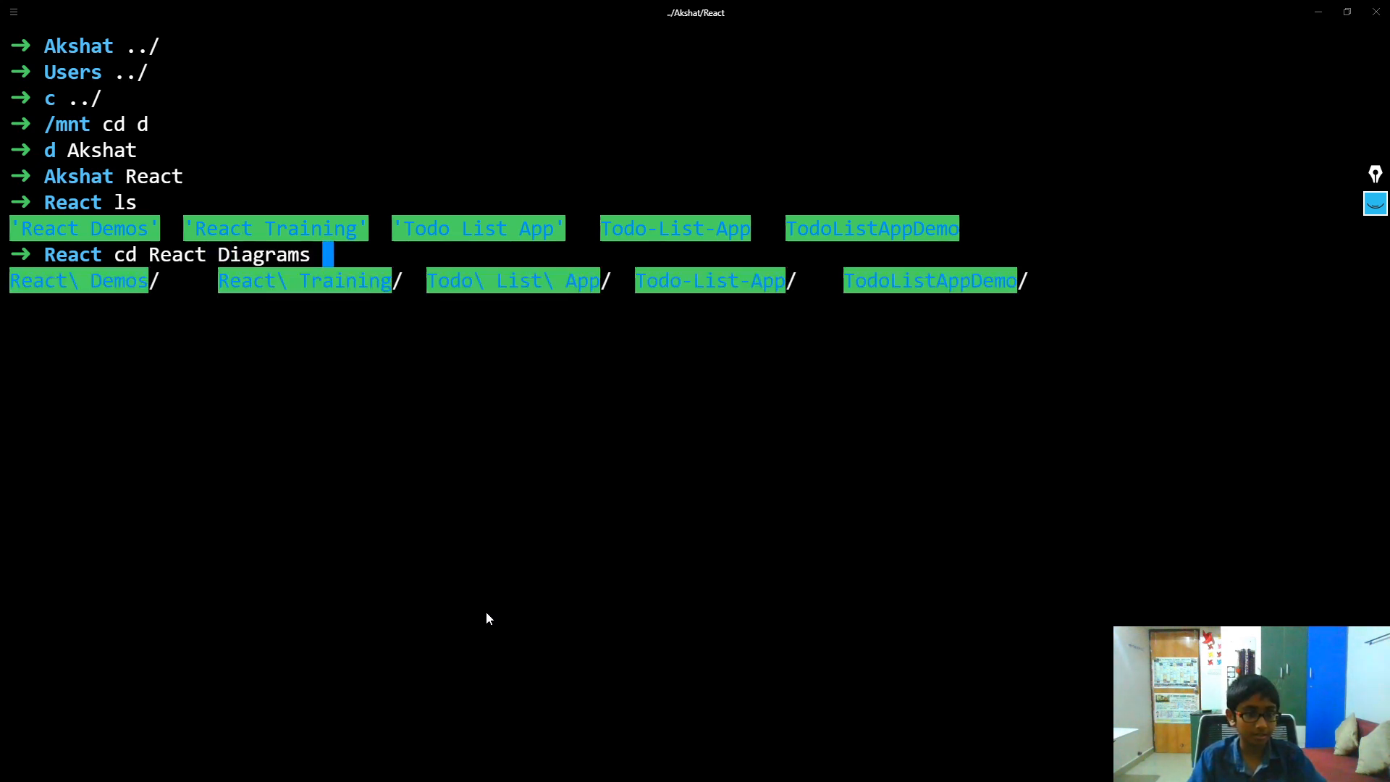
key("Backspace")
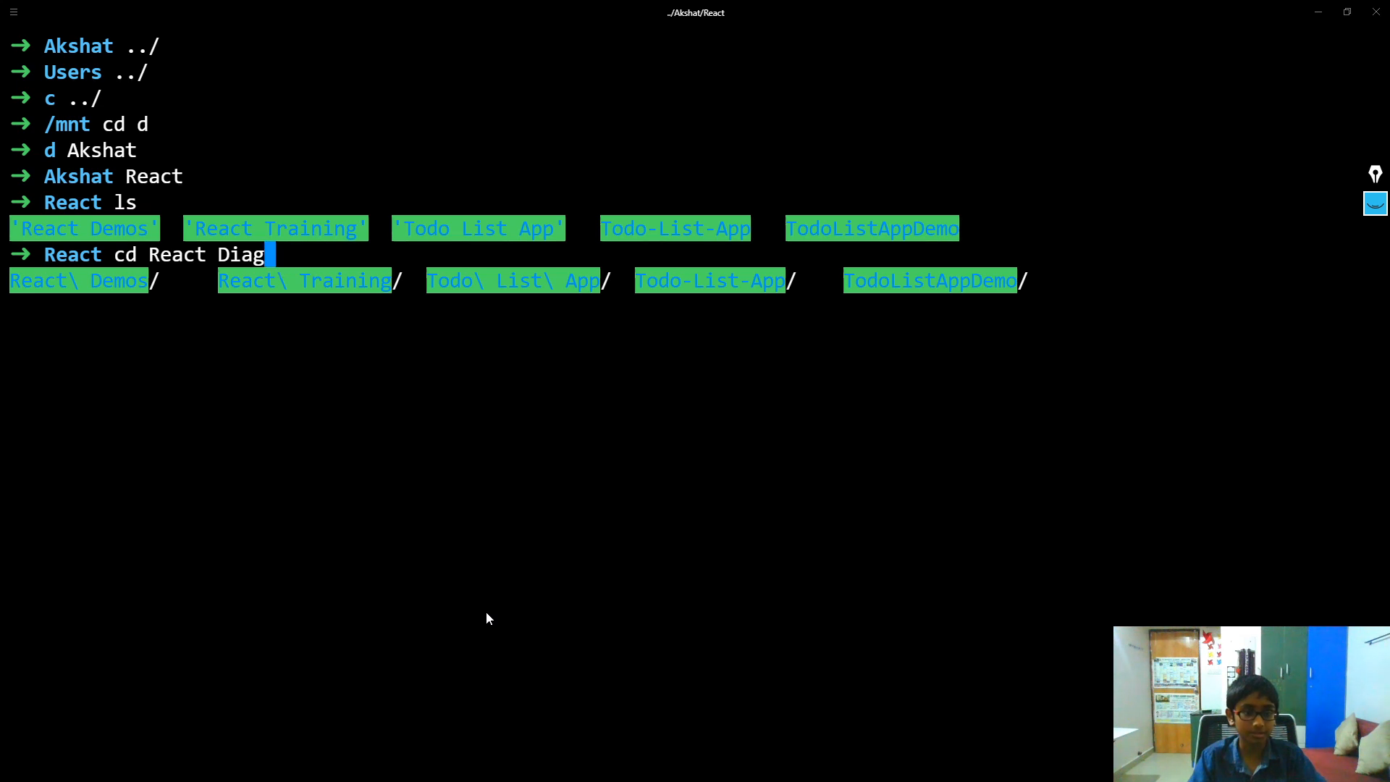
key("Backspace")
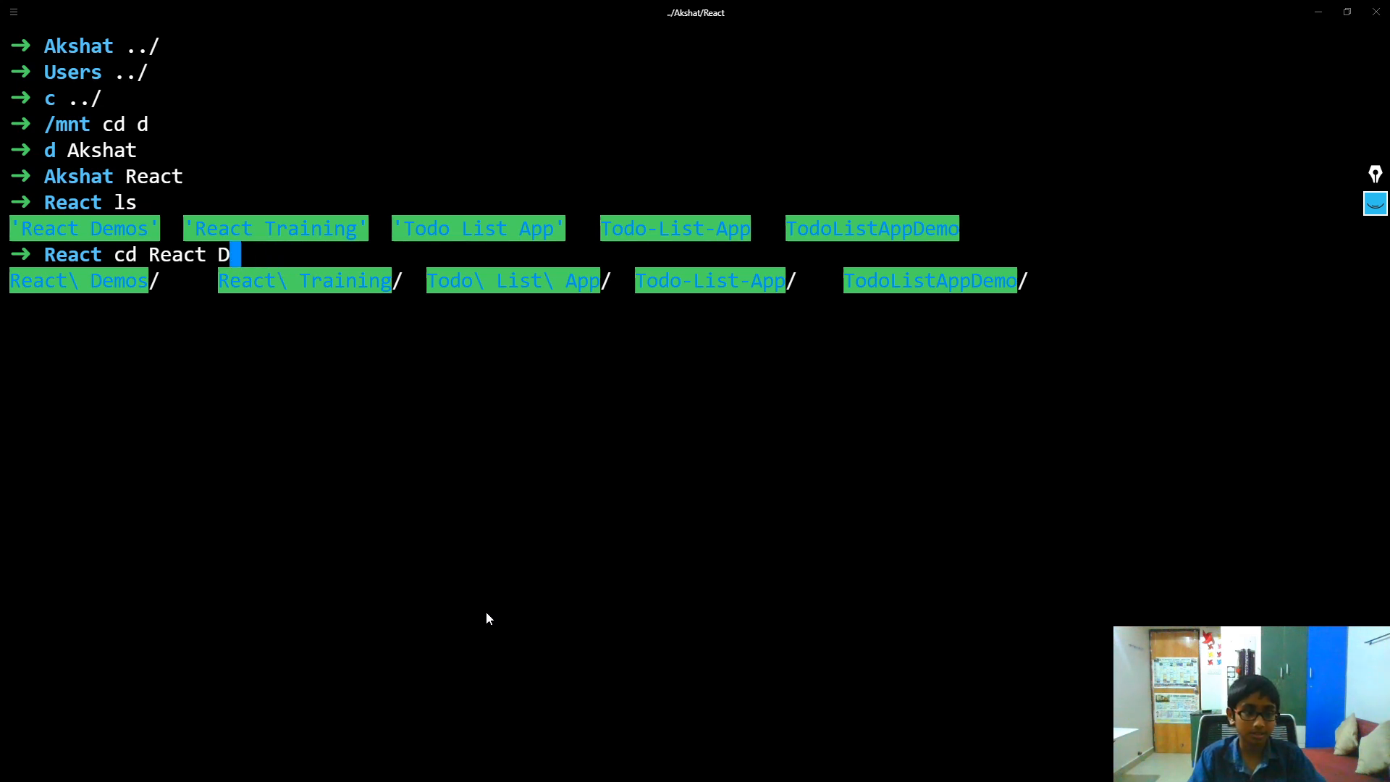
type("emos")
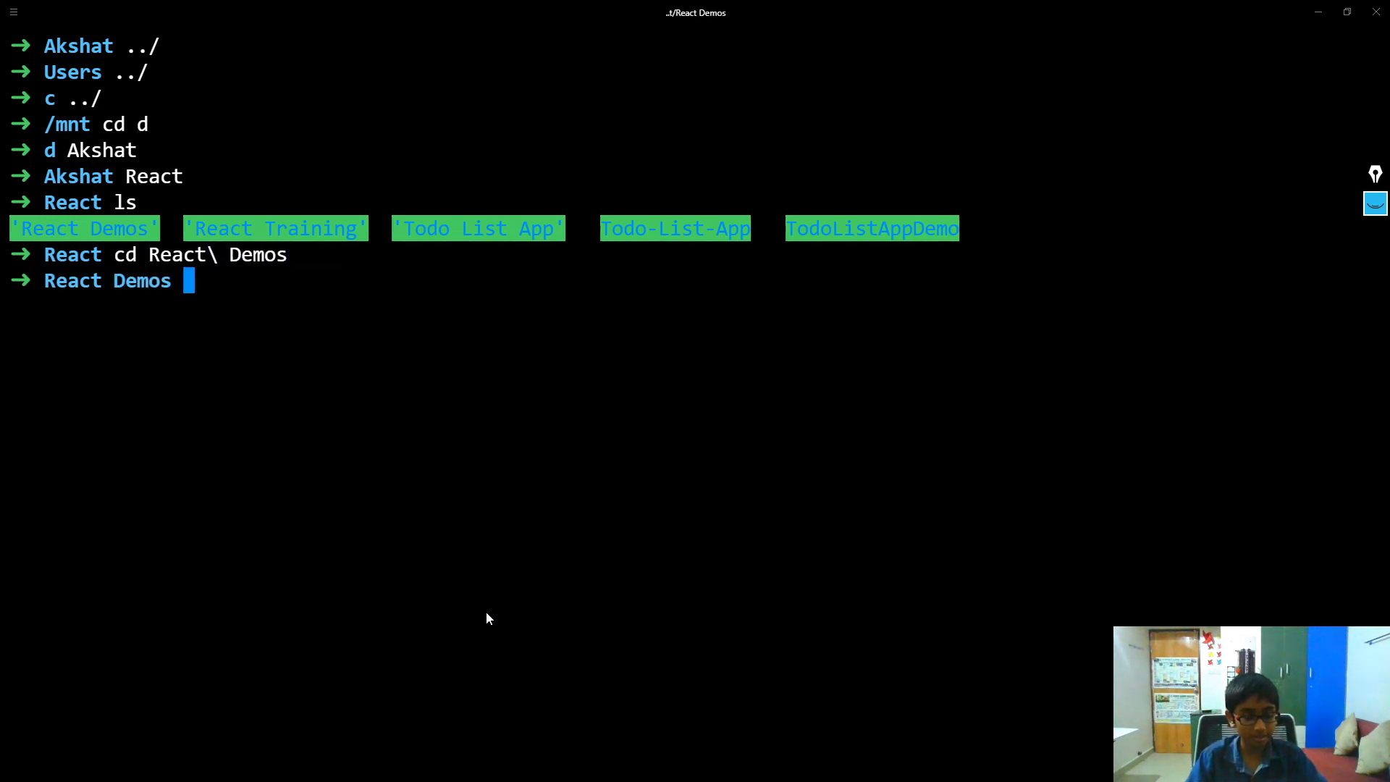
Enter the npx create-react-app command
type("n")
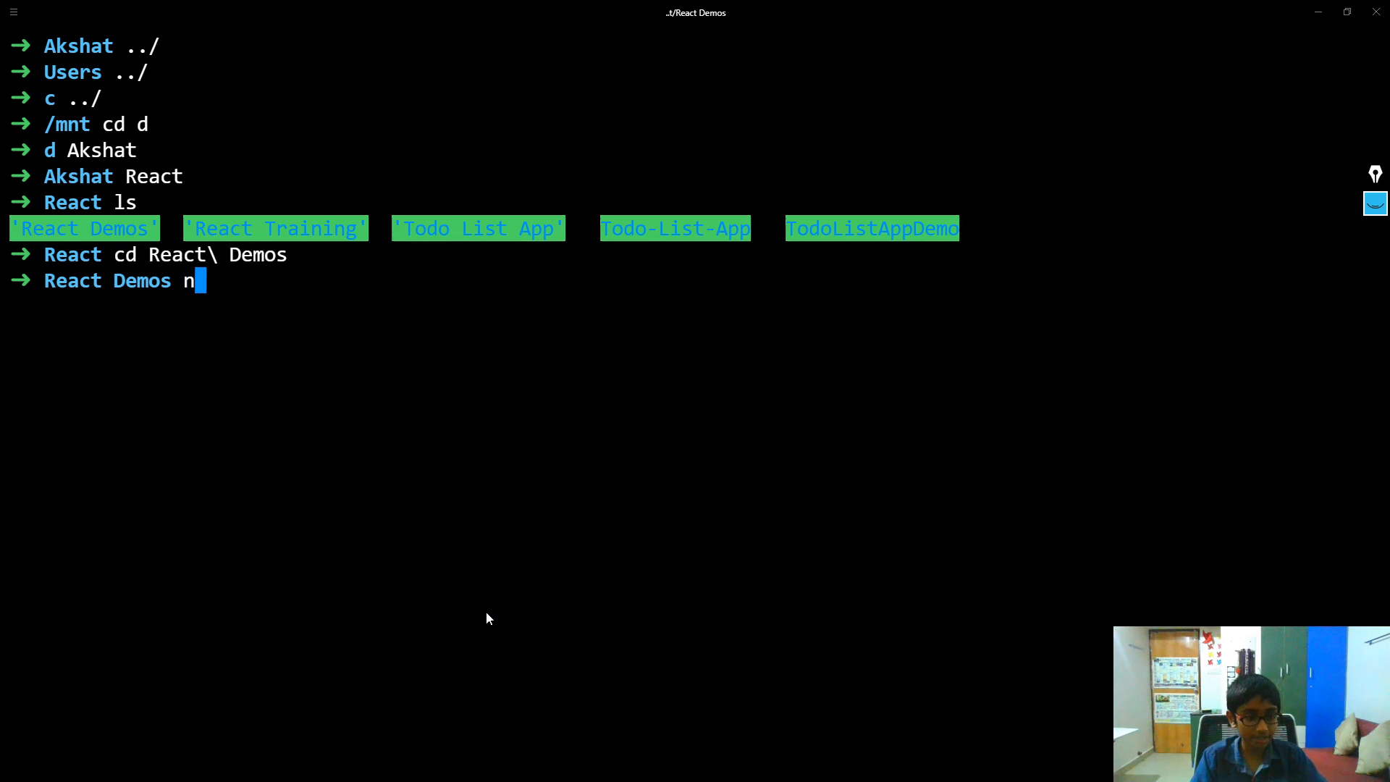
type("px")
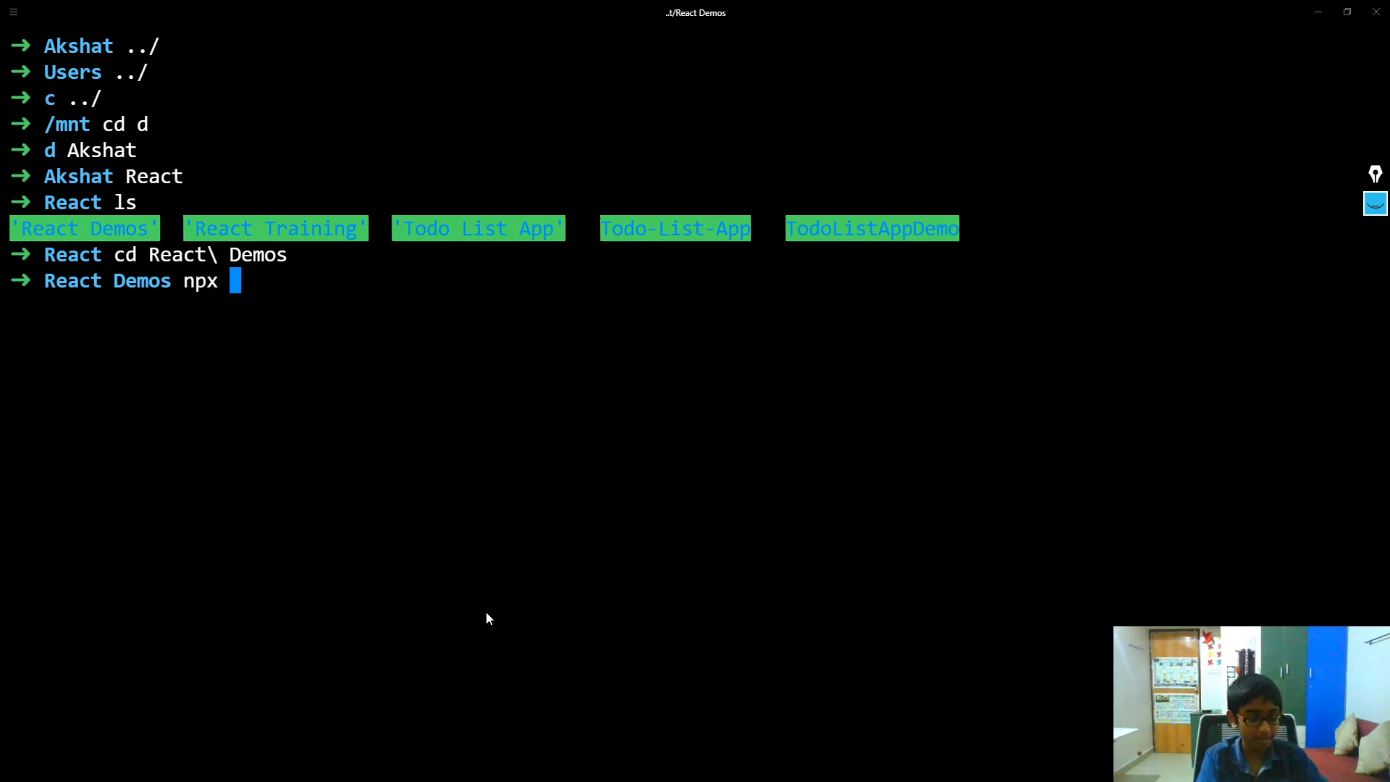
type("create")
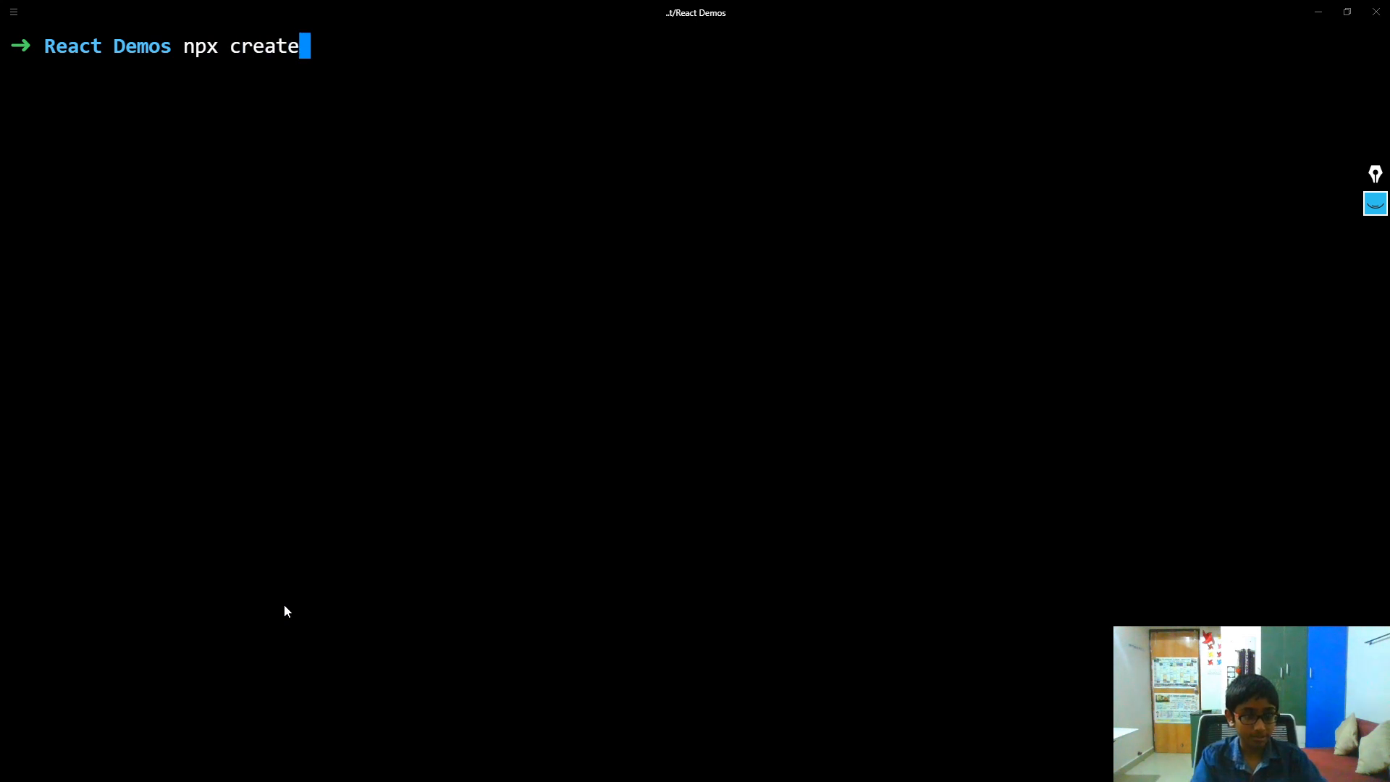
type("-r")
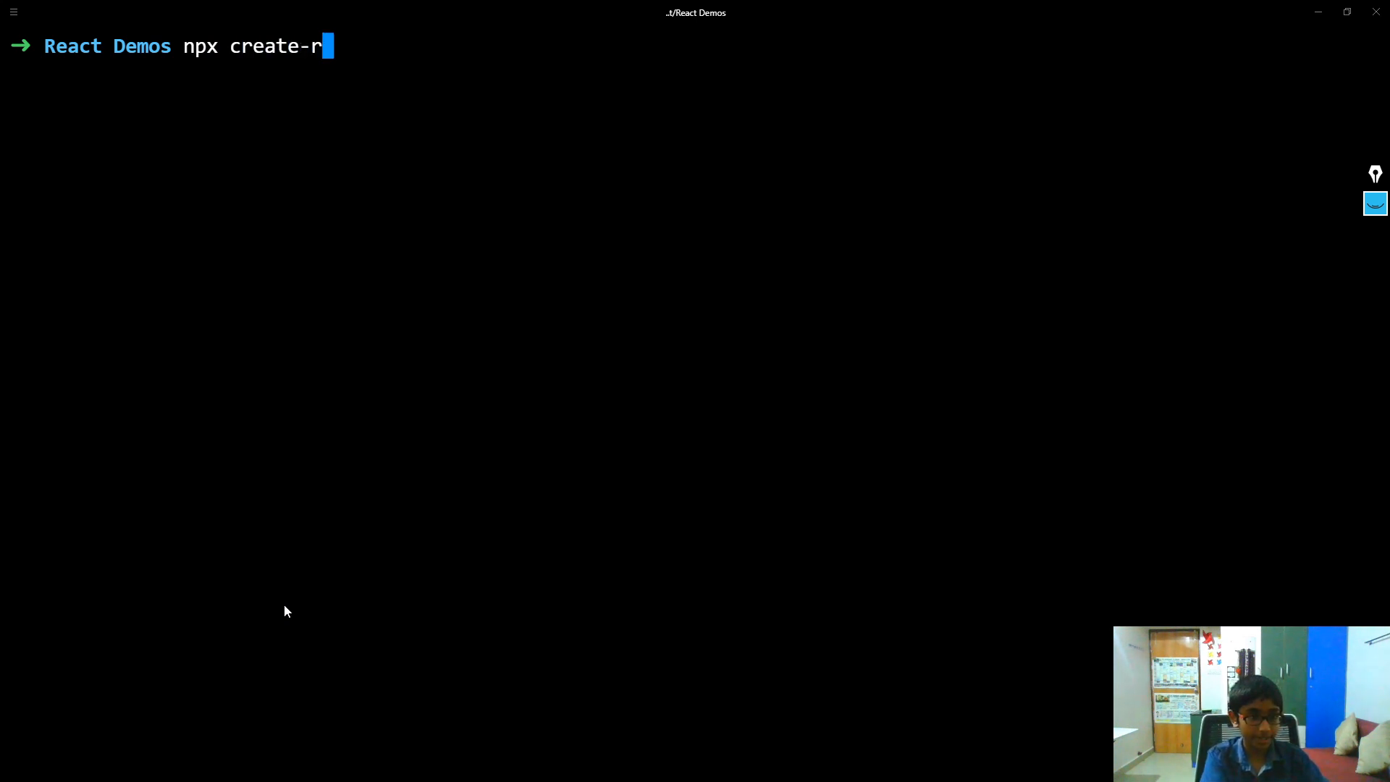
type("eact-a")
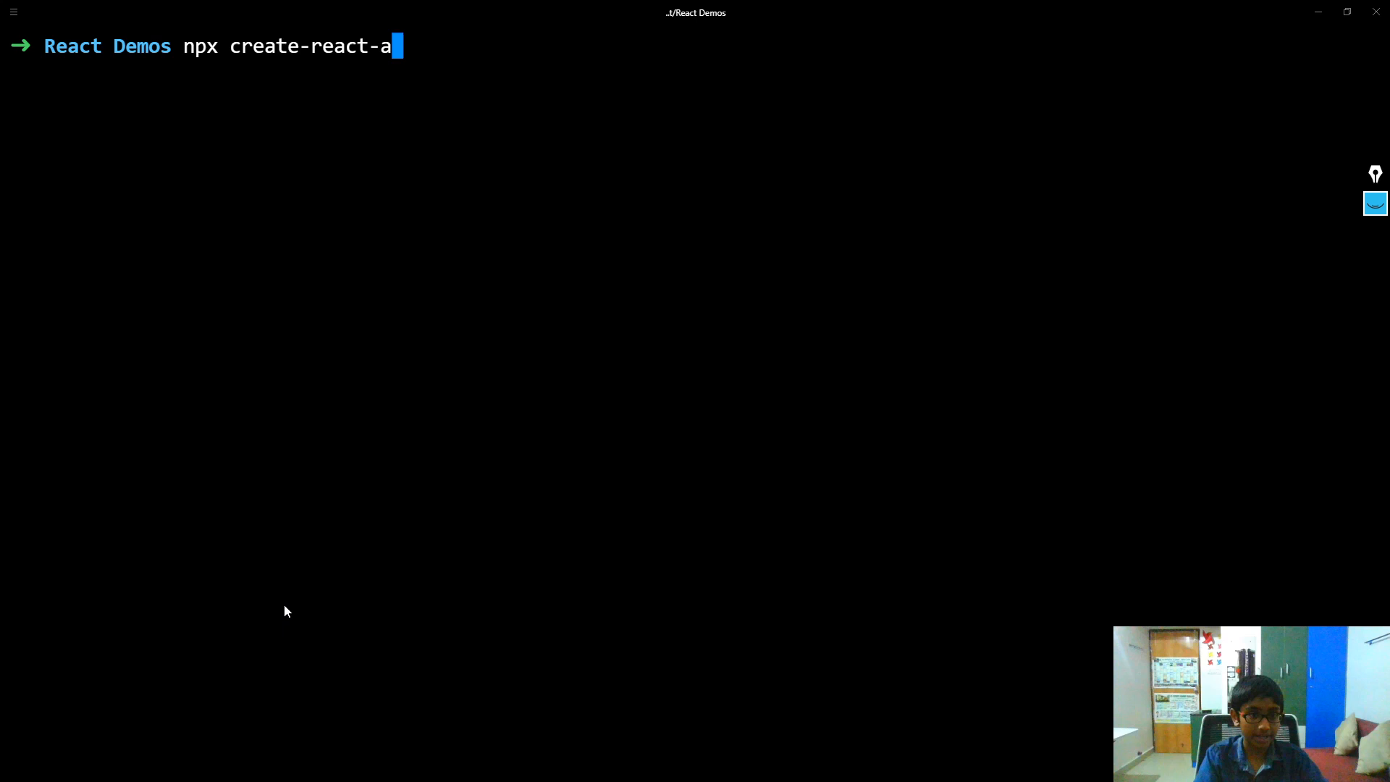
type("pp")
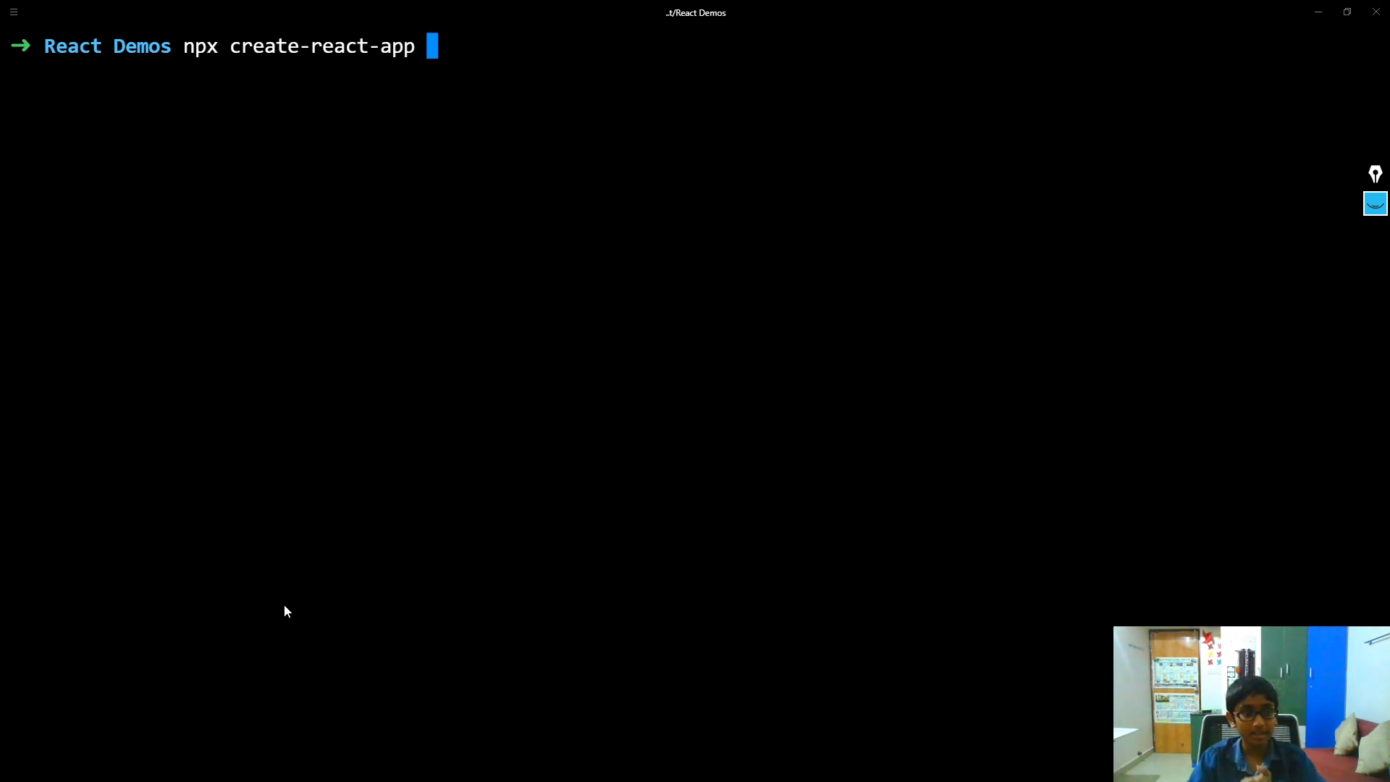
mouse_move(101, 45)
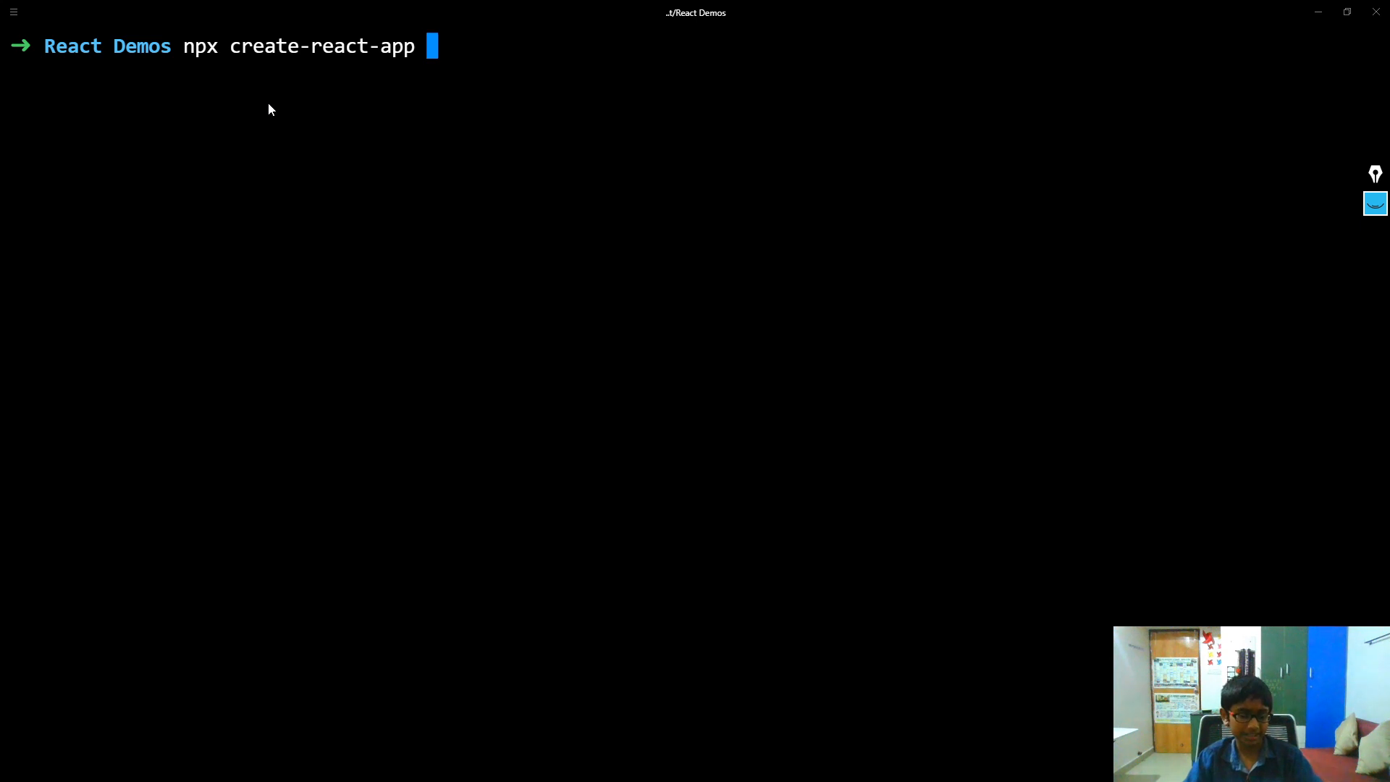
mouse_move(539, 176)
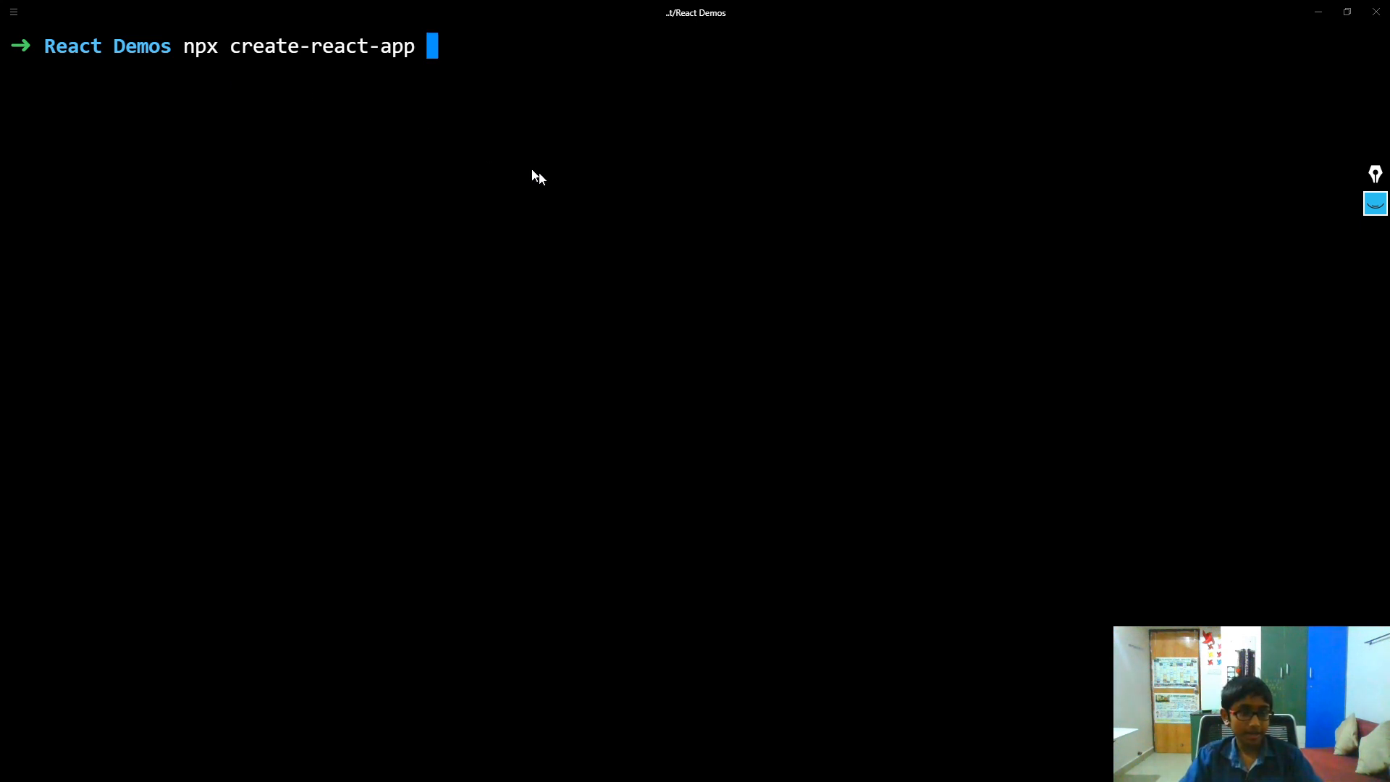
mouse_move(536, 239)
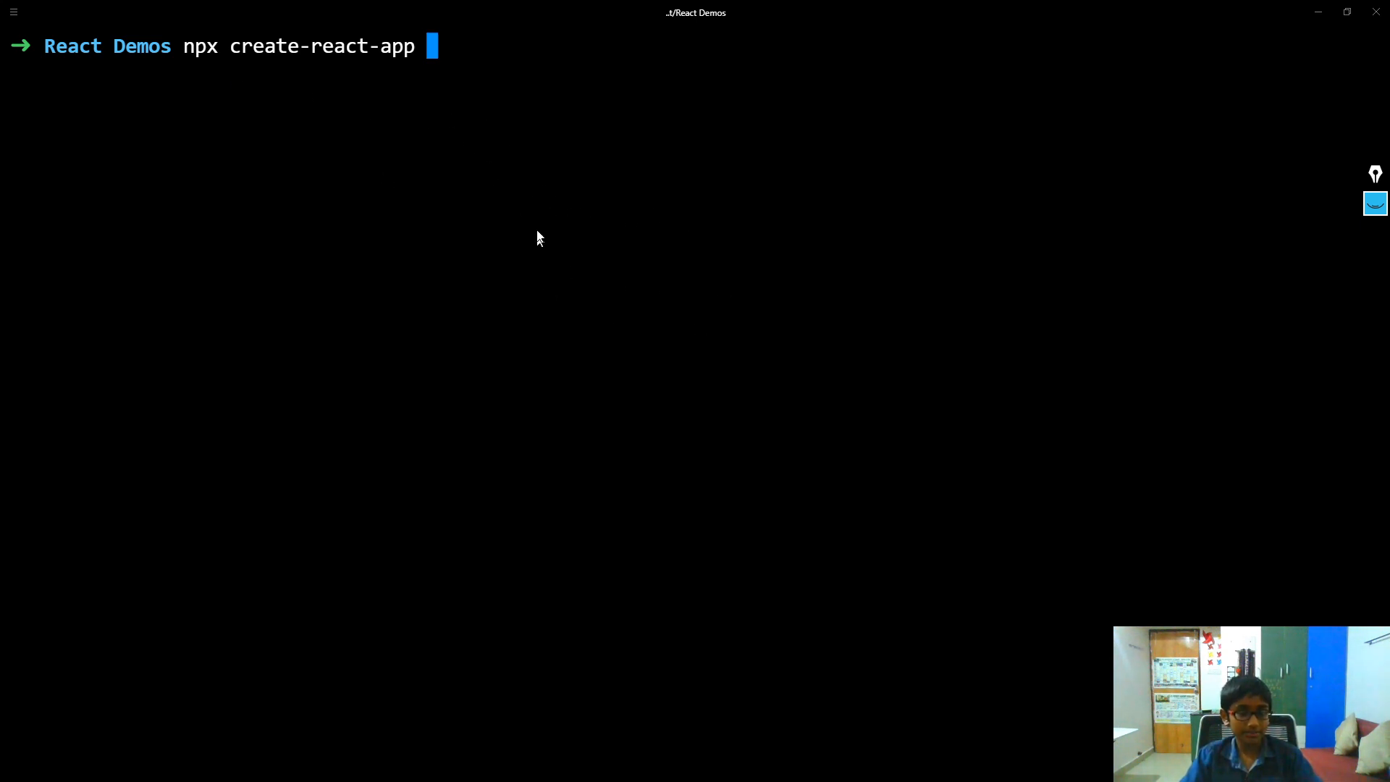
mouse_move(766, 262)
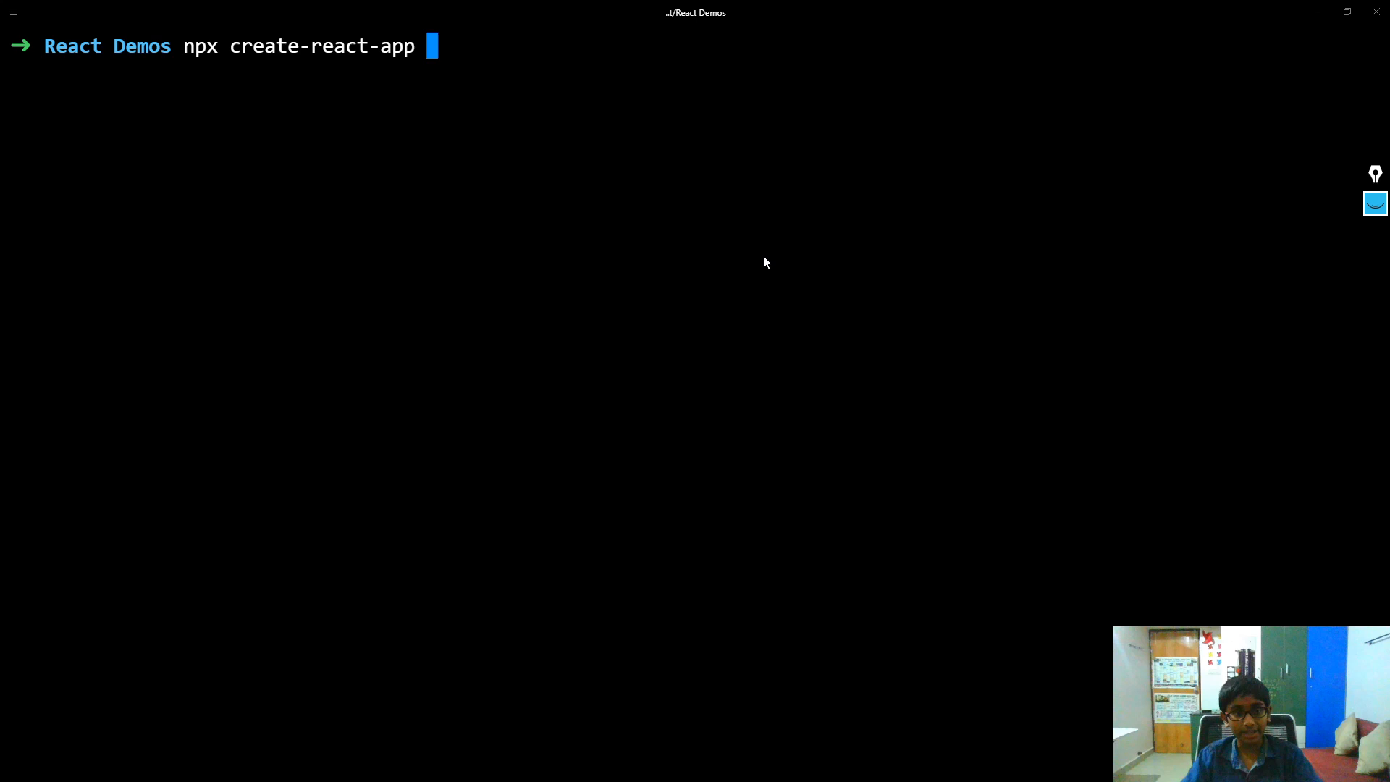
mouse_move(670, 245)
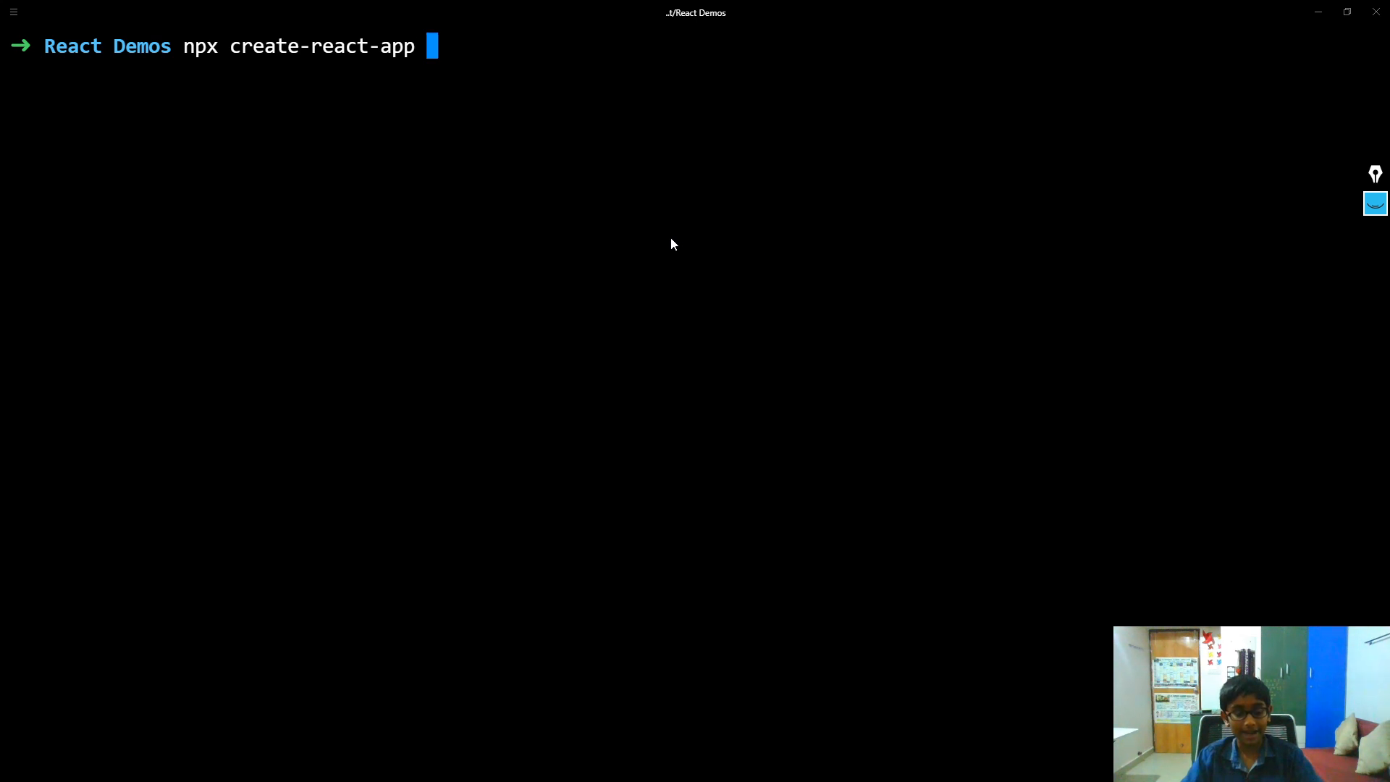
Name the new app react-title-and-icon-app-demo and start its creation
type("react")
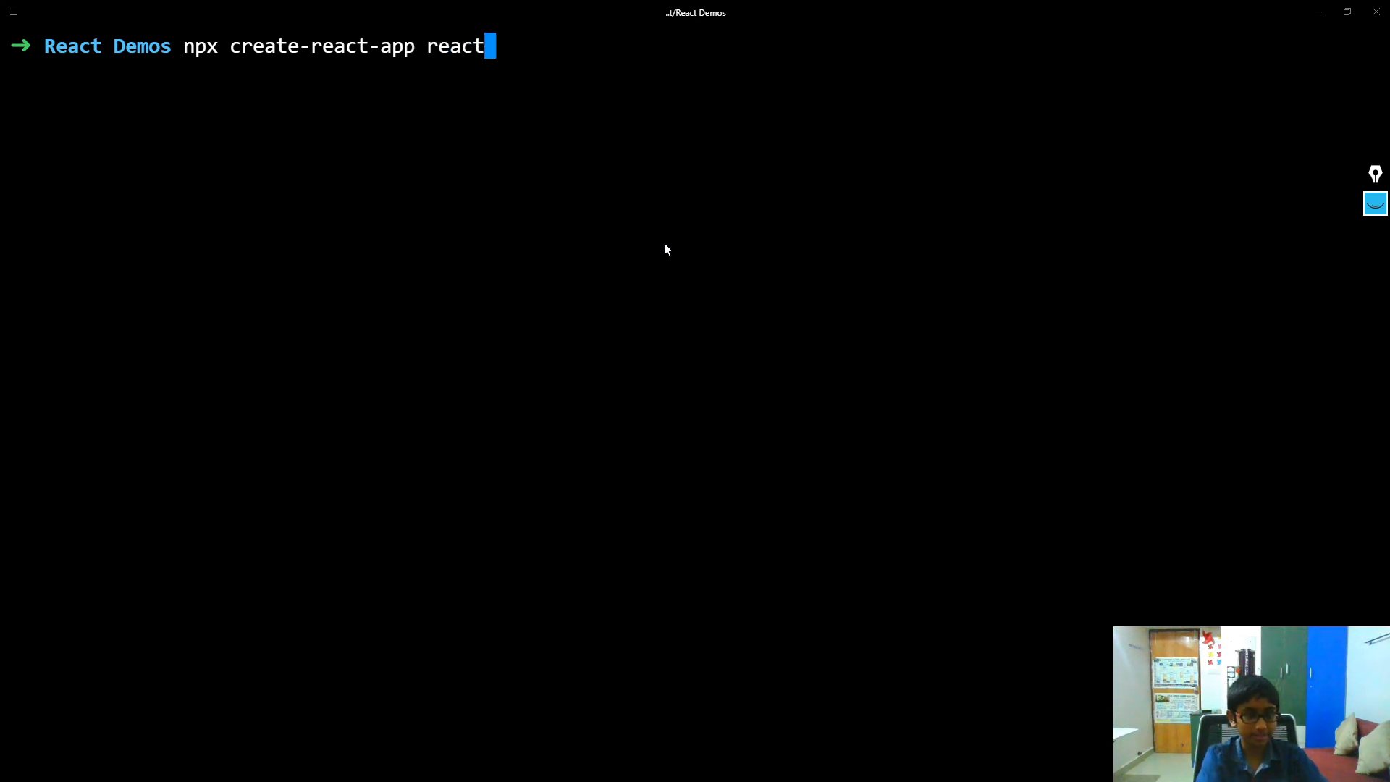
type("-titlt")
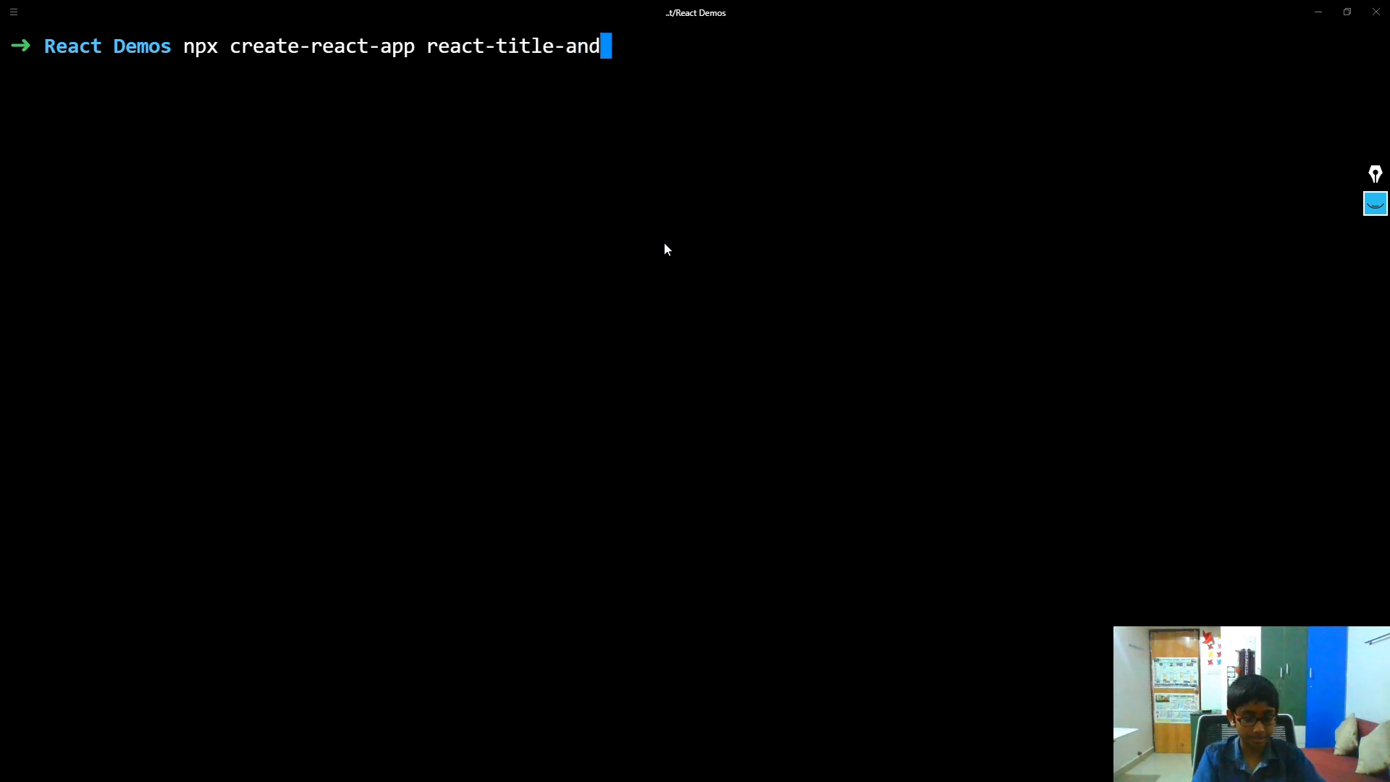
type("-icon-")
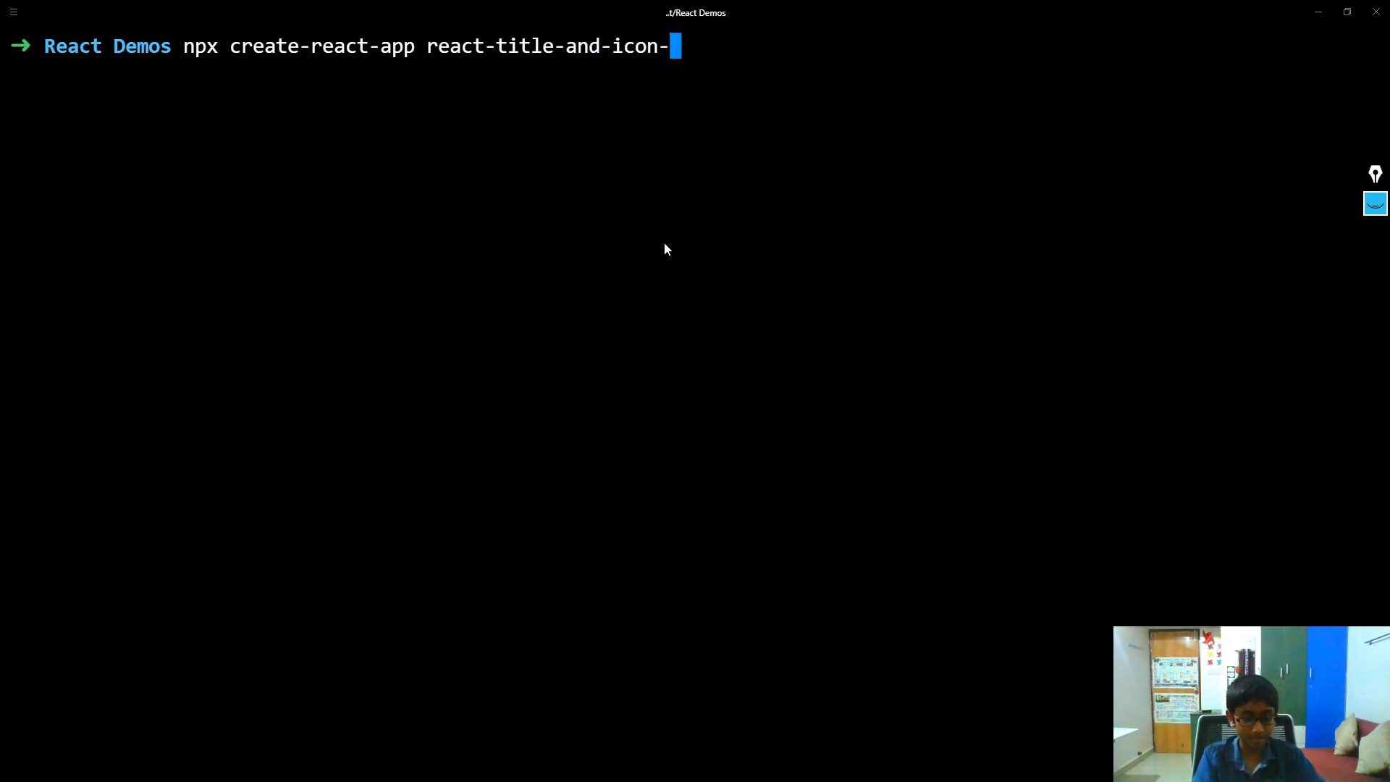
type("app-demo")
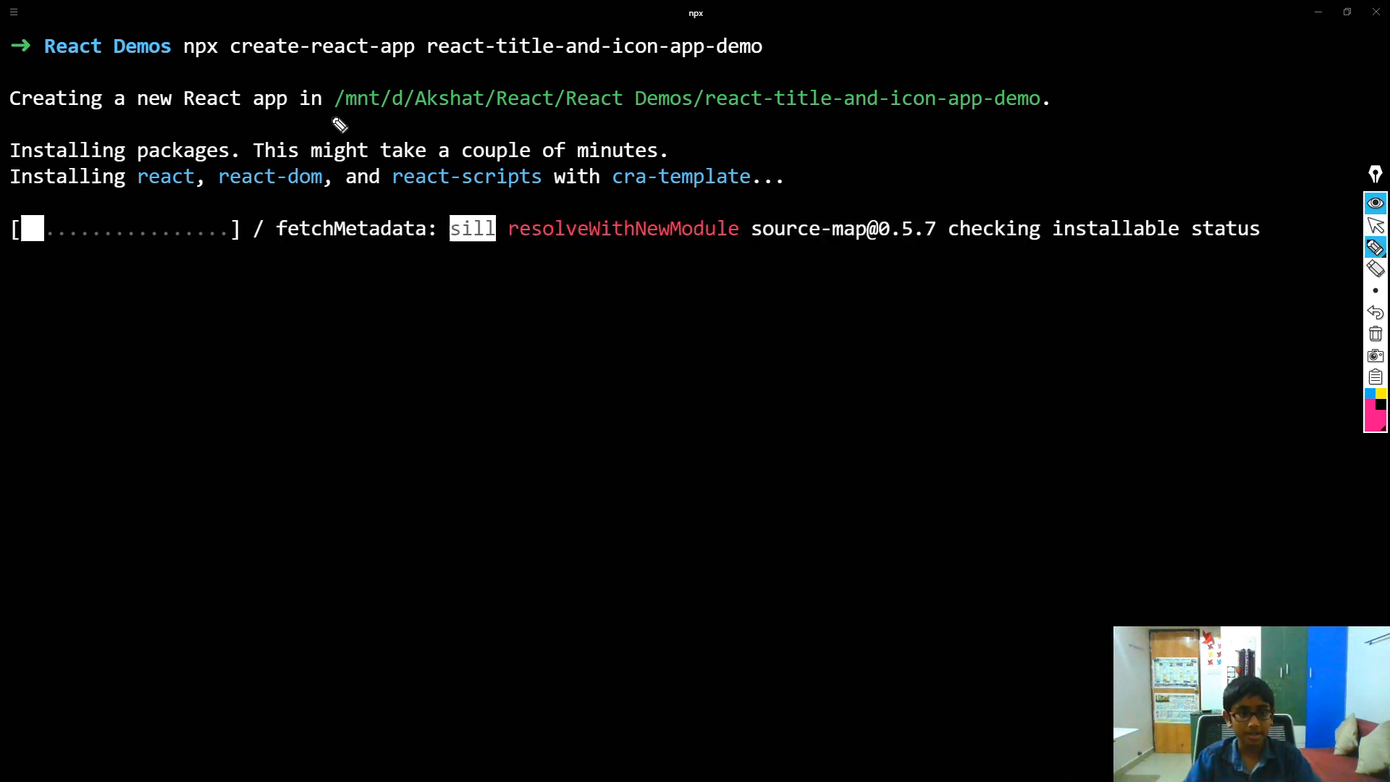
Select text in the Hyper window while create-react-app finishes building the project
left_click_drag(332, 116, 621, 117)
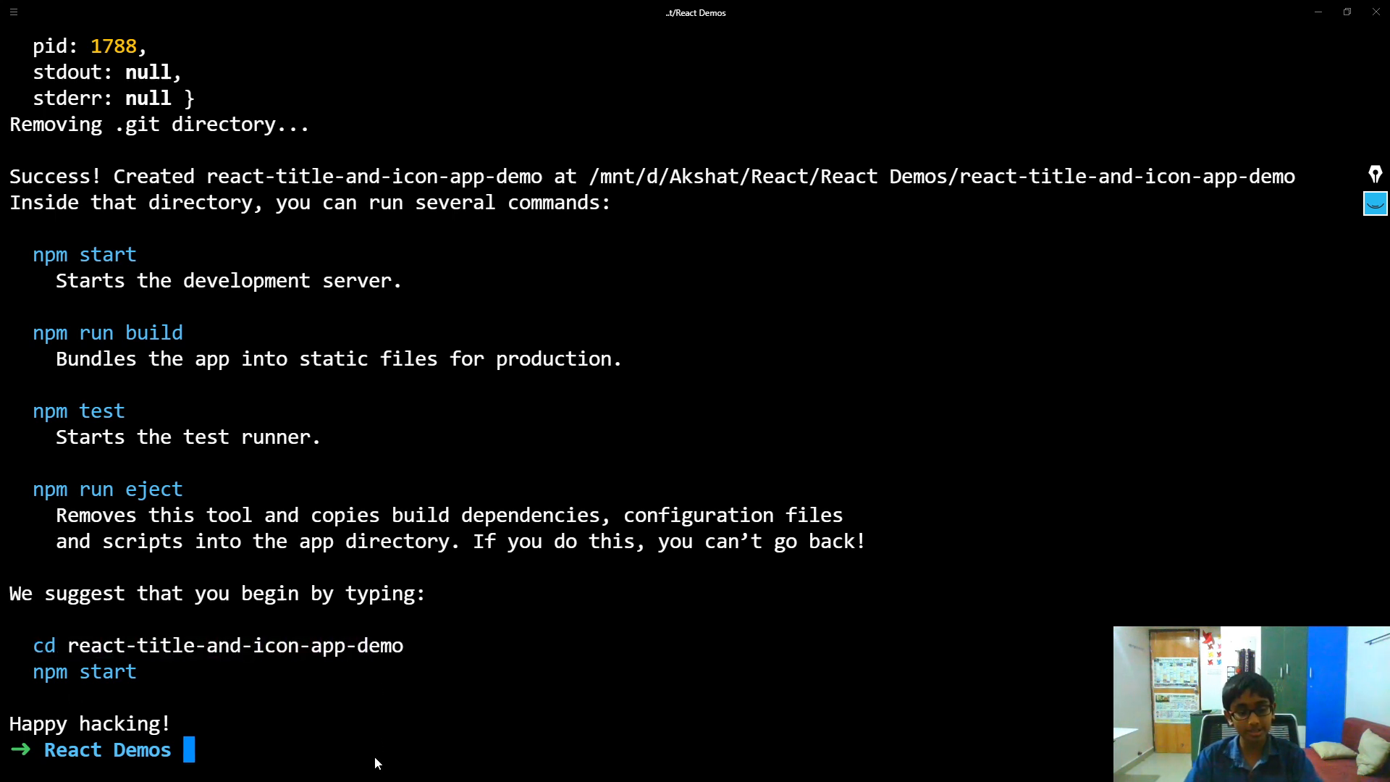
mouse_move(330, 636)
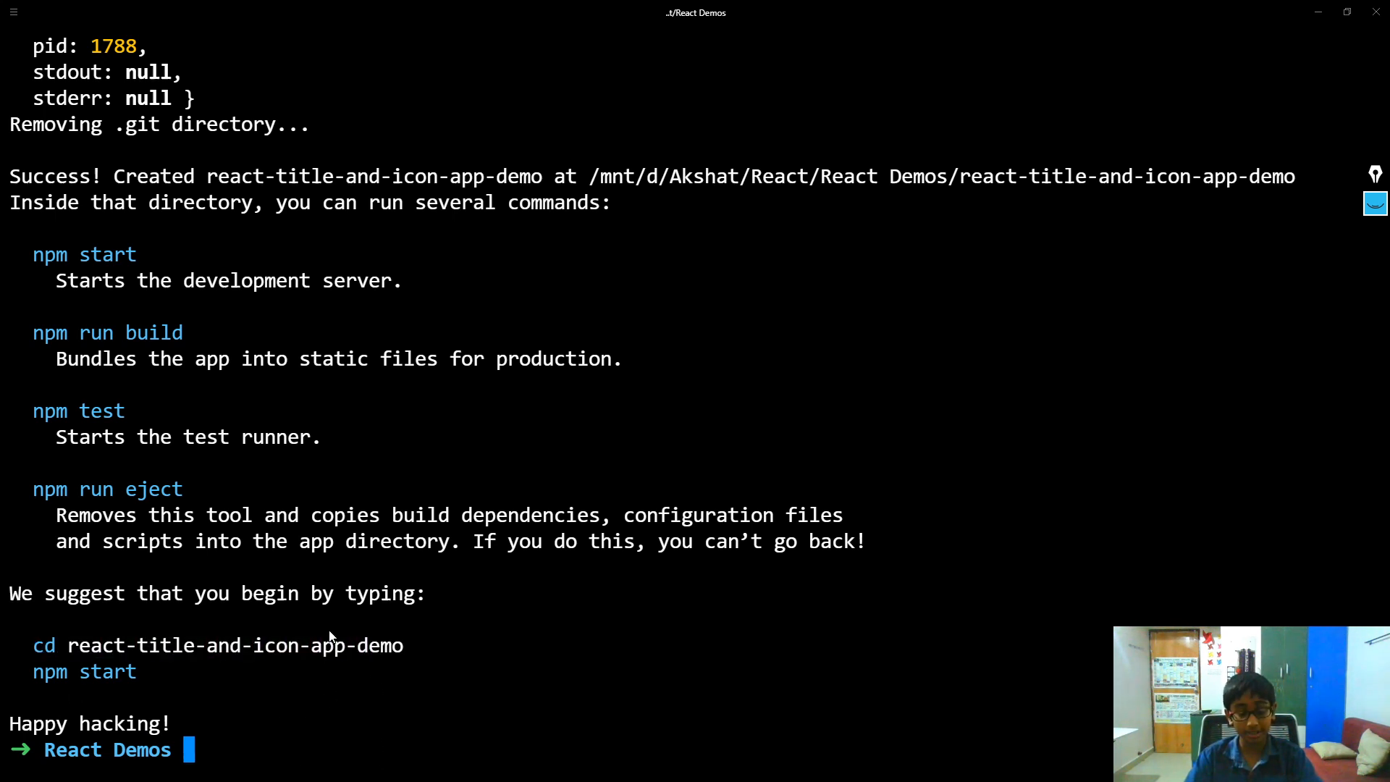
Enter the react-title-and-icon-app-demo folder and launch it in VS Code Insiders with code-insiders
type("cd")
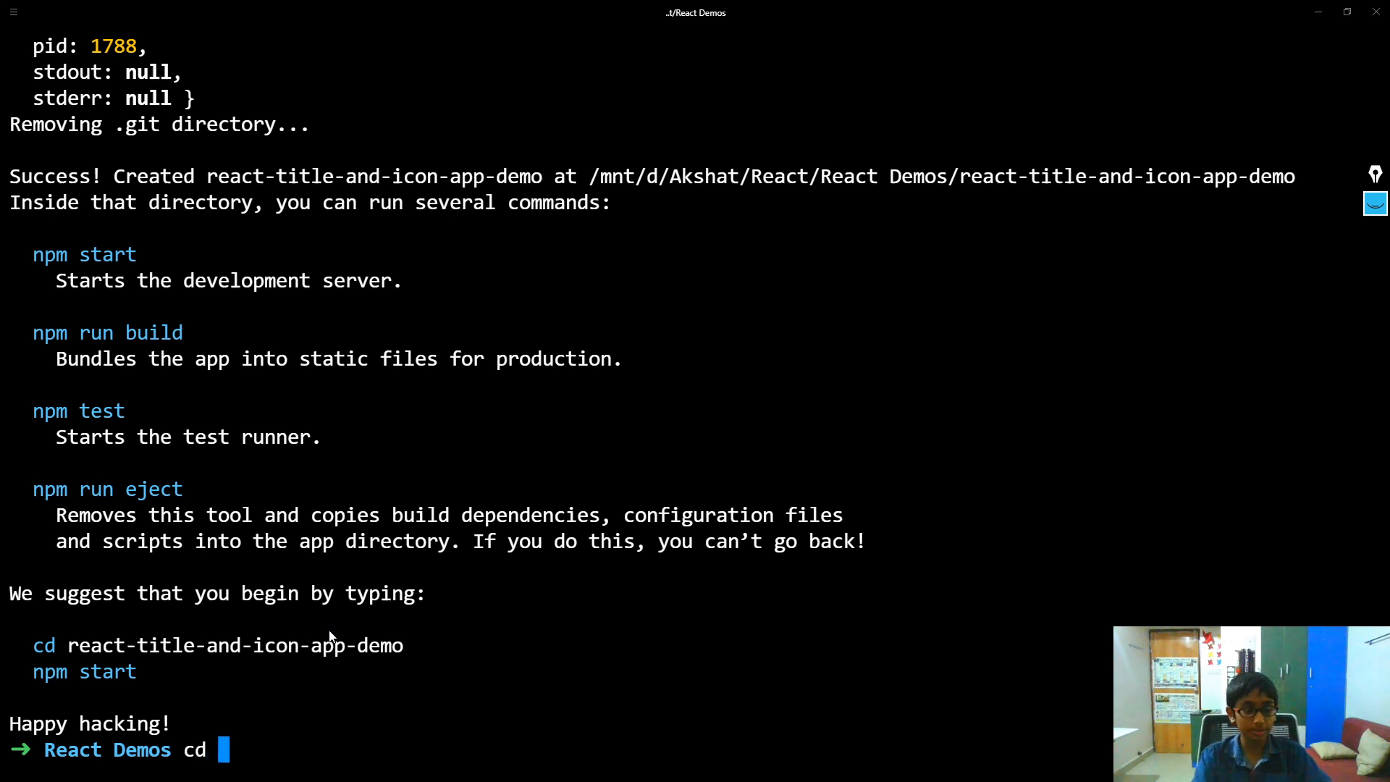
type("react-title-and-icon-app-demo/")
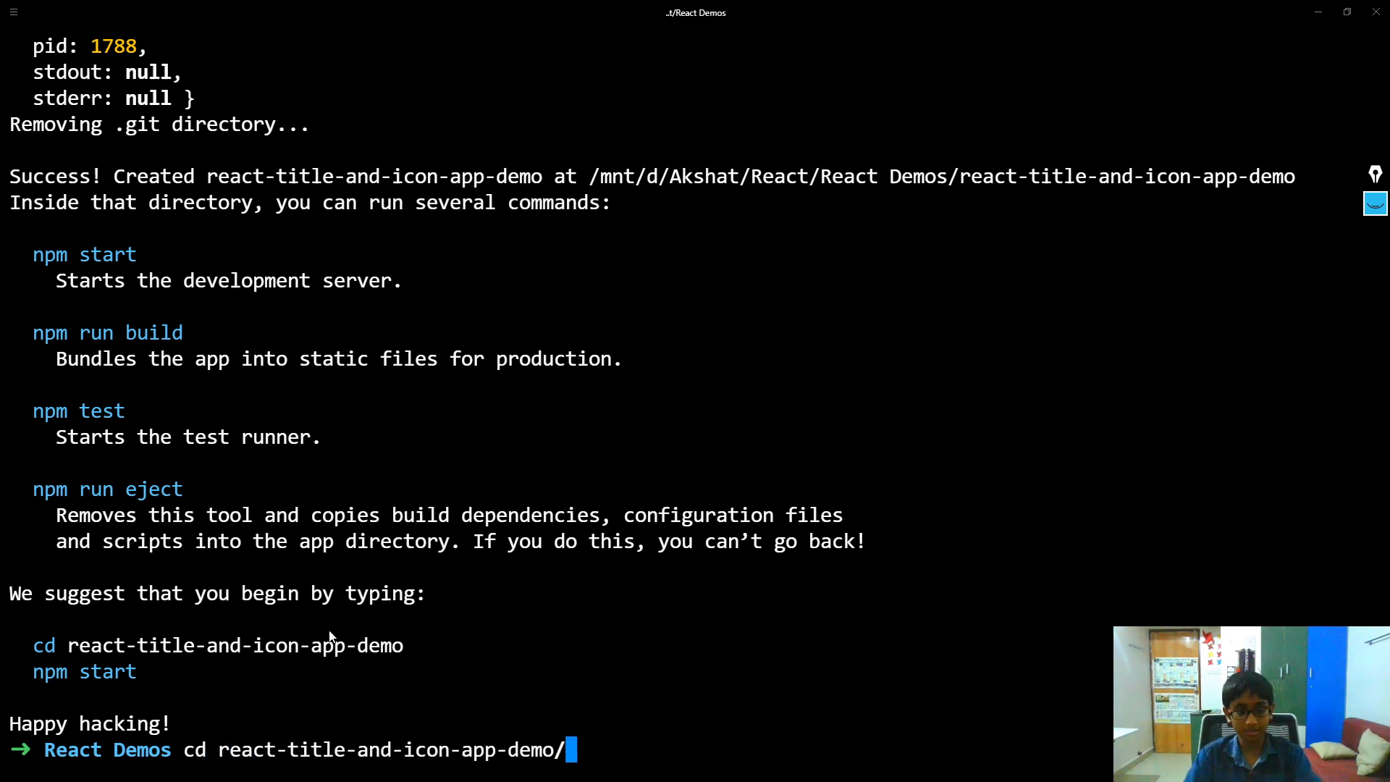
type("code")
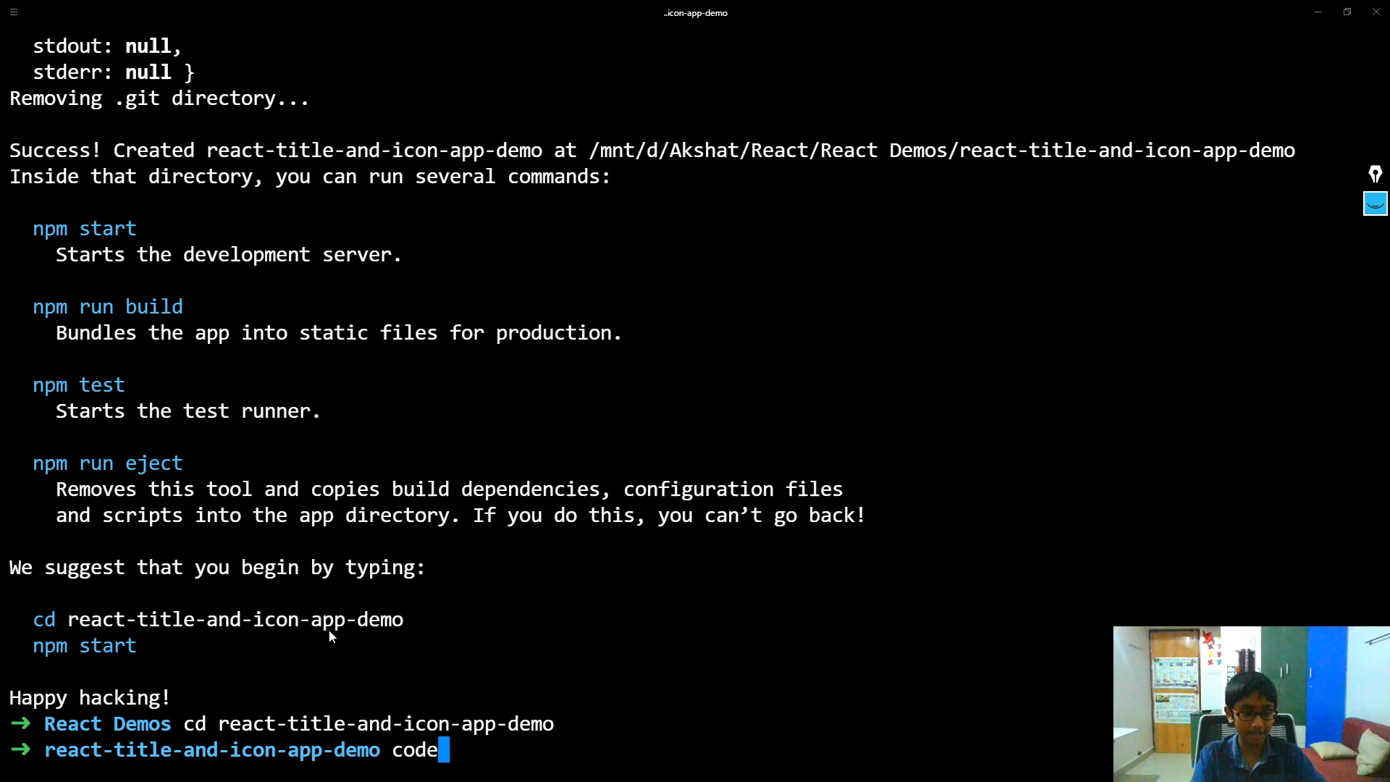
type("-i")
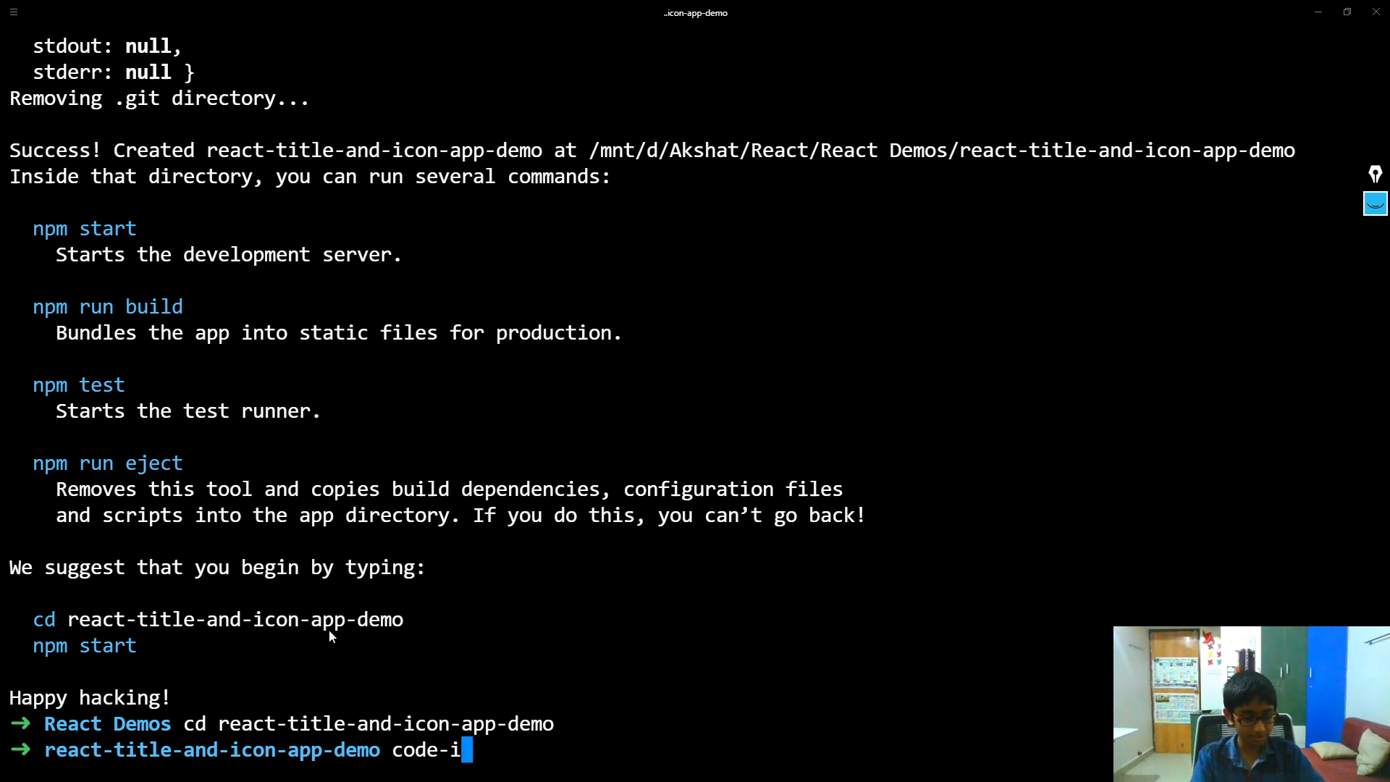
type("nsiders .")
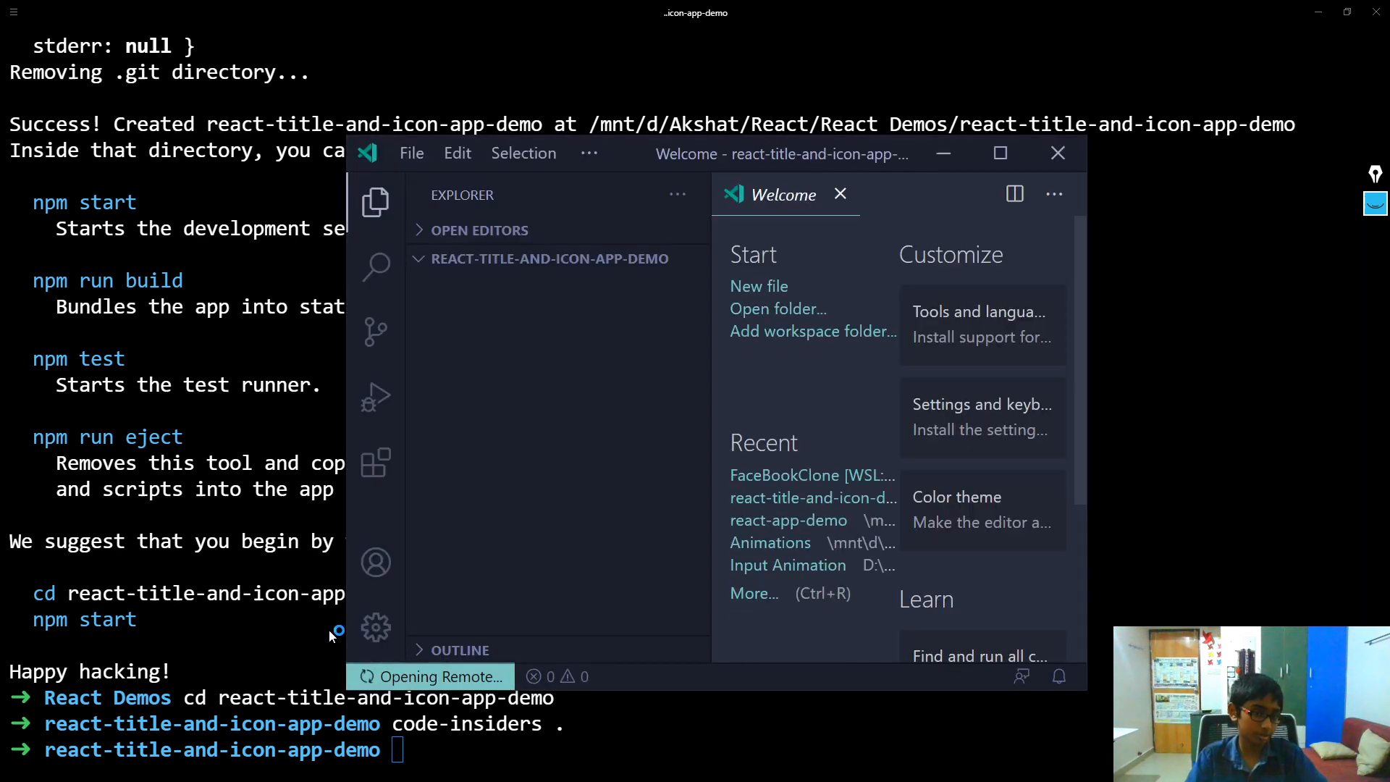
Maximize the VS Code Insiders window and bring up the project's integrated terminal
left_click(1000, 153)
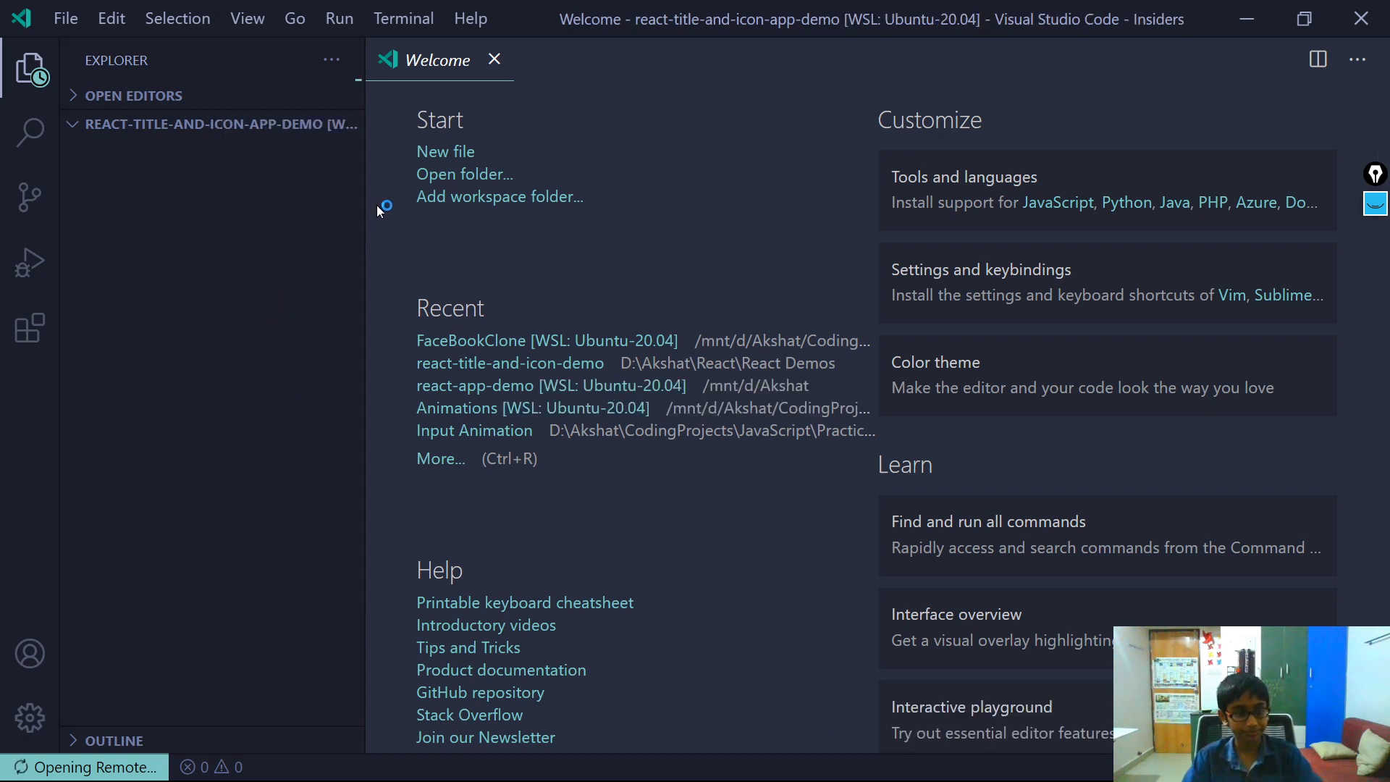
left_click(217, 125)
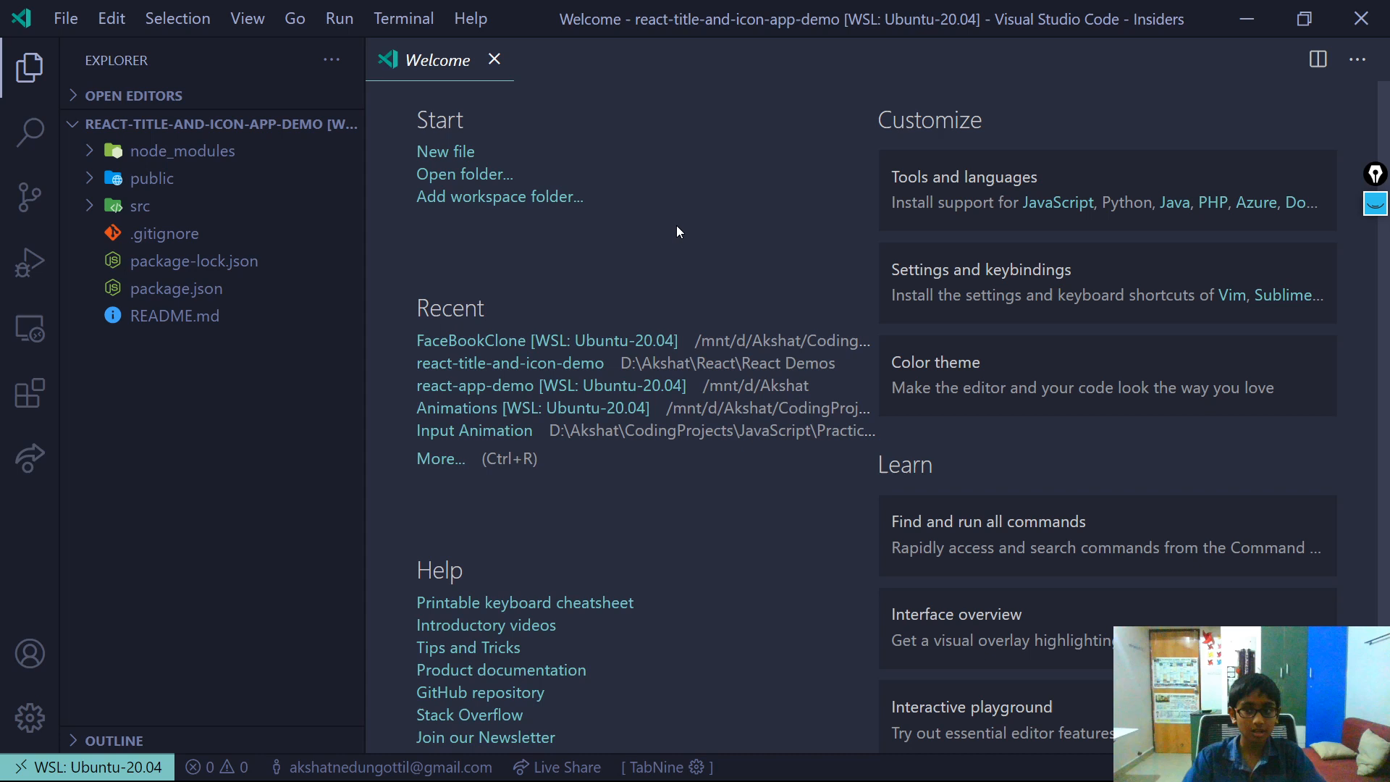
mouse_move(655, 242)
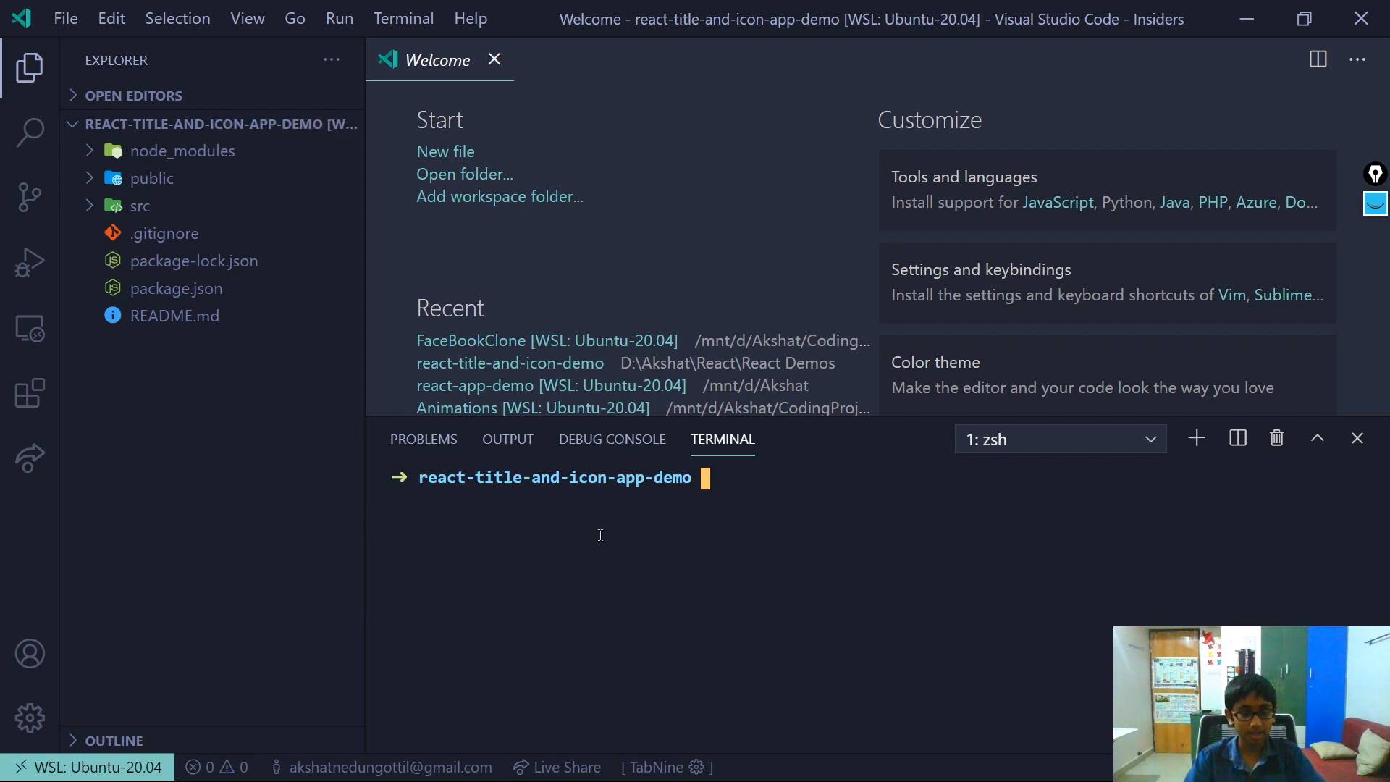
Start the React development server with npm start from the integrated terminal
type("npm st")
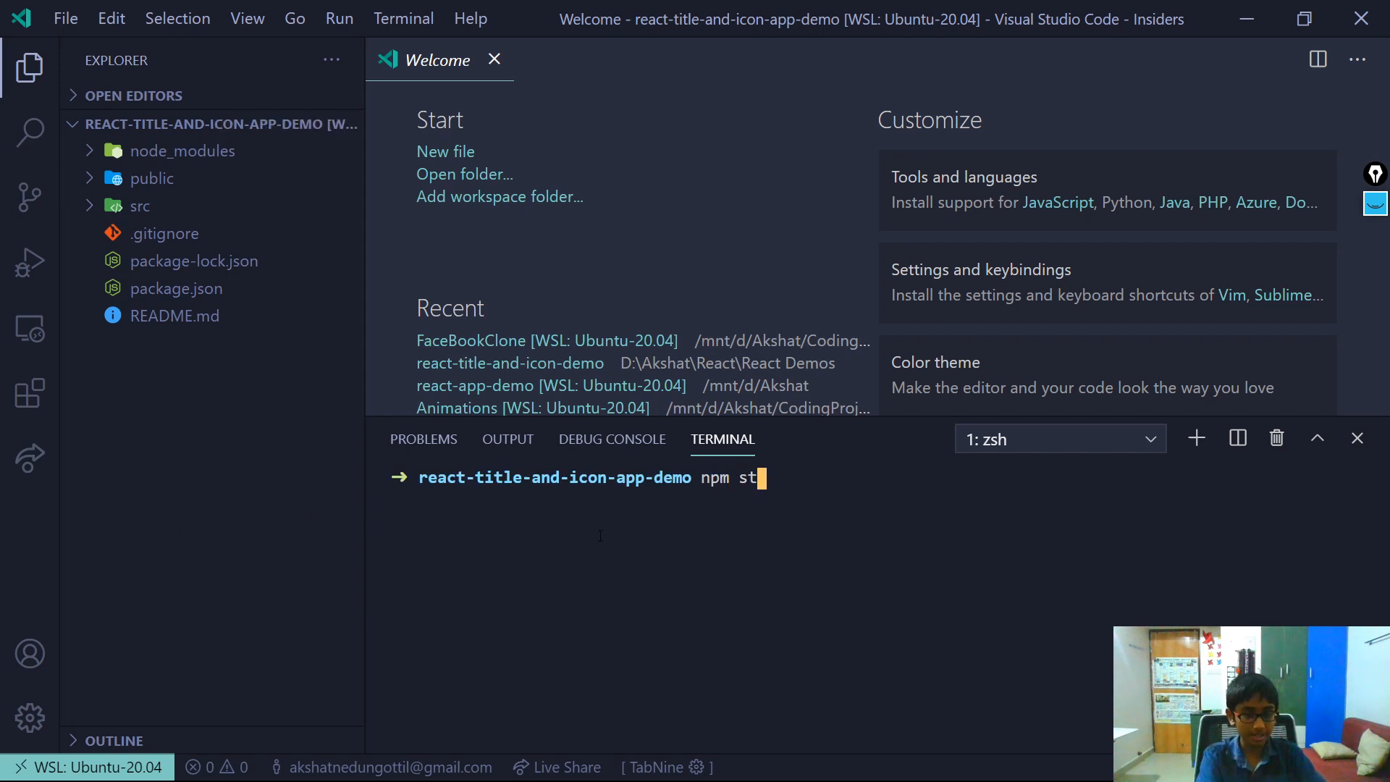
key("enter")
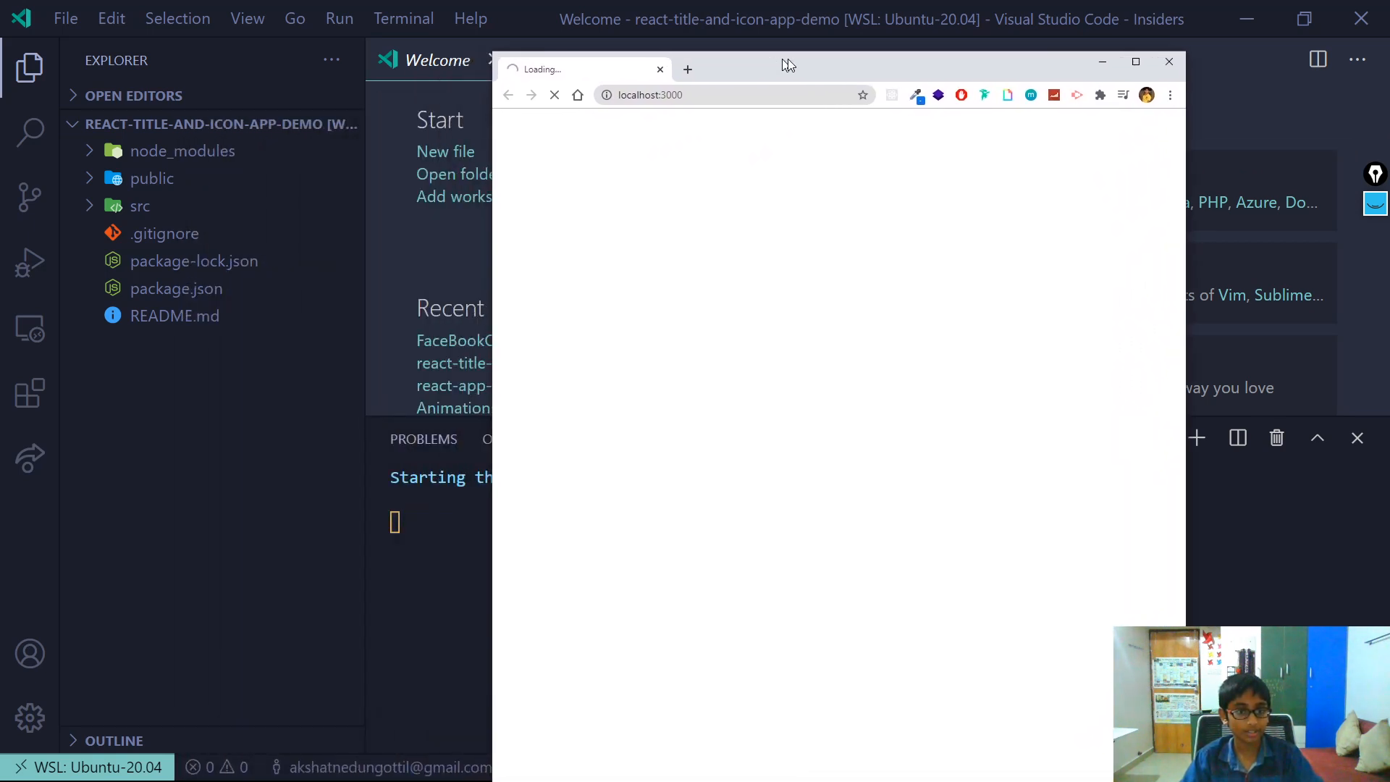
Move the Chrome window showing localhost:3000 to the right and bring up Task View
left_click_drag(785, 65, 1278, 109)
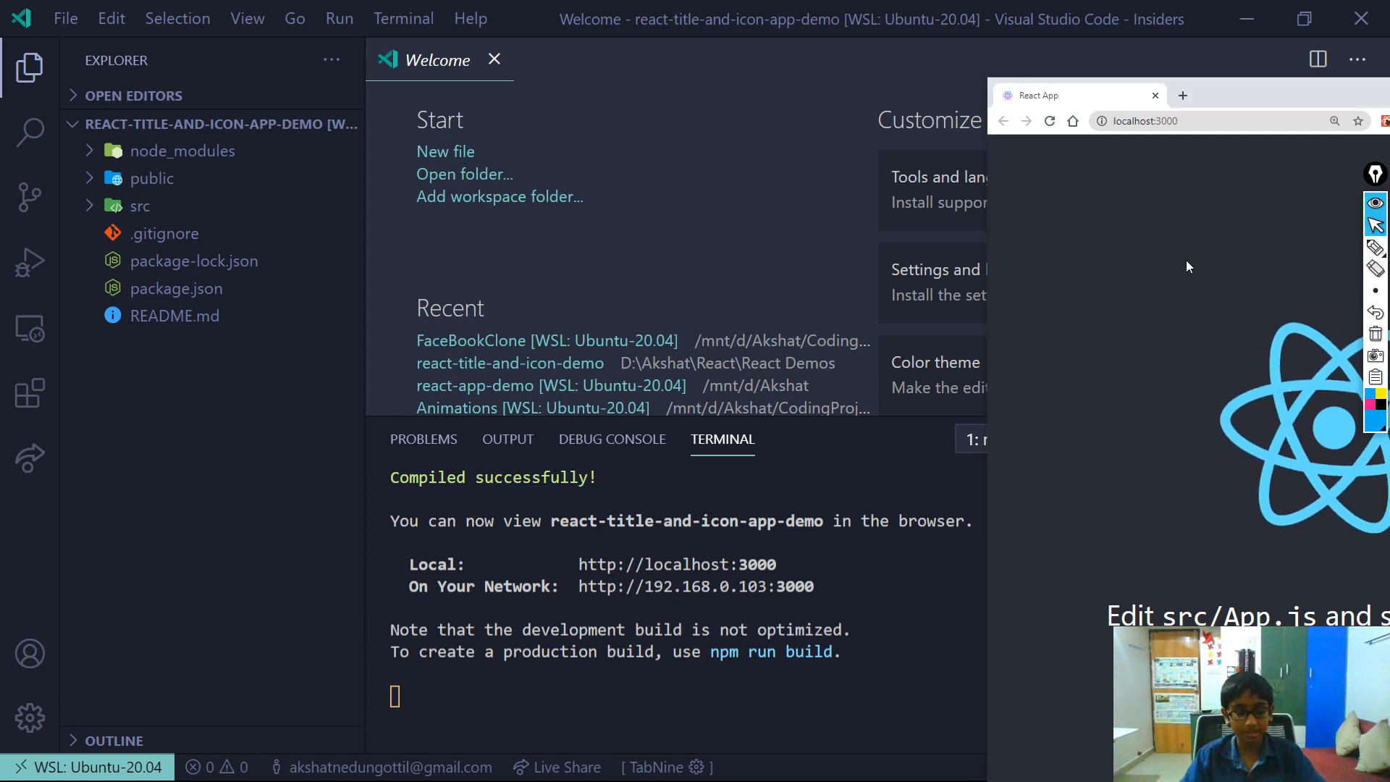
key("Win+Tab")
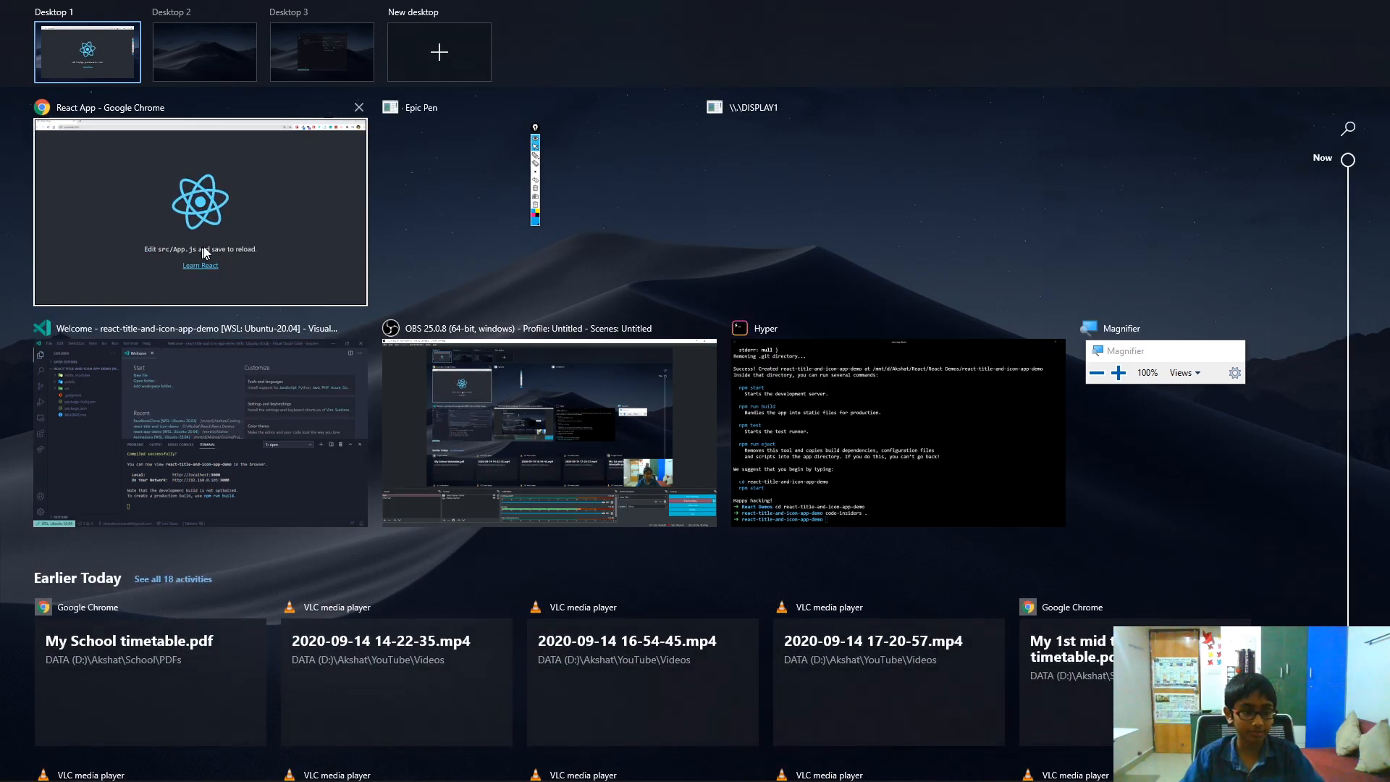
Preview Desktops 3 and 2, then return to Desktop 1 with the VS Code project
left_click(321, 52)
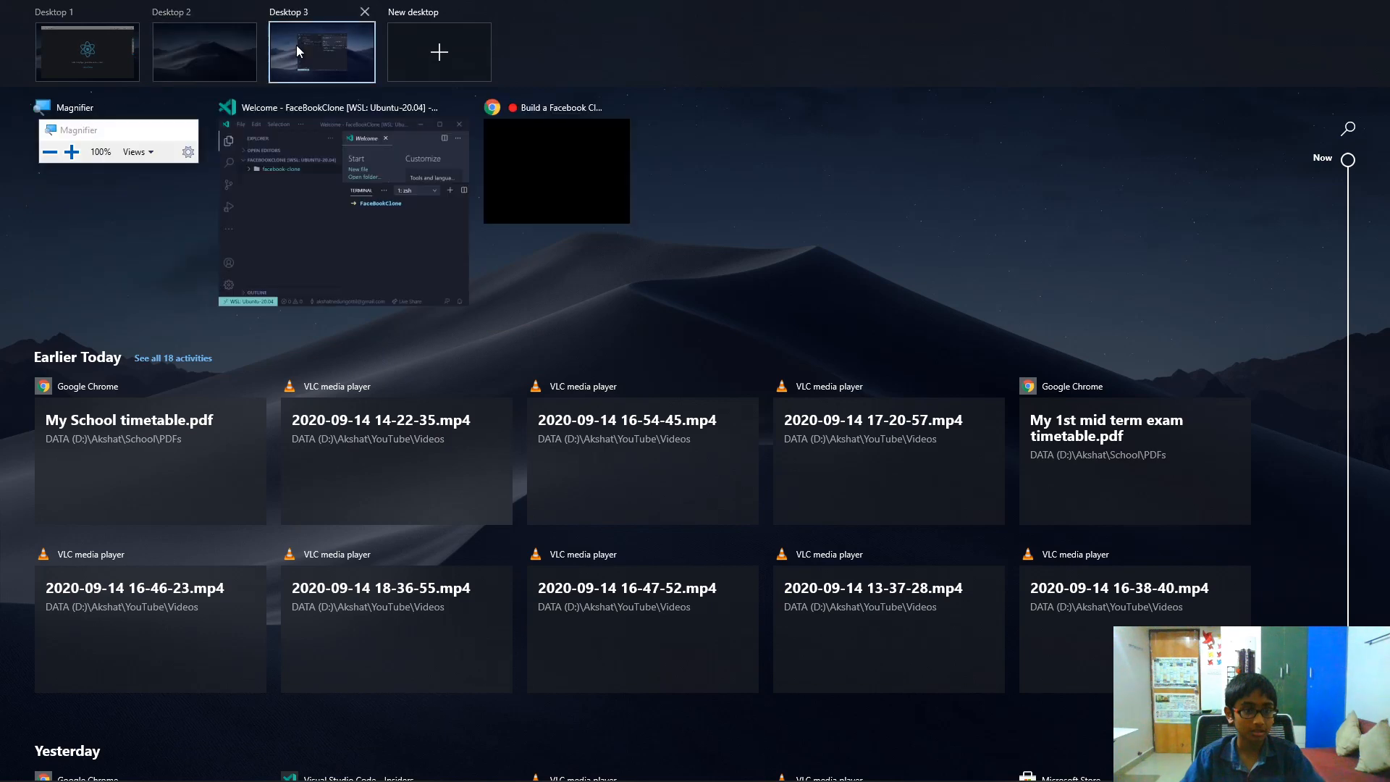
left_click(204, 52)
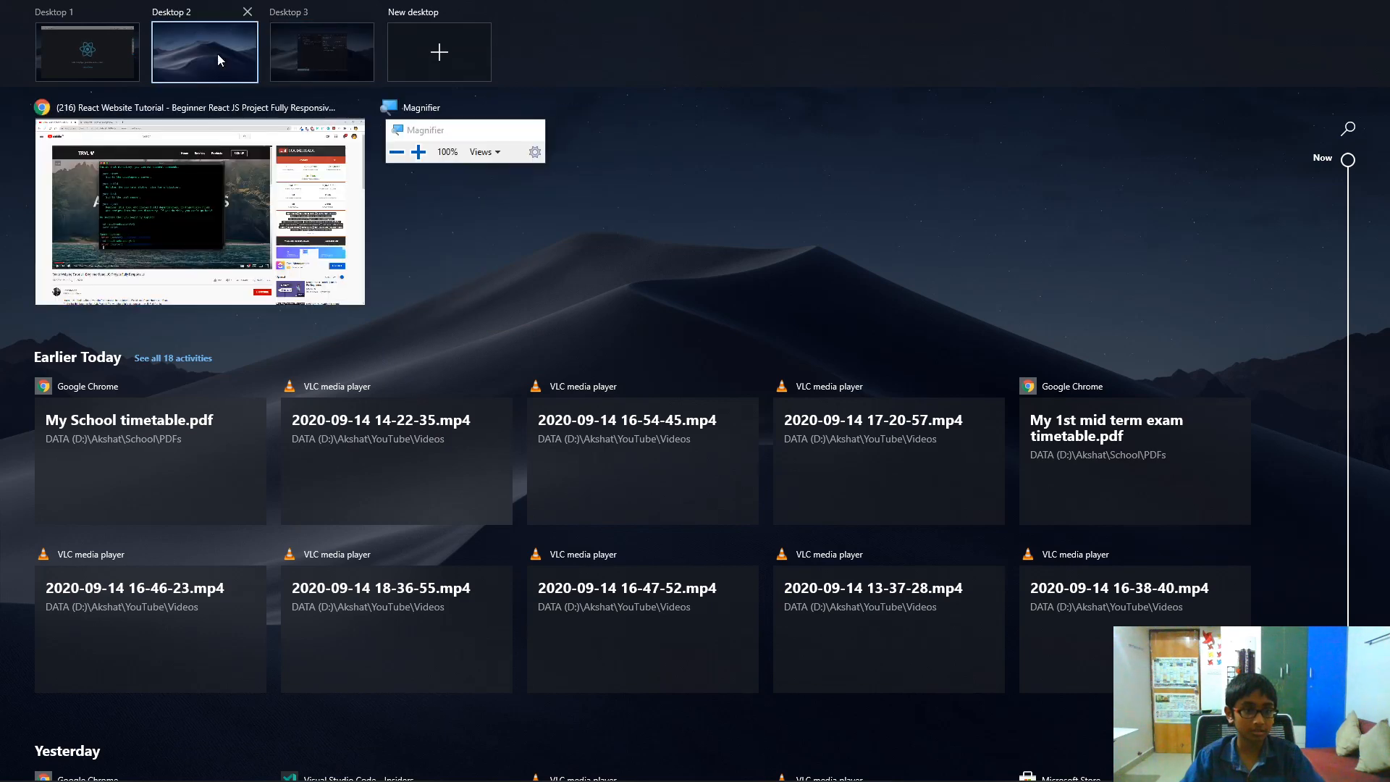
left_click(87, 50)
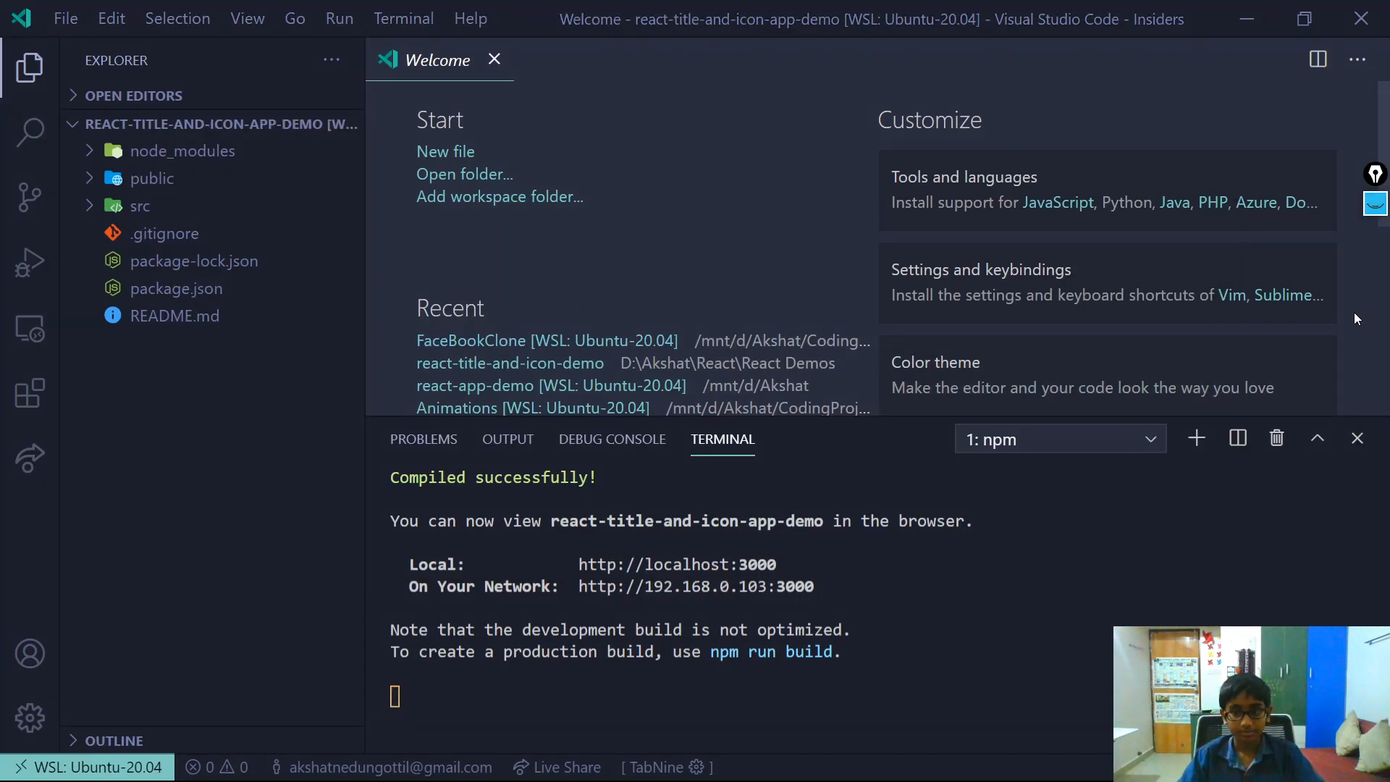
Snap VS Code Insiders beside Chrome and close the Welcome tab
left_click(1357, 437)
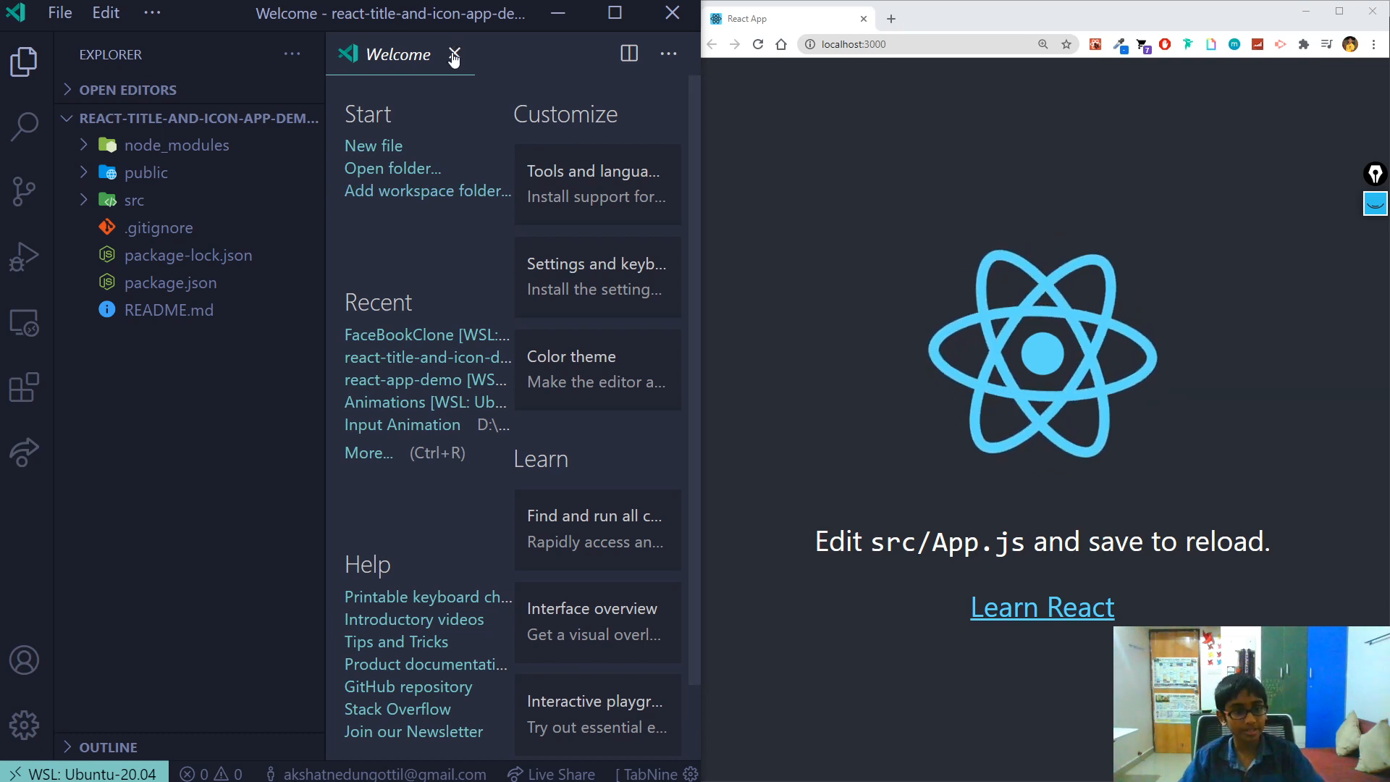
left_click(453, 54)
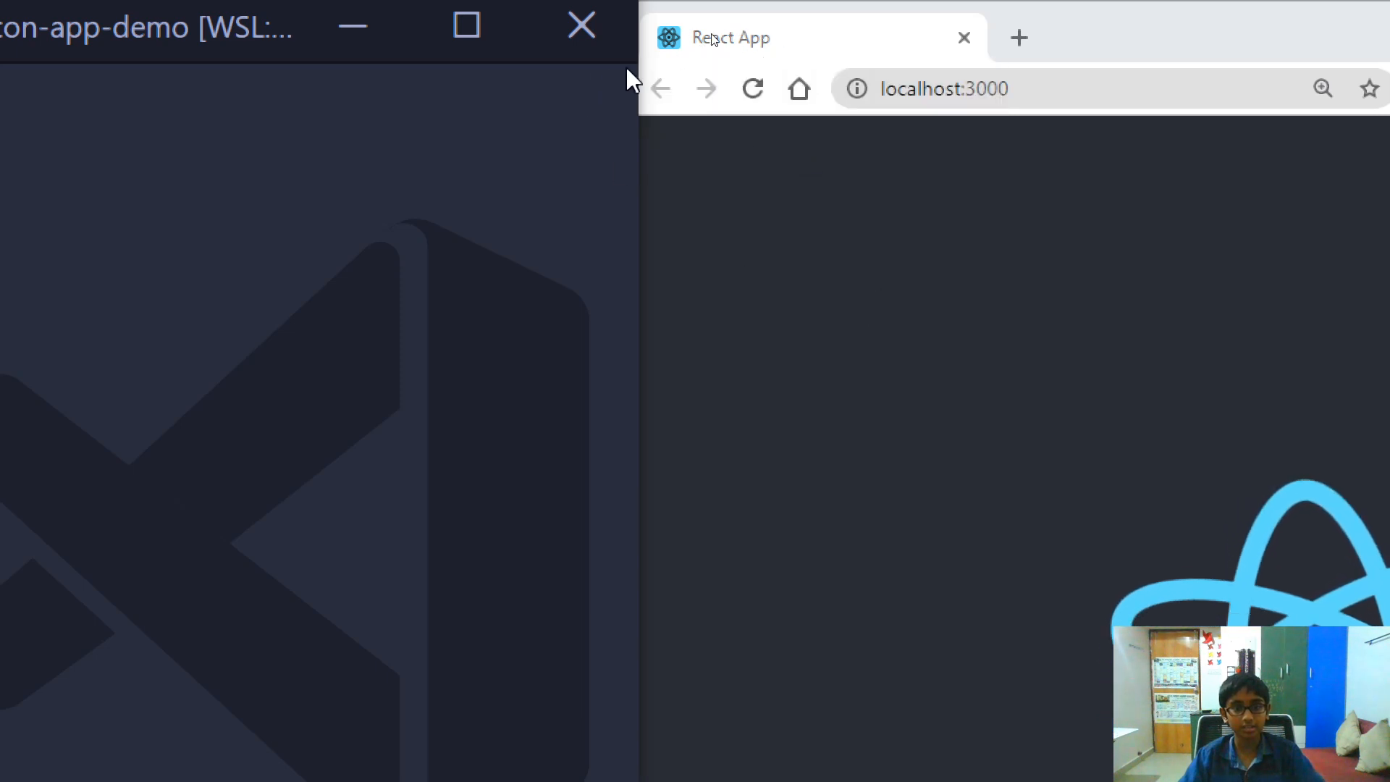
mouse_move(863, 236)
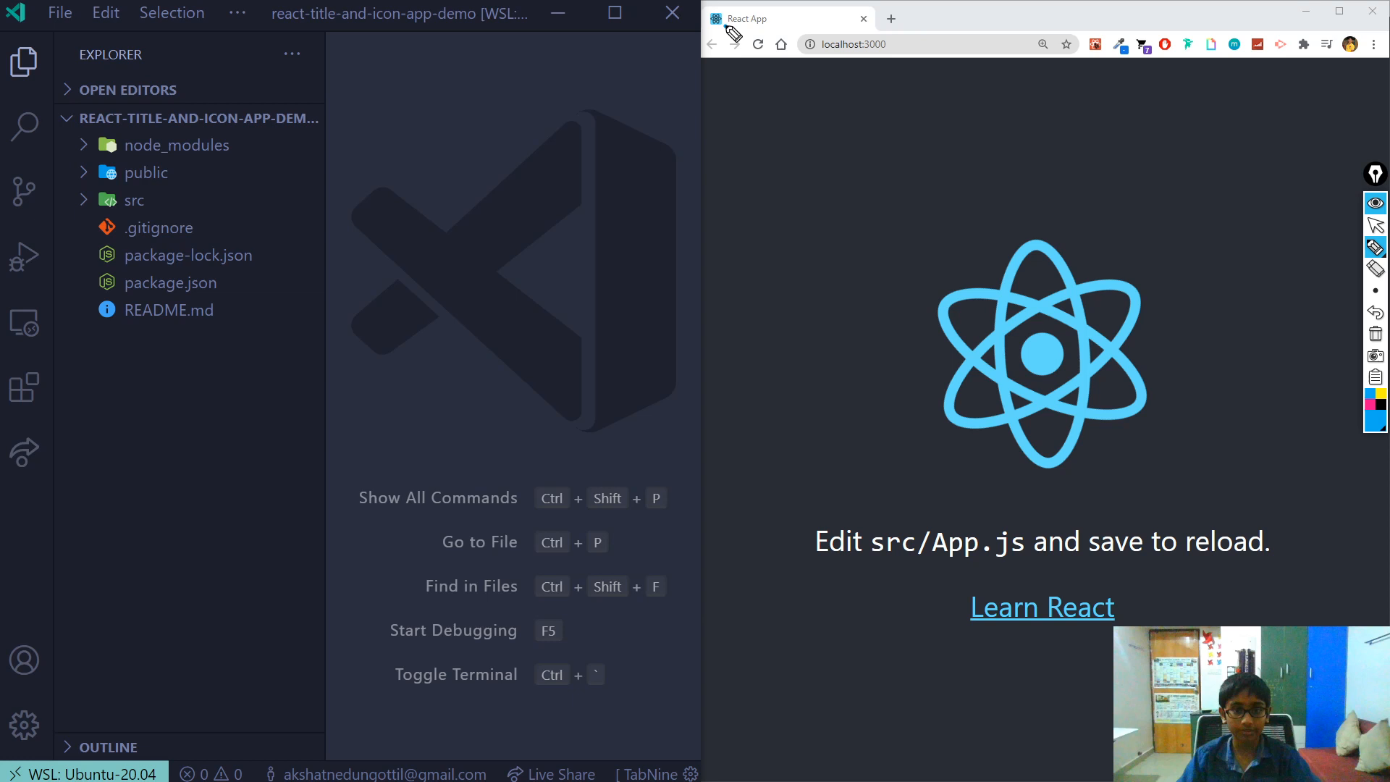
Expand the public folder in the Explorer to show index.html and favicon.ico
left_click(757, 45)
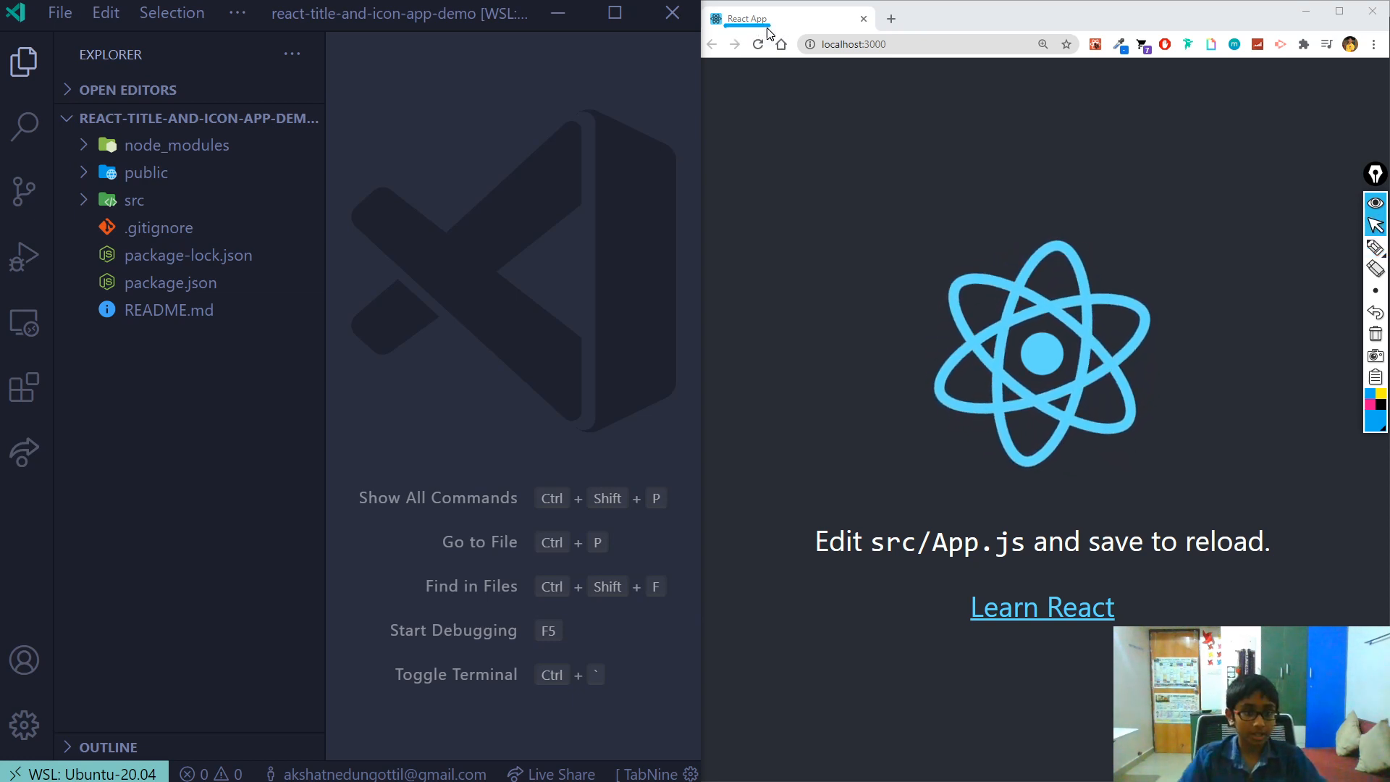
left_click(145, 172)
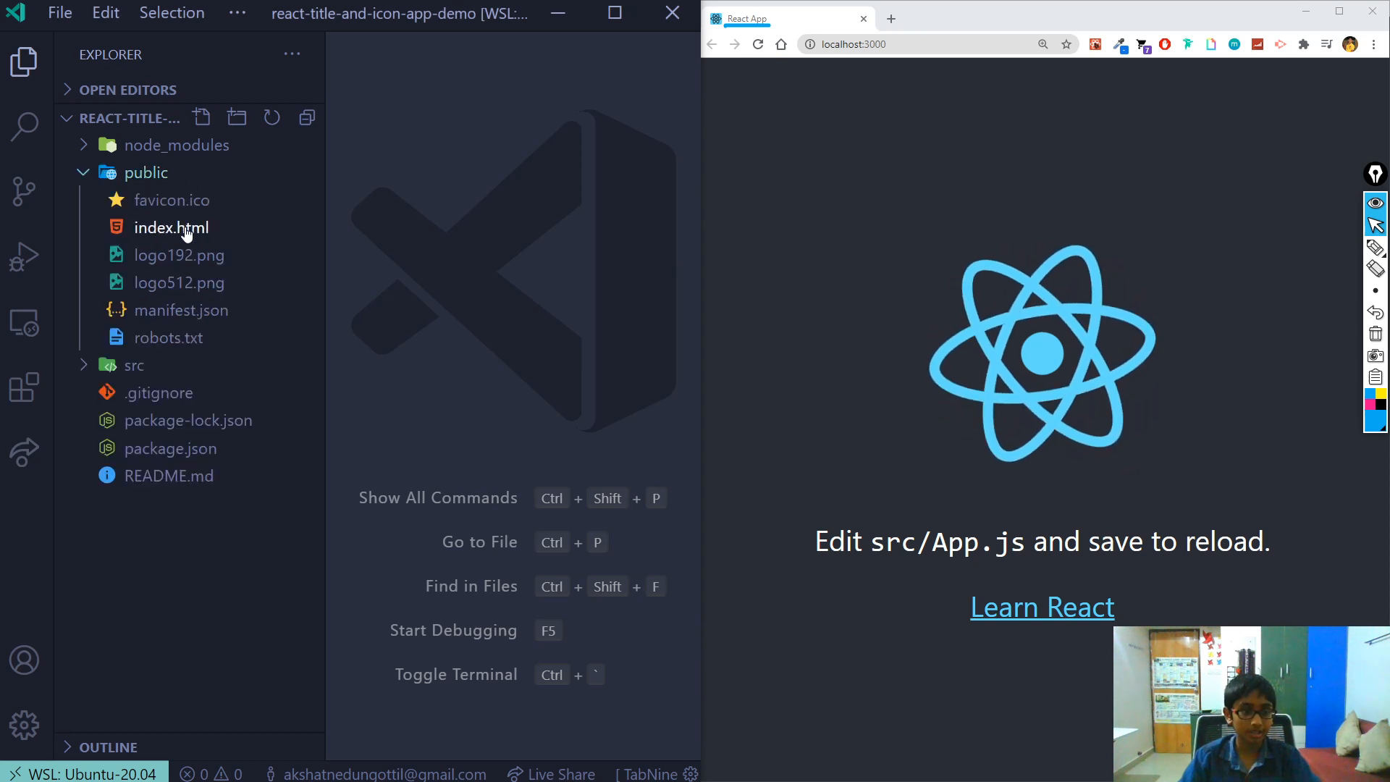
Change index.html's title to 'React Title And Icon Demo App' so the browser tab shows it
left_click(170, 227)
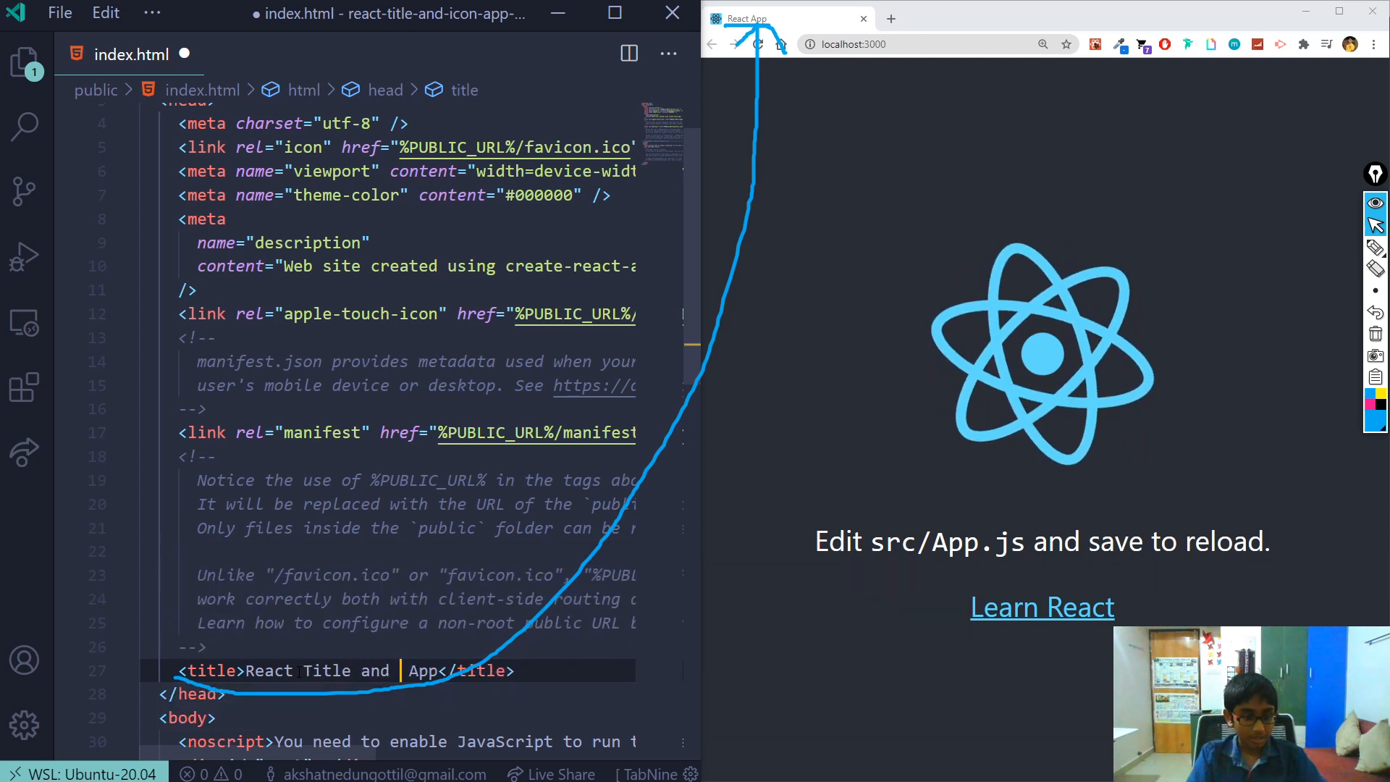
type("And I")
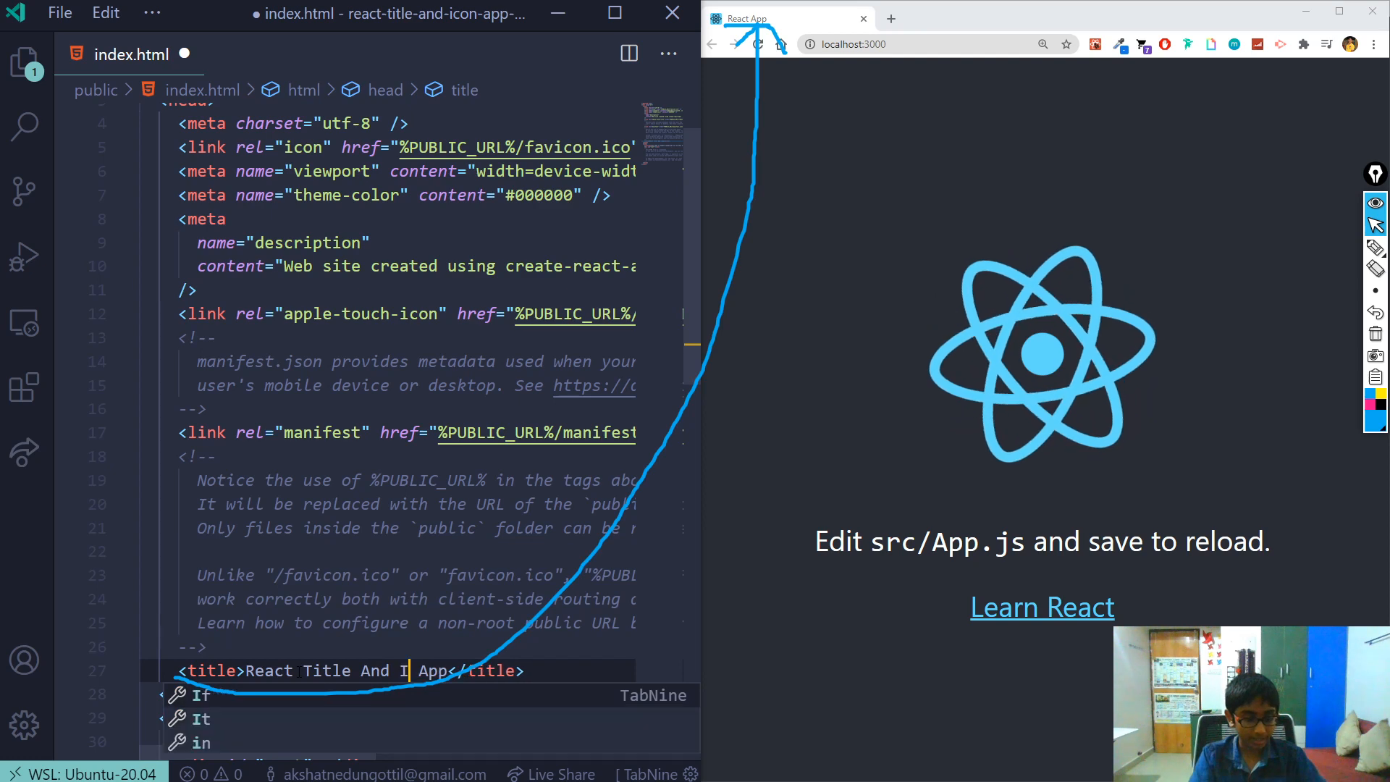
type("c")
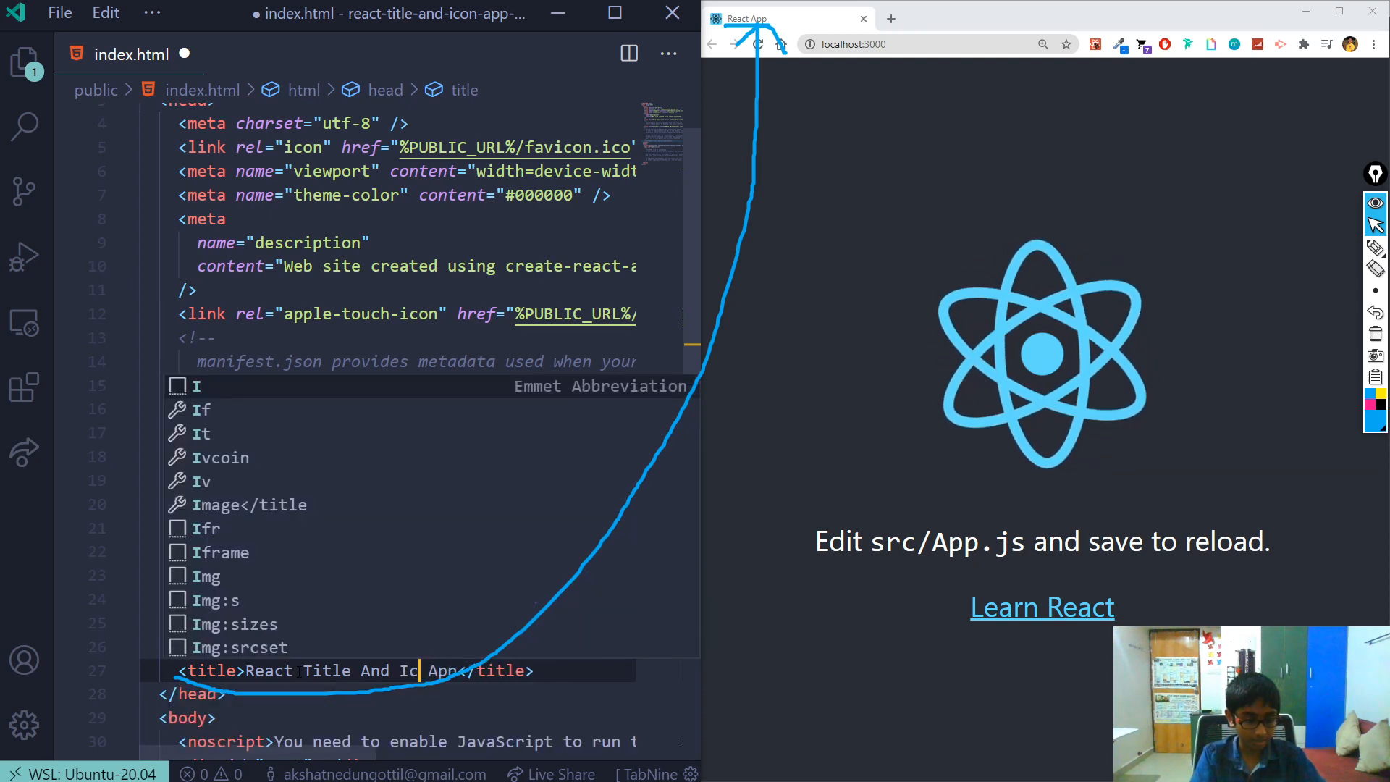
type("Demo")
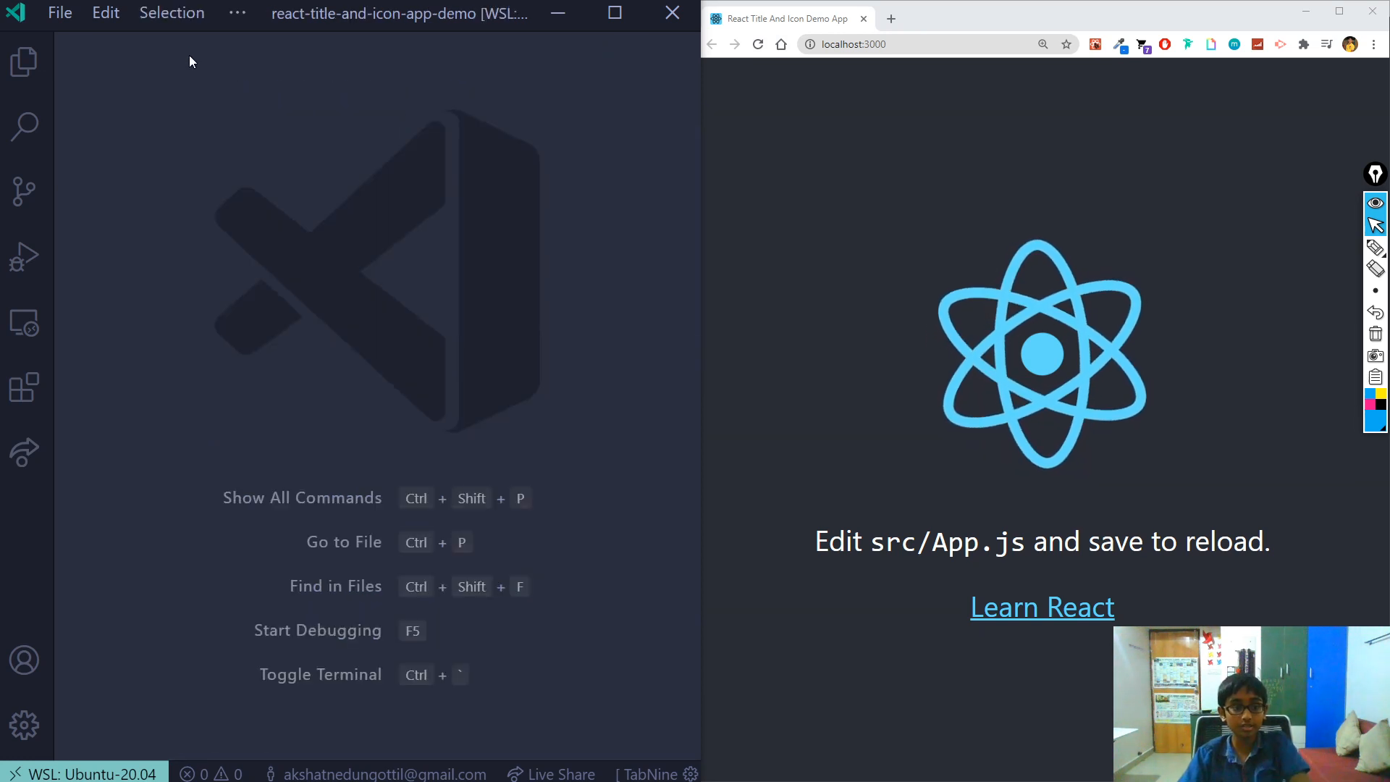
Show the project's file list in the Explorer sidebar, revealing public/favicon.ico
left_click(25, 62)
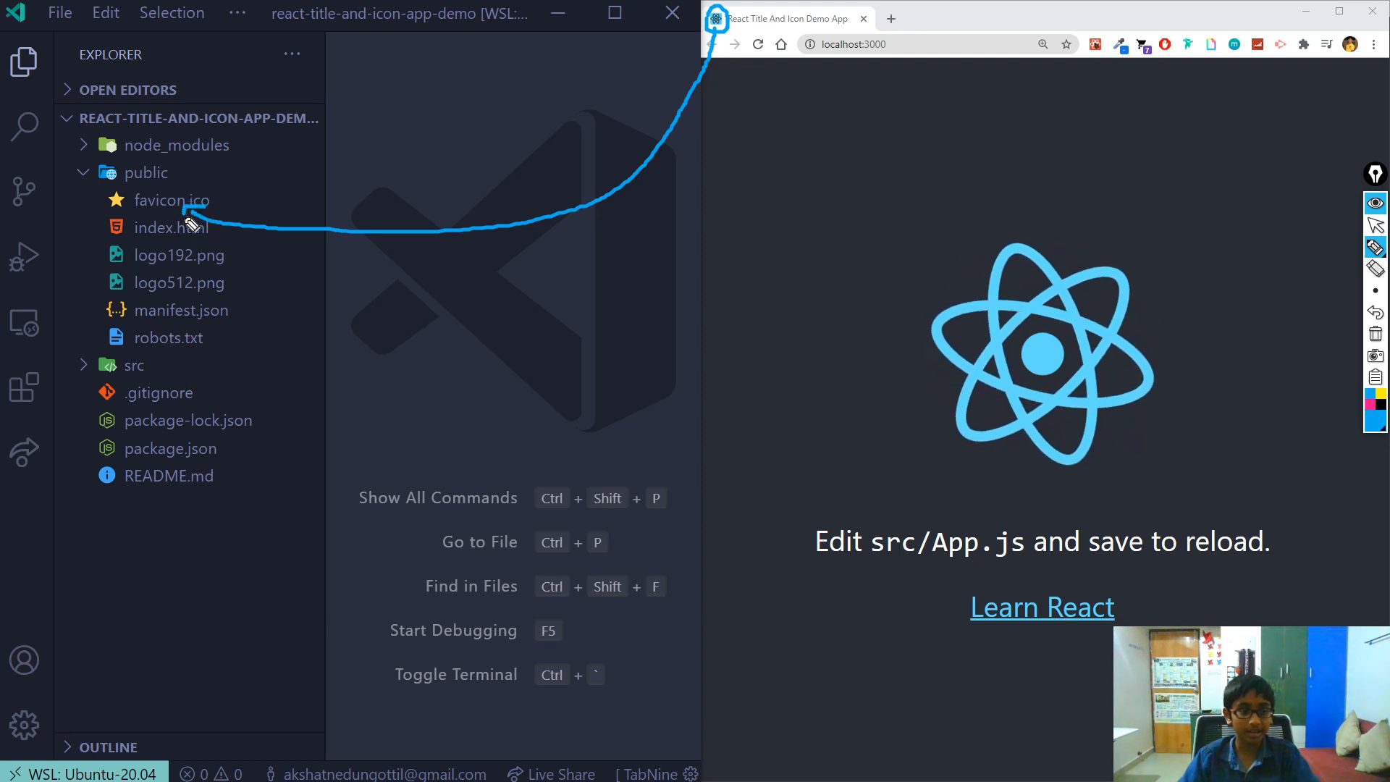
mouse_move(443, 201)
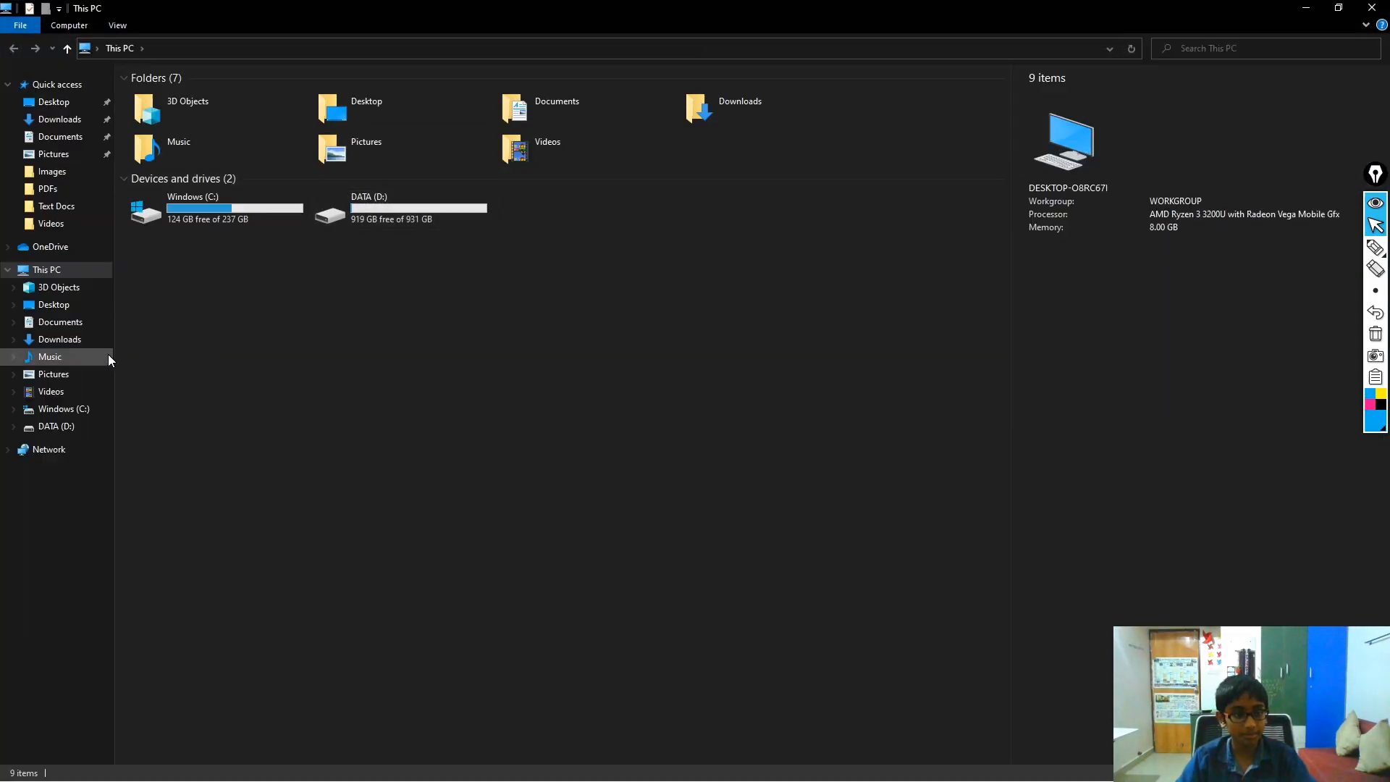
Preview icons8-react-native-64.ico from Downloads, then close the image viewer
left_click(59, 339)
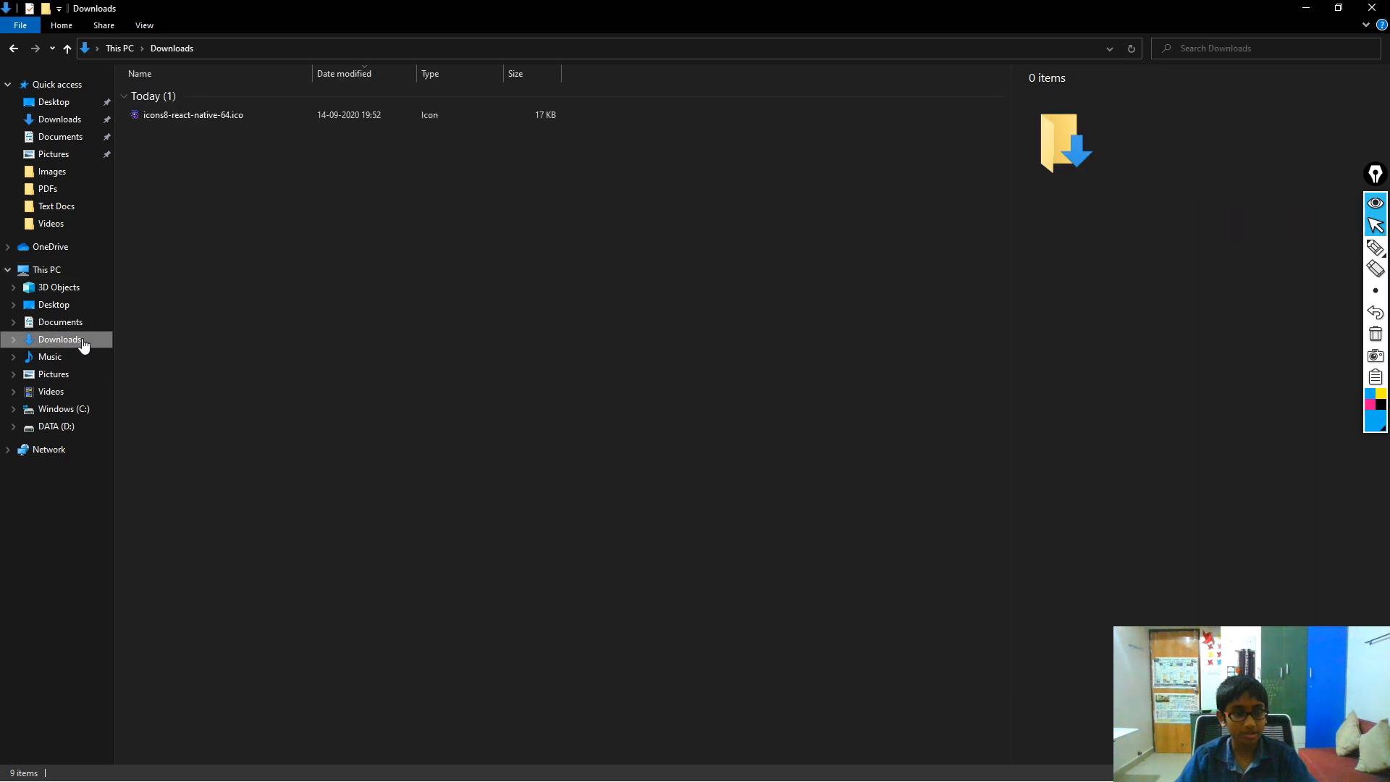
left_click(192, 114)
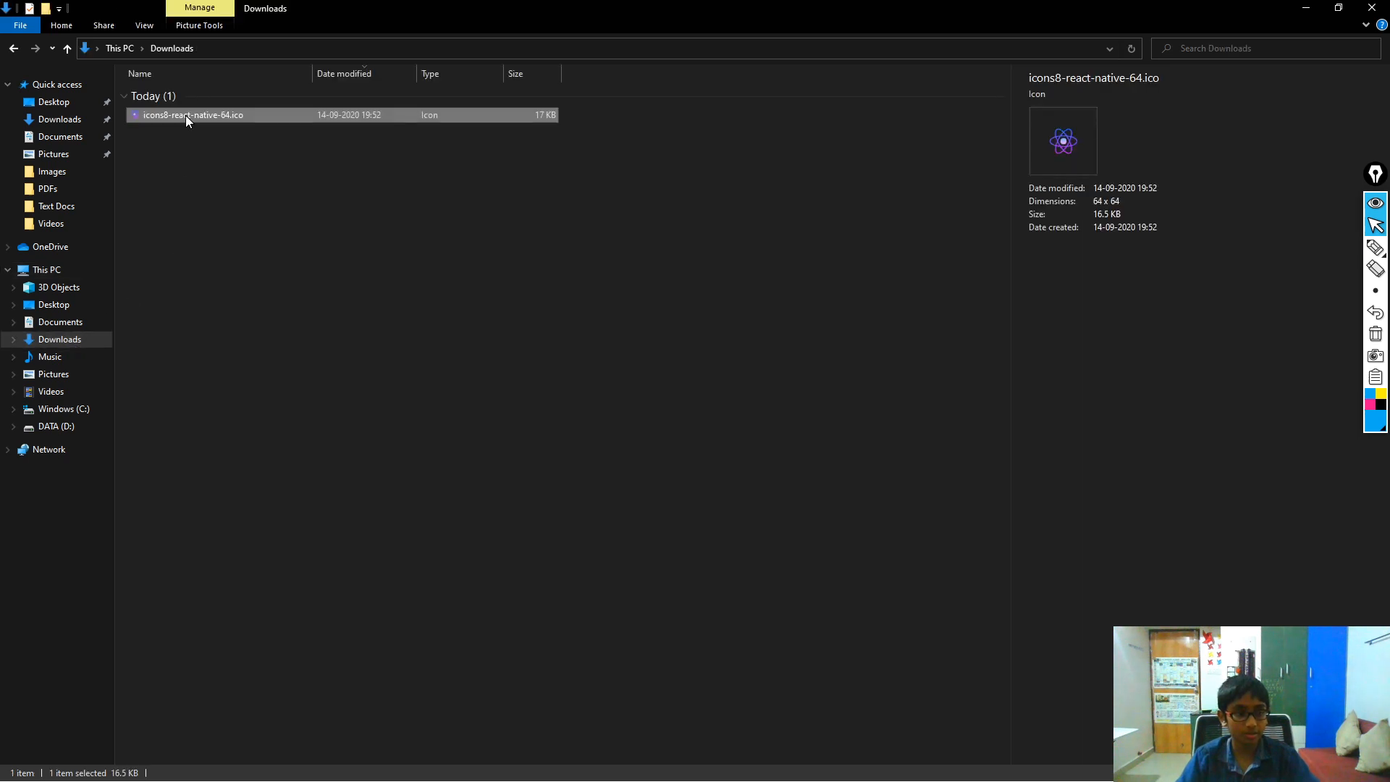
double_click(192, 114)
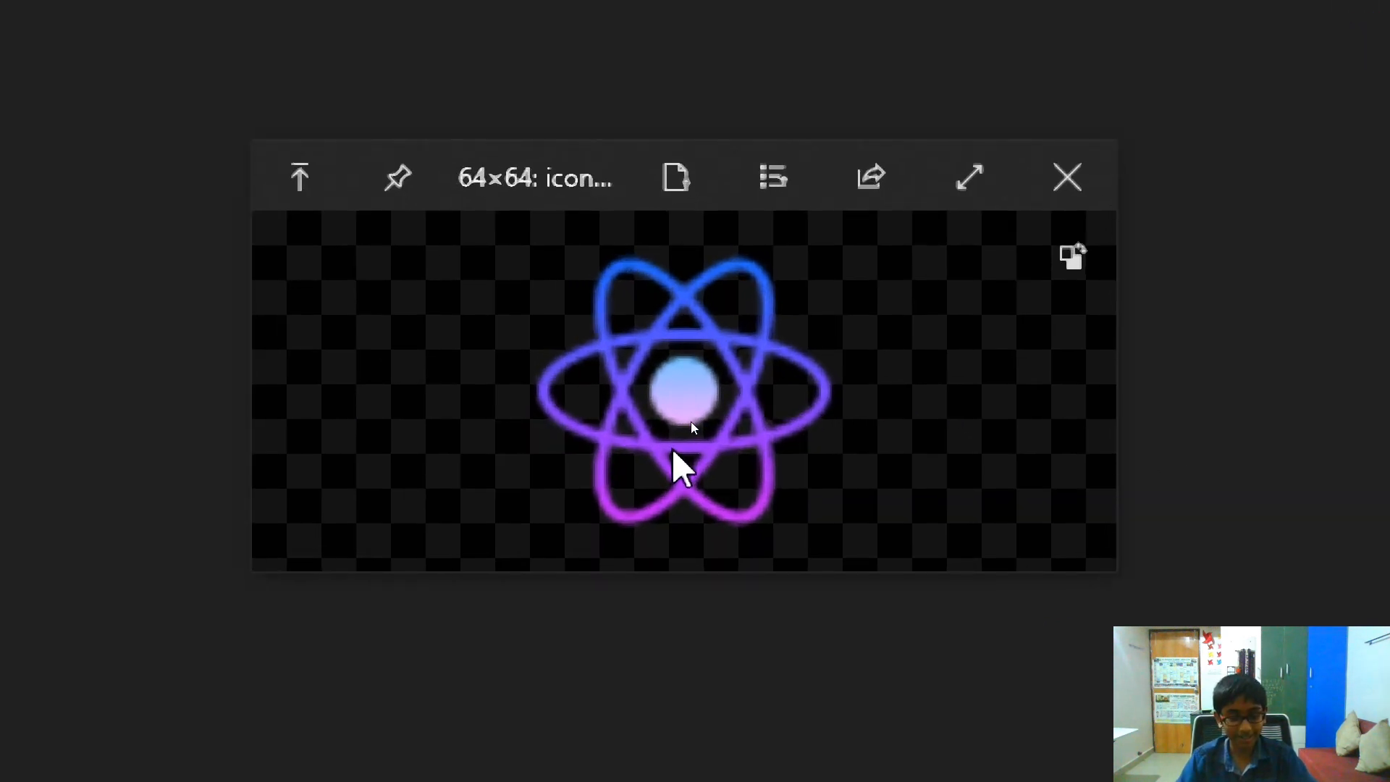
left_click(969, 177)
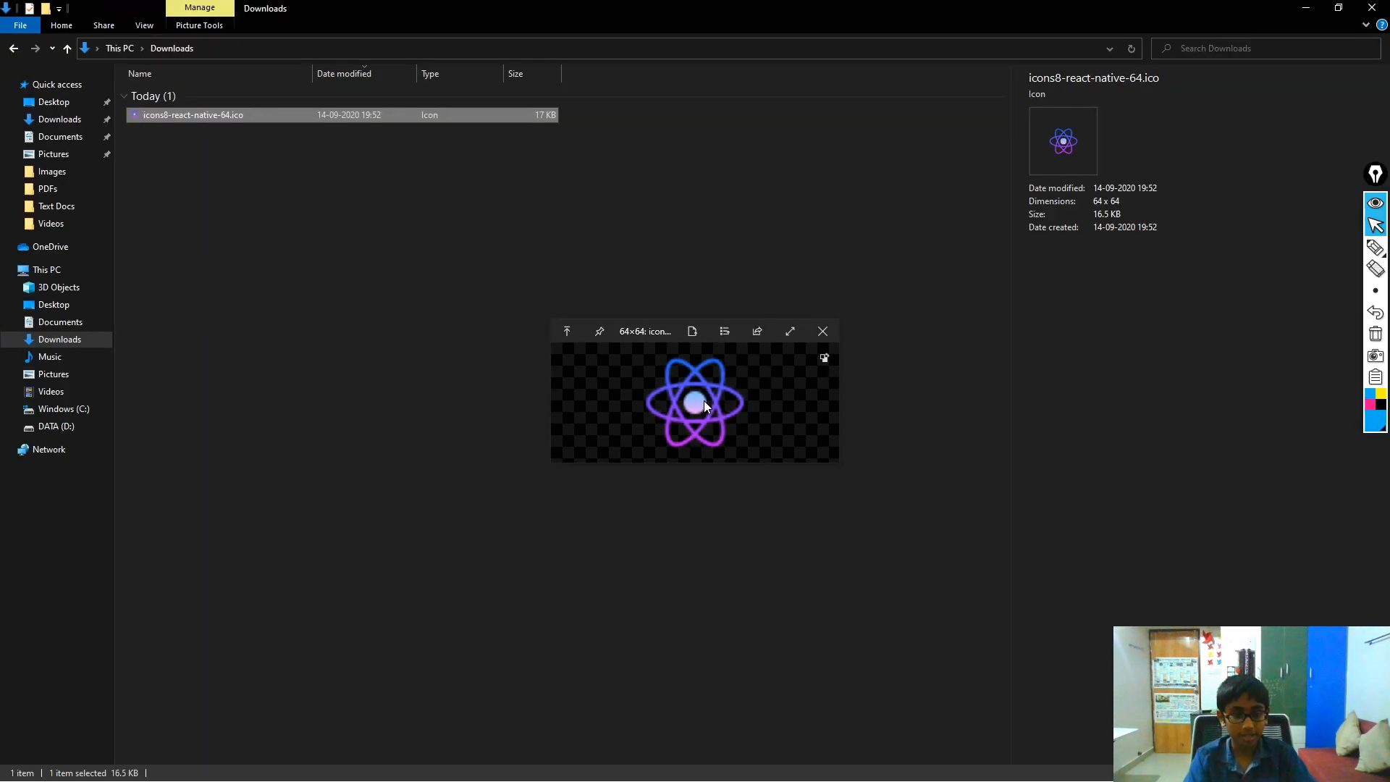
mouse_move(656, 362)
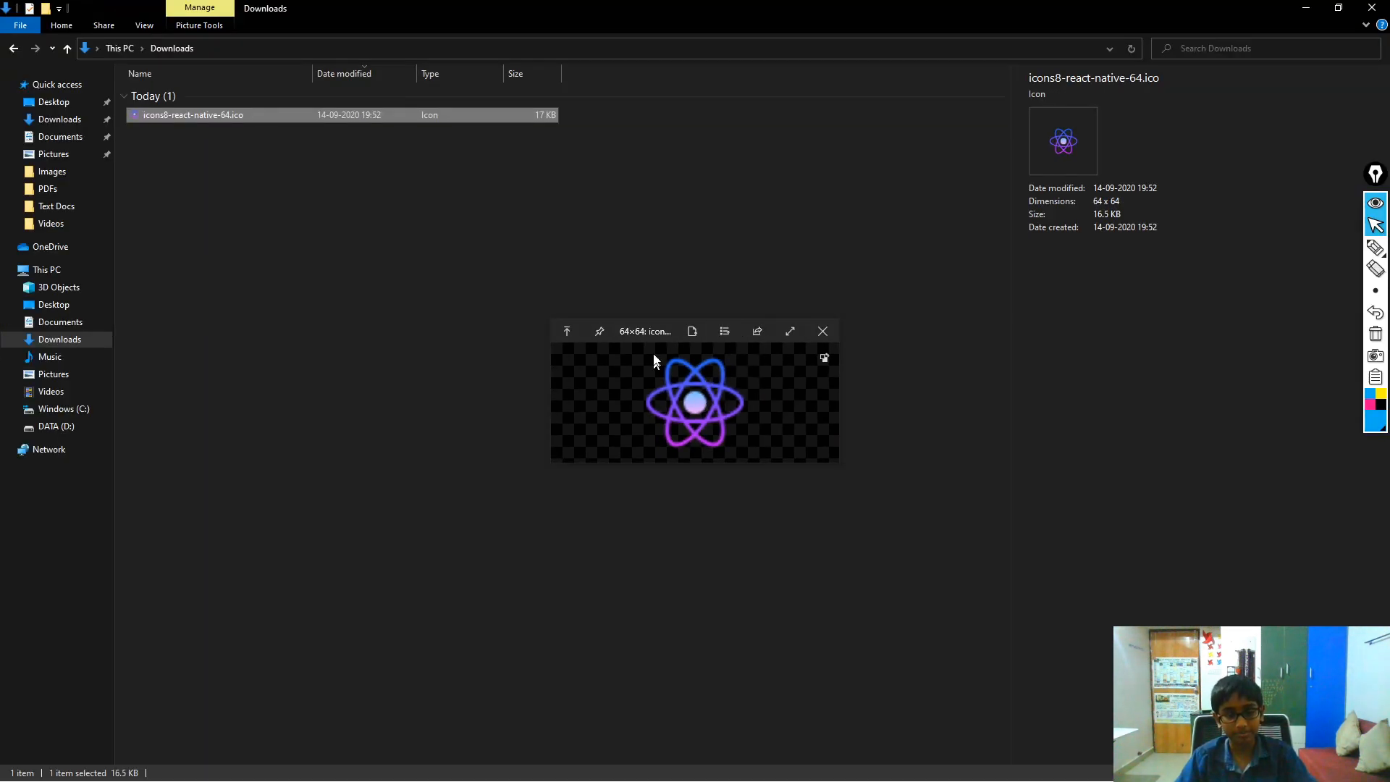
mouse_move(664, 401)
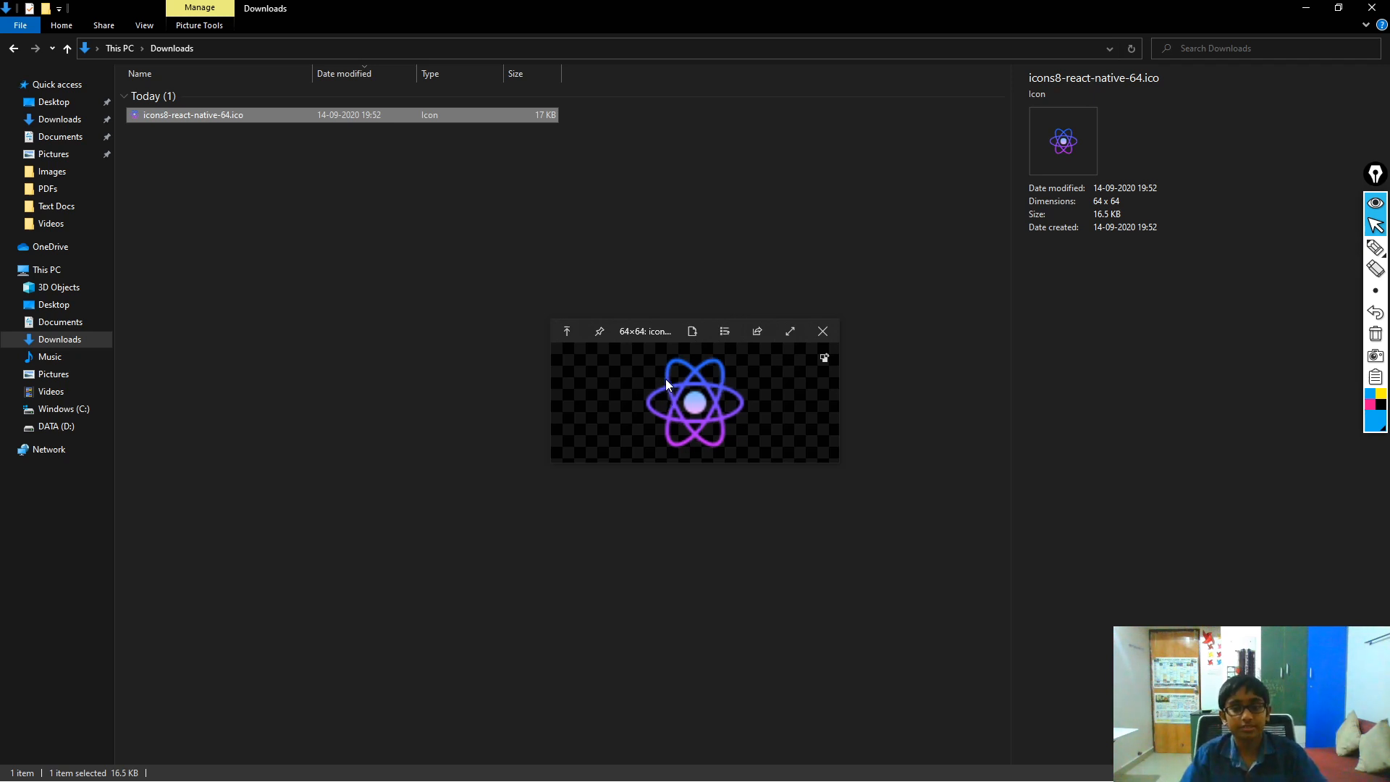
left_click(822, 330)
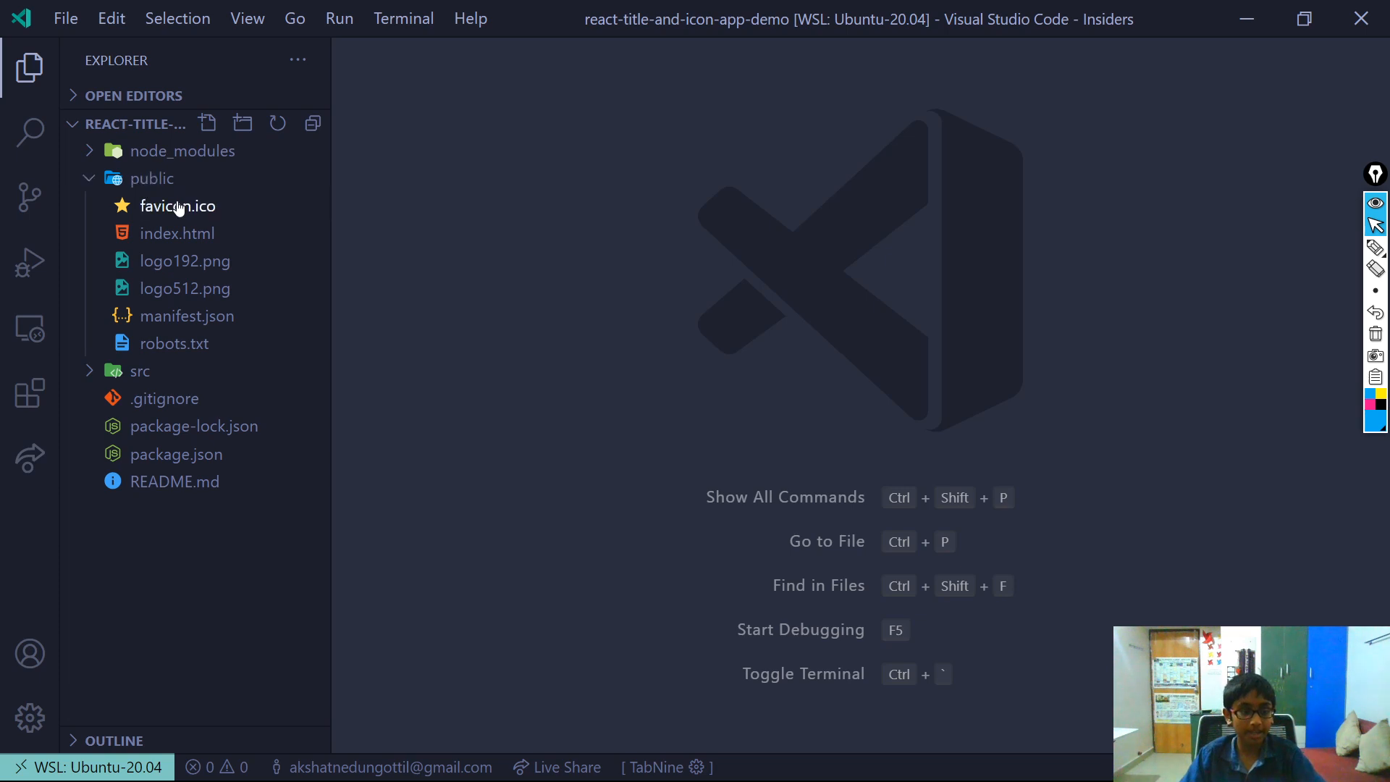
Permanently delete the old favicon.ico from the public folder and return to File Explorer
right_click(176, 206)
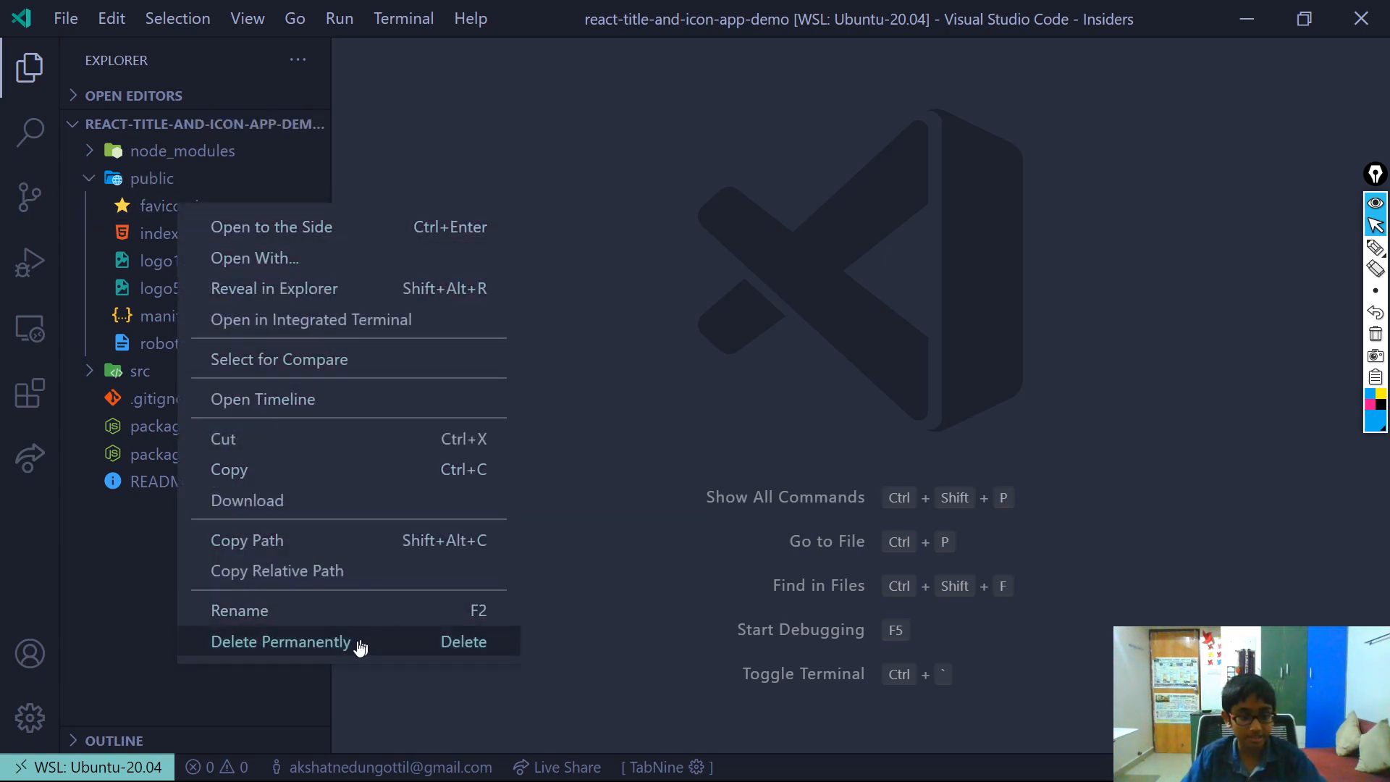
left_click(283, 641)
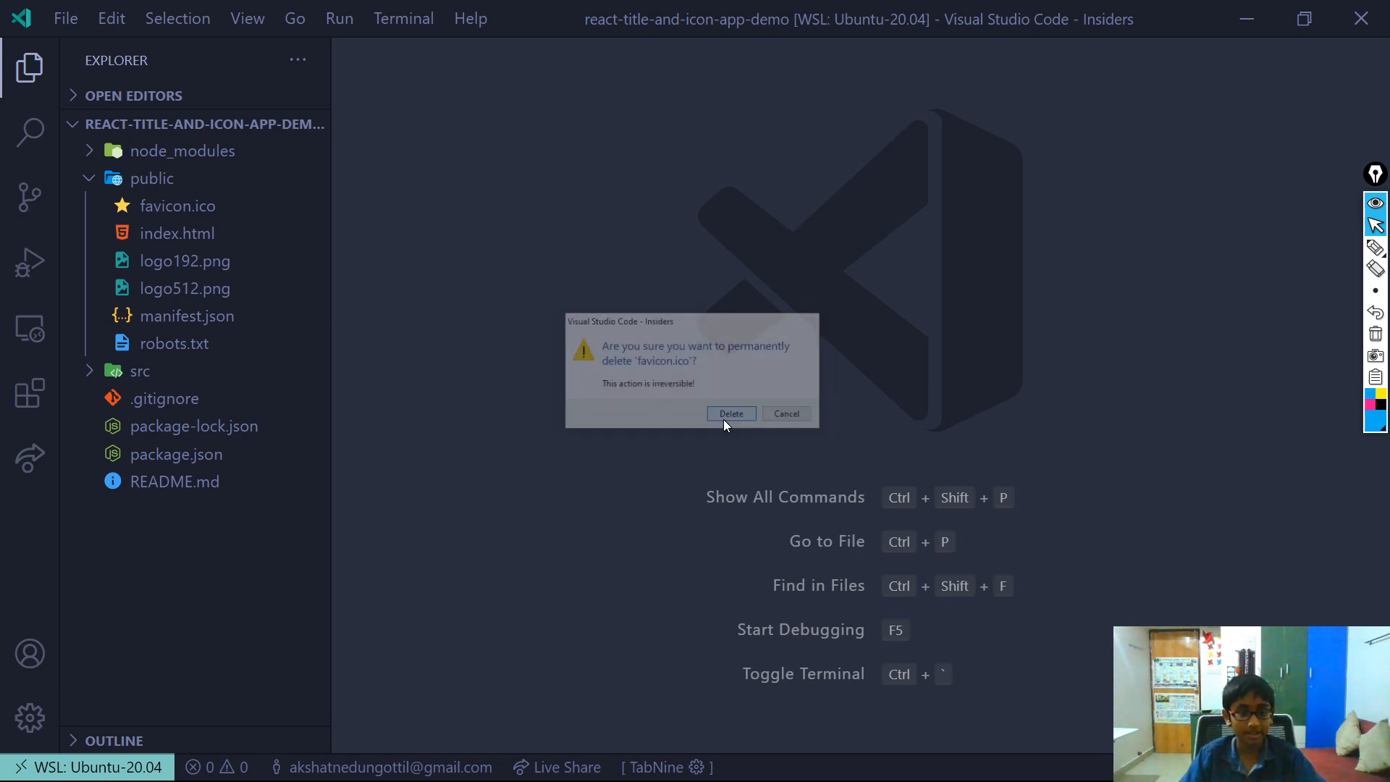
left_click(730, 413)
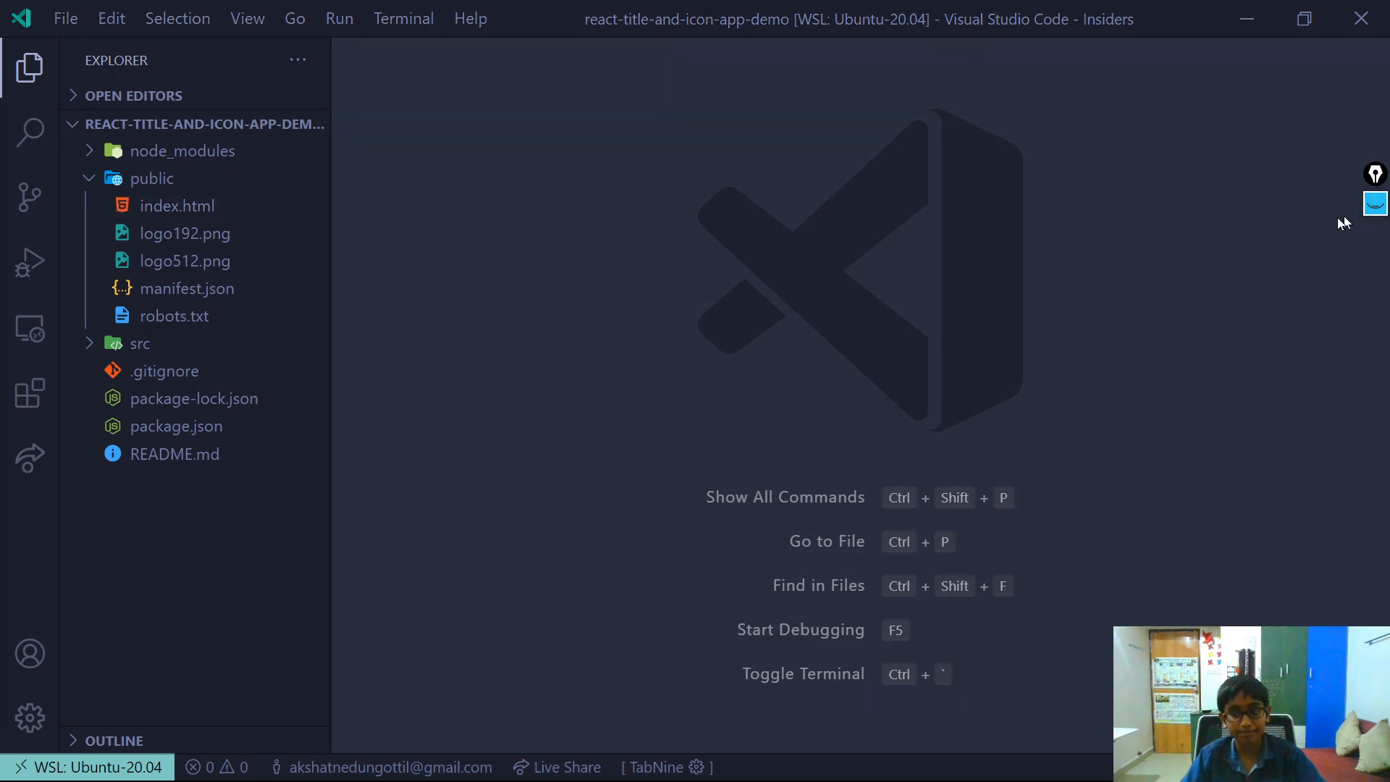
key("alt+tab")
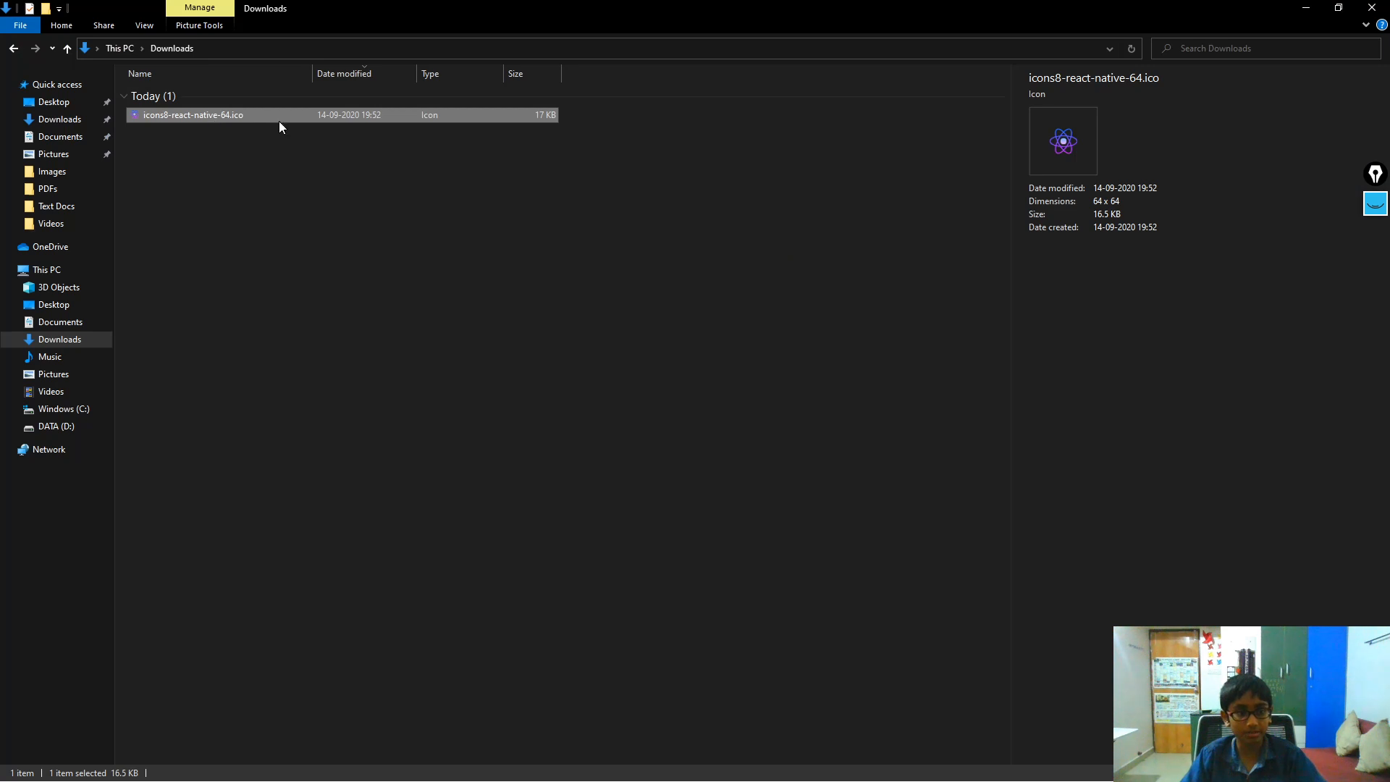
mouse_move(337, 127)
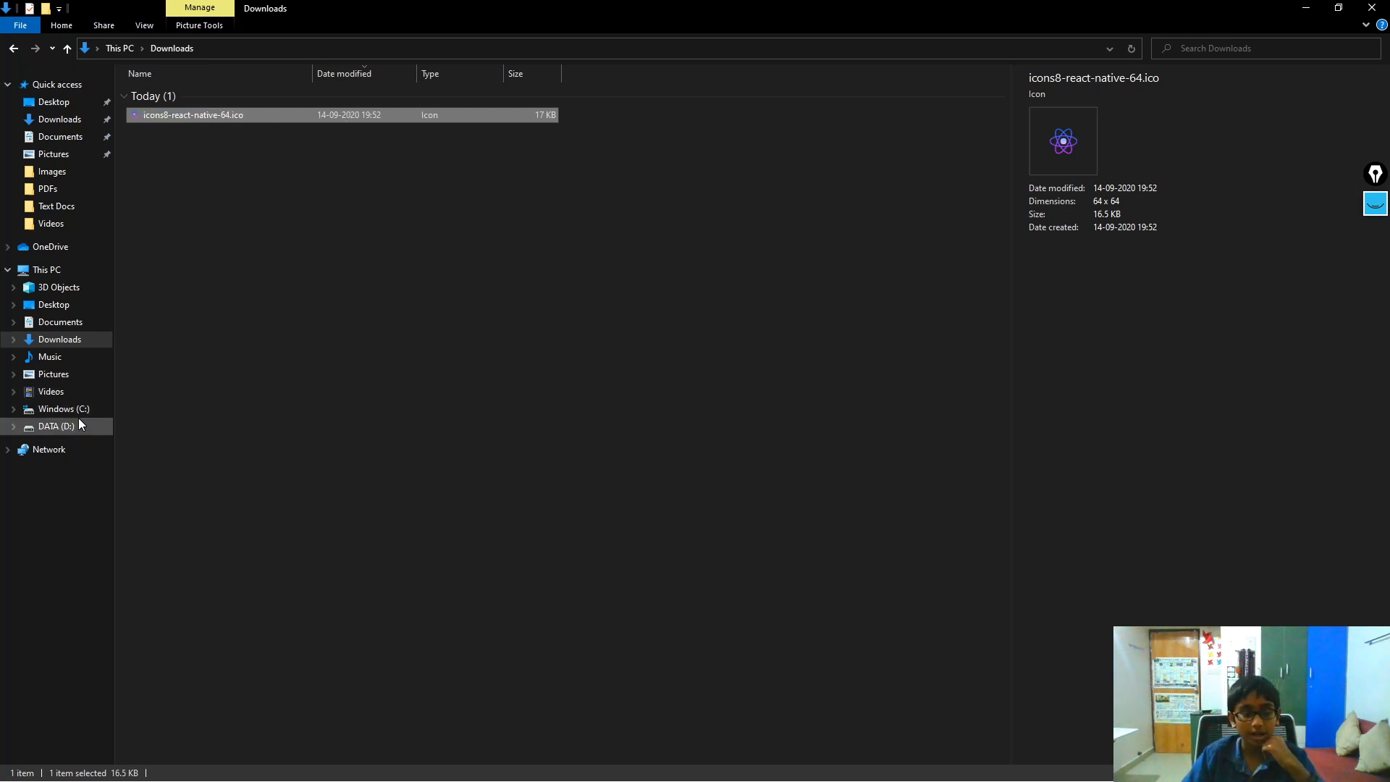
Navigate on D: through React Demos to the react-title-and-icon-app-demo project's public folder
left_click(55, 425)
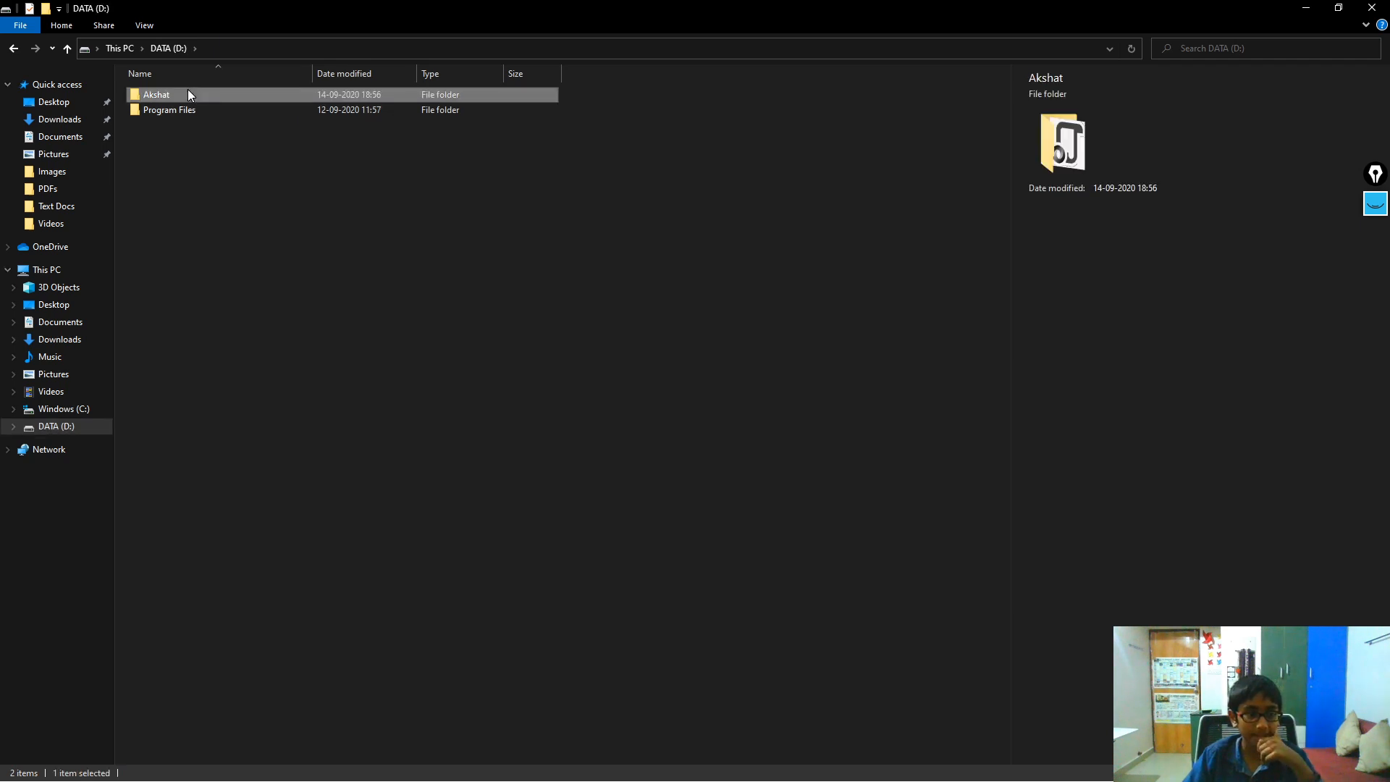
double_click(157, 94)
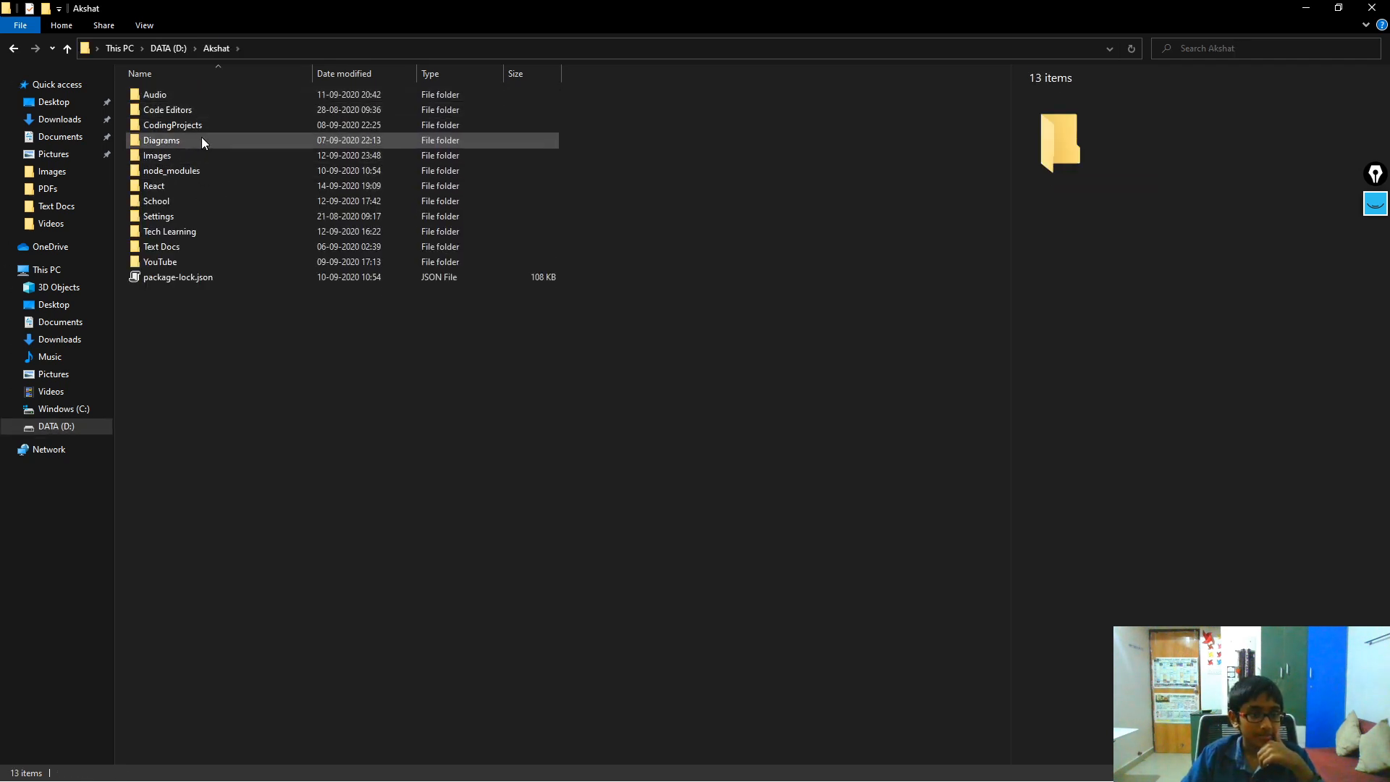
left_click(193, 200)
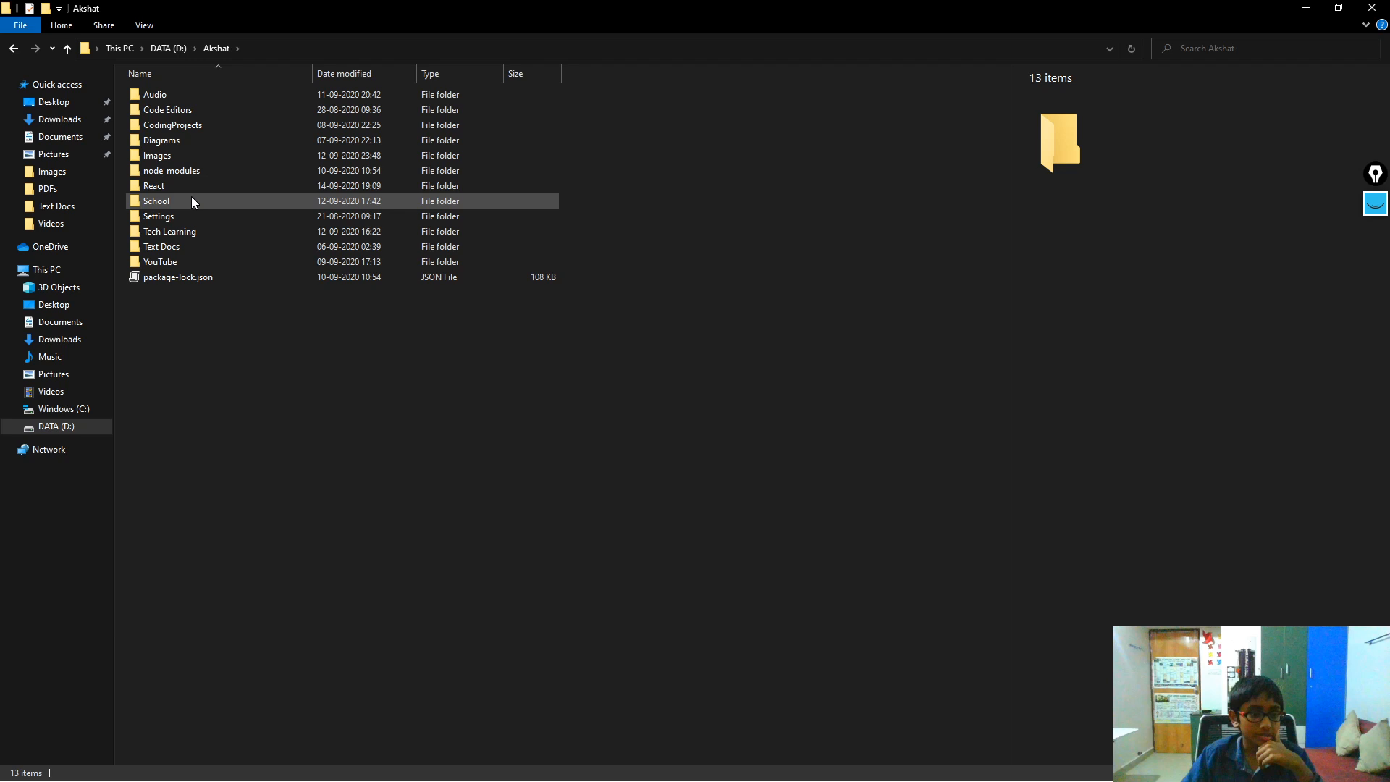
double_click(155, 185)
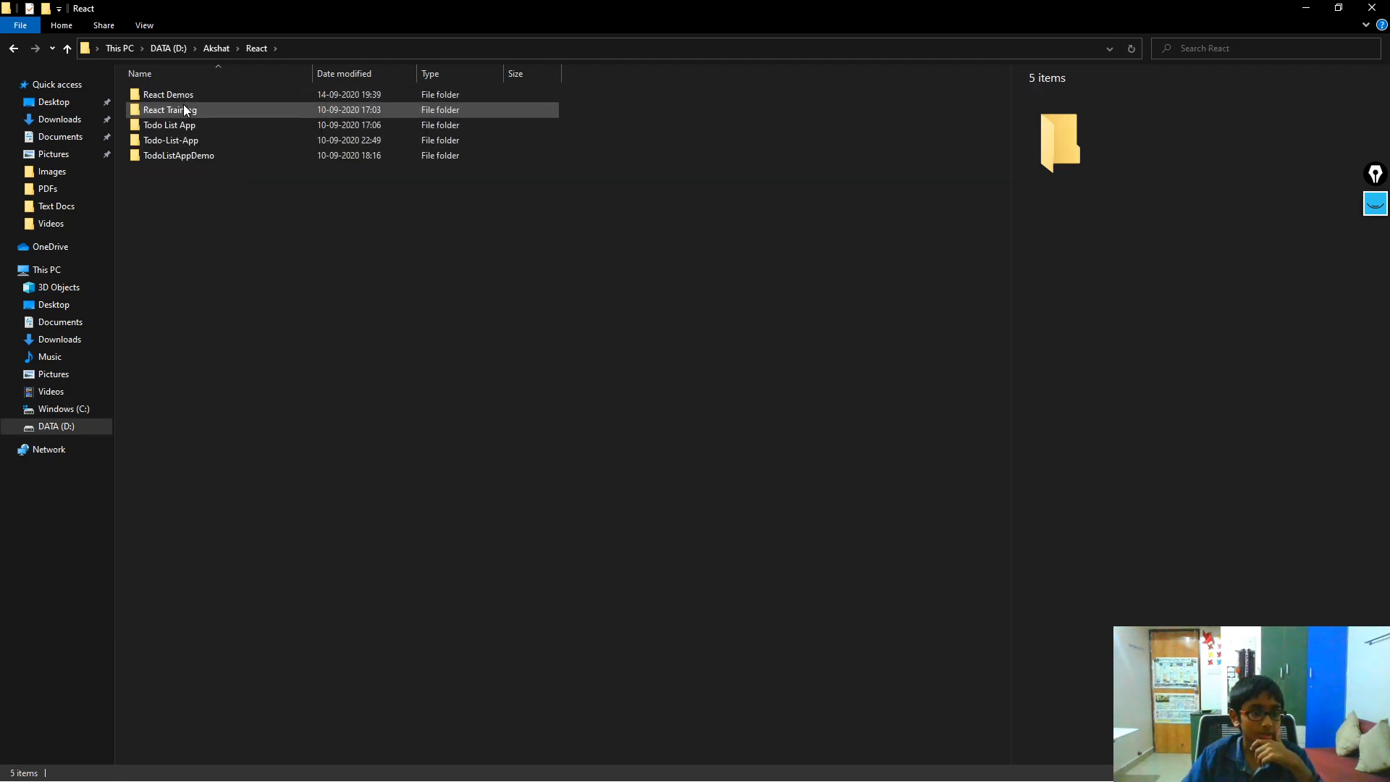
double_click(168, 94)
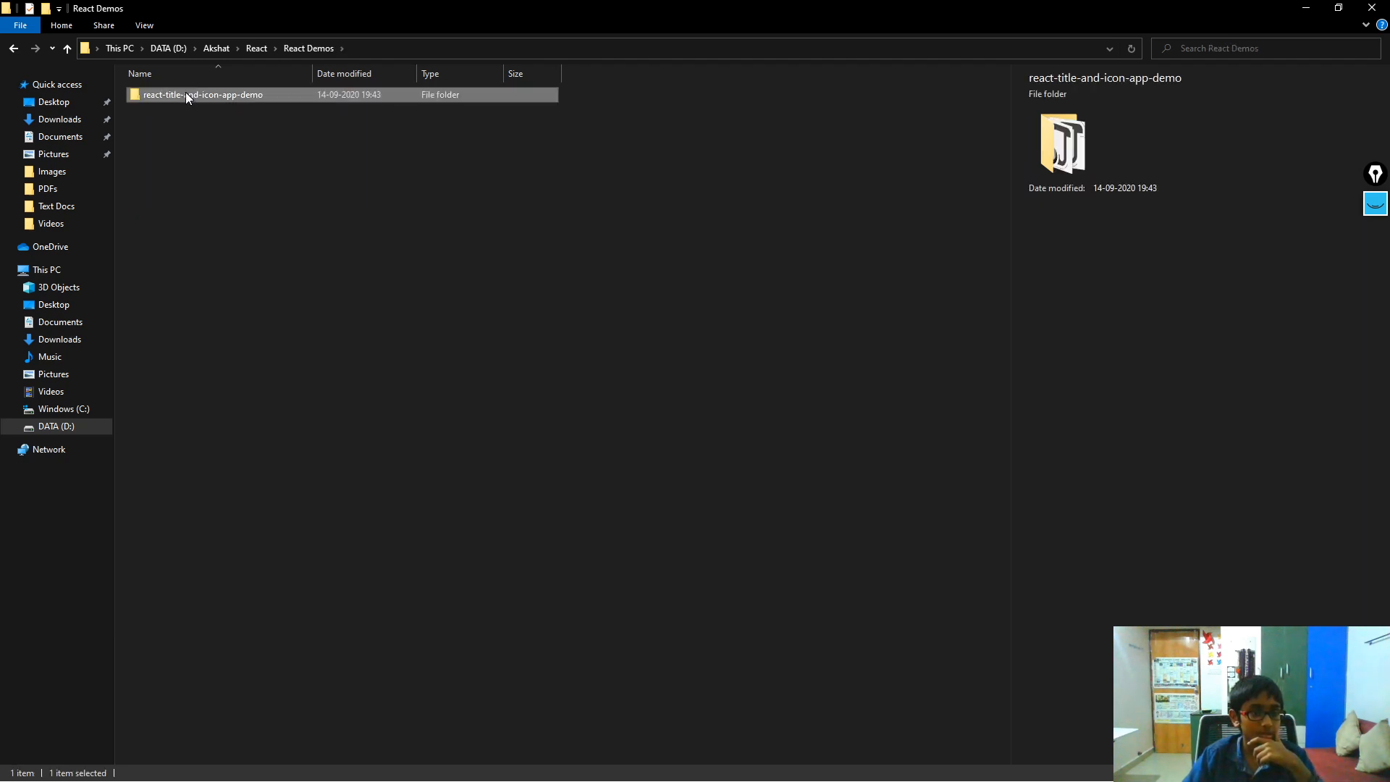
double_click(203, 94)
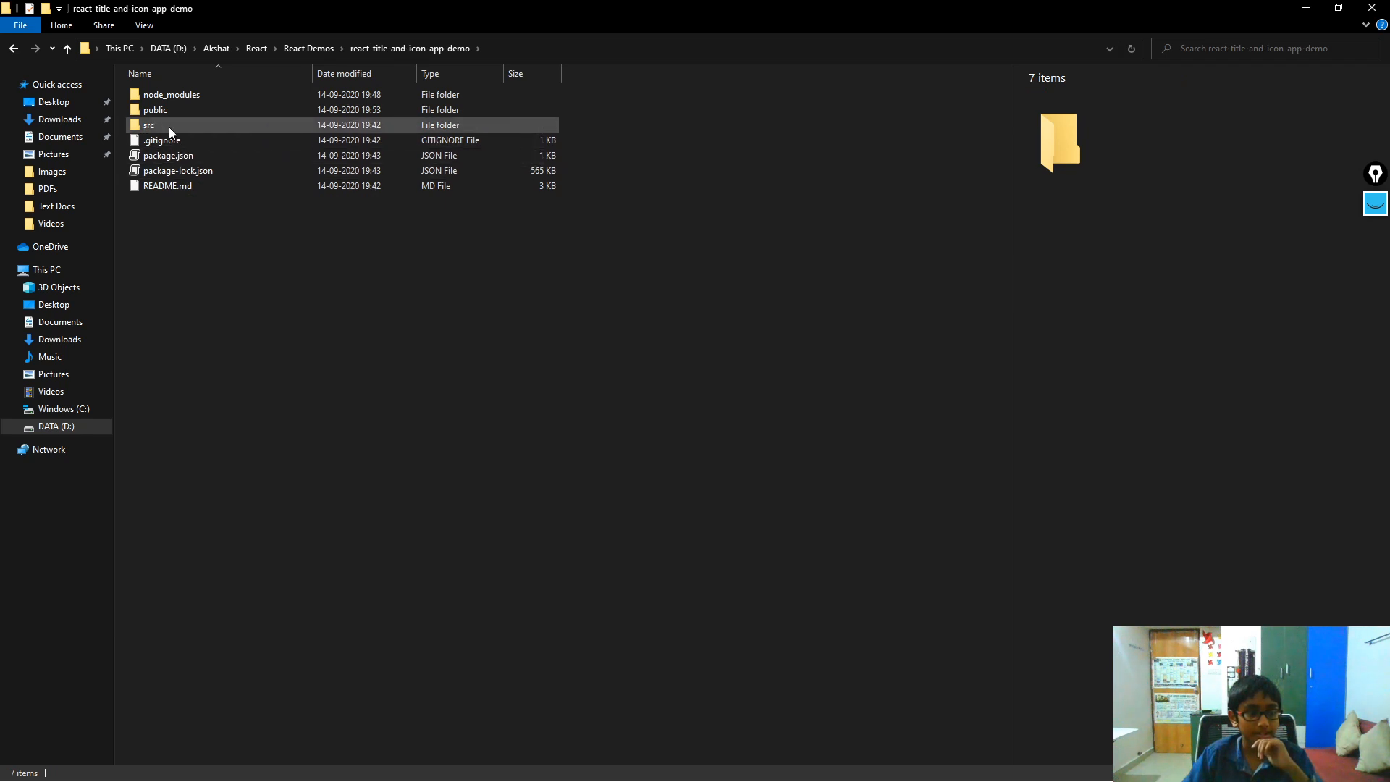
double_click(155, 109)
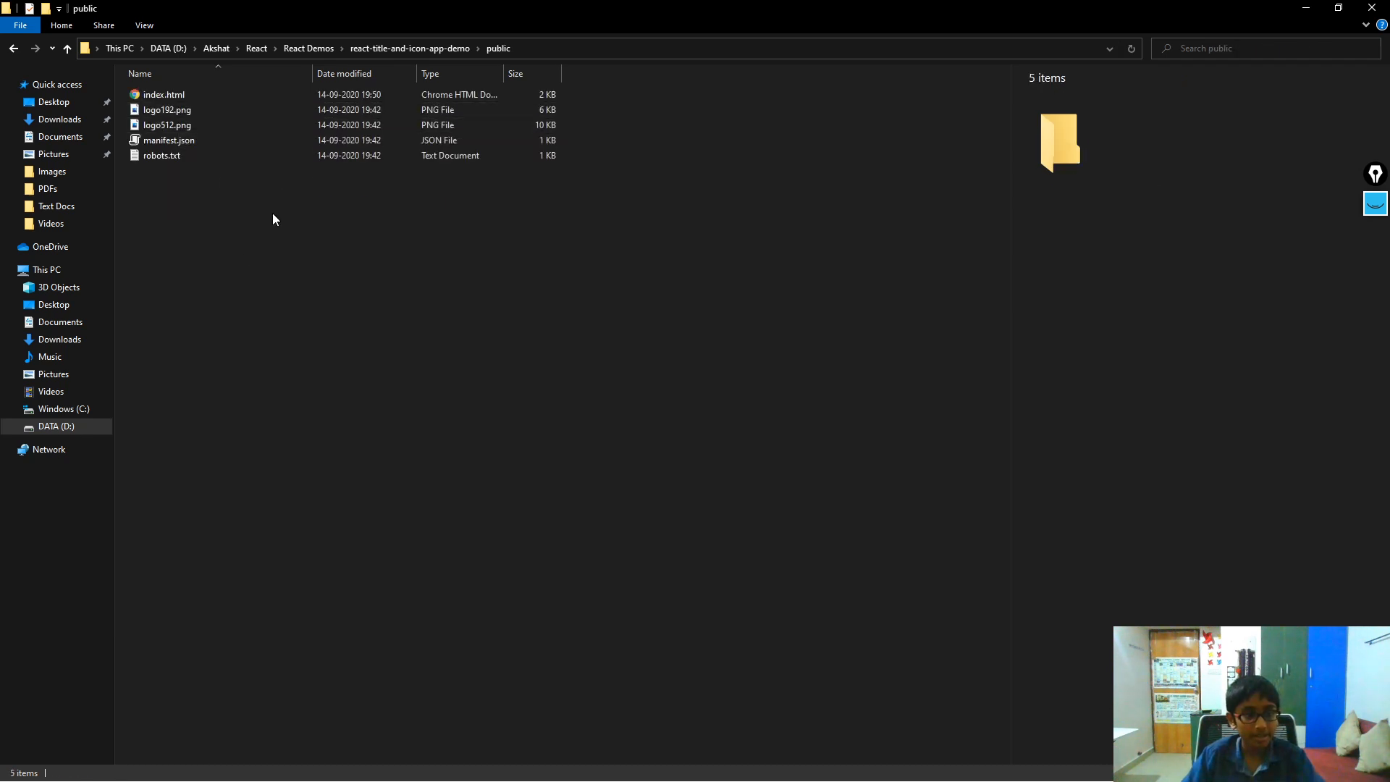
Rename the pasted React icon to favicon.ico and view it in VS Code
left_click(193, 171)
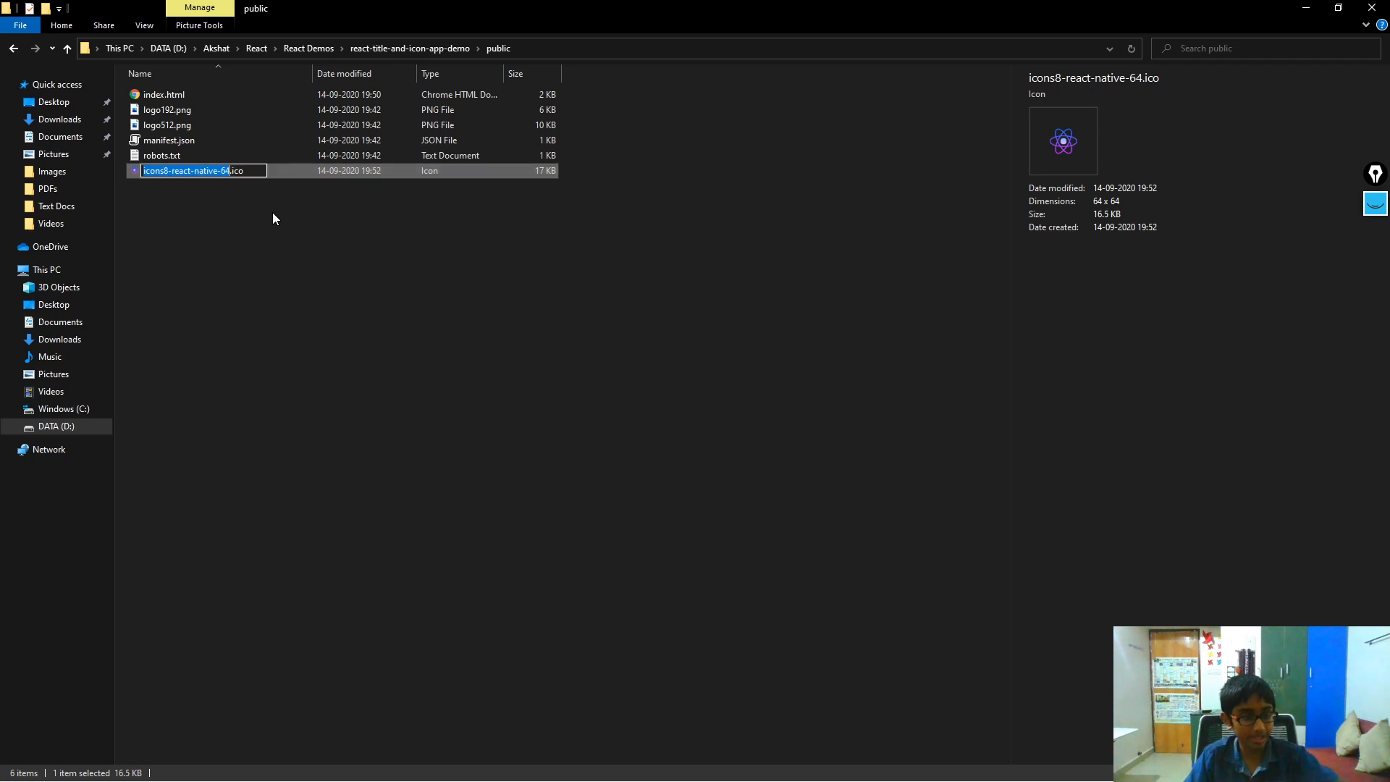
type("favicon")
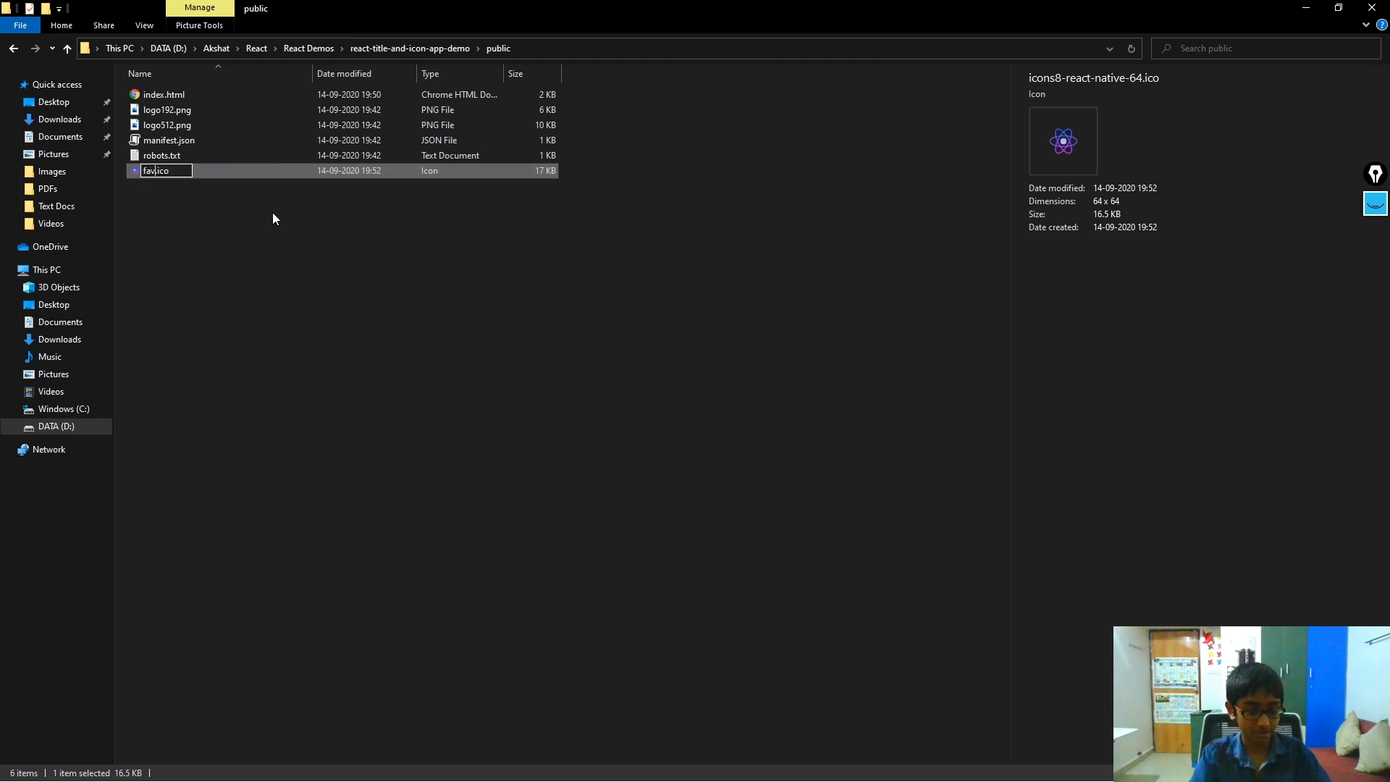
key("enter")
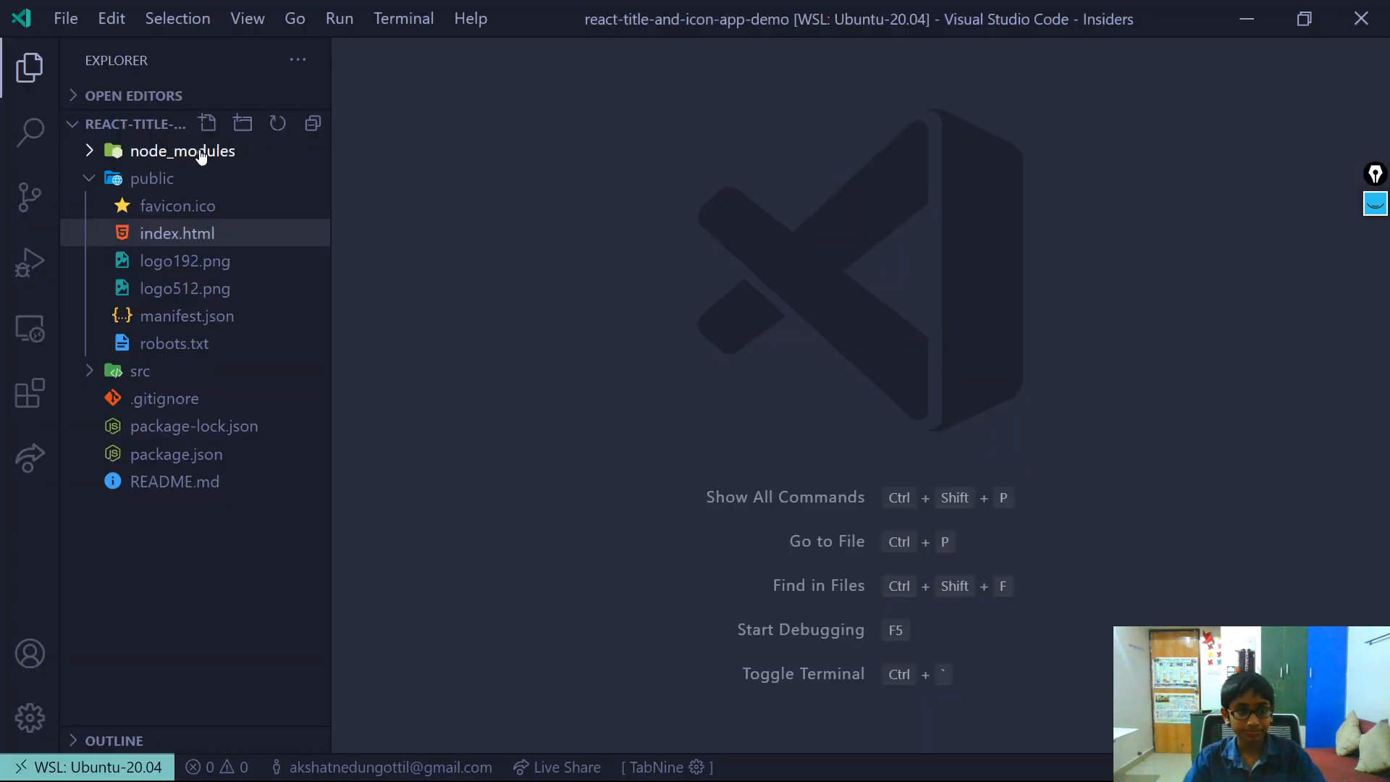
left_click(176, 205)
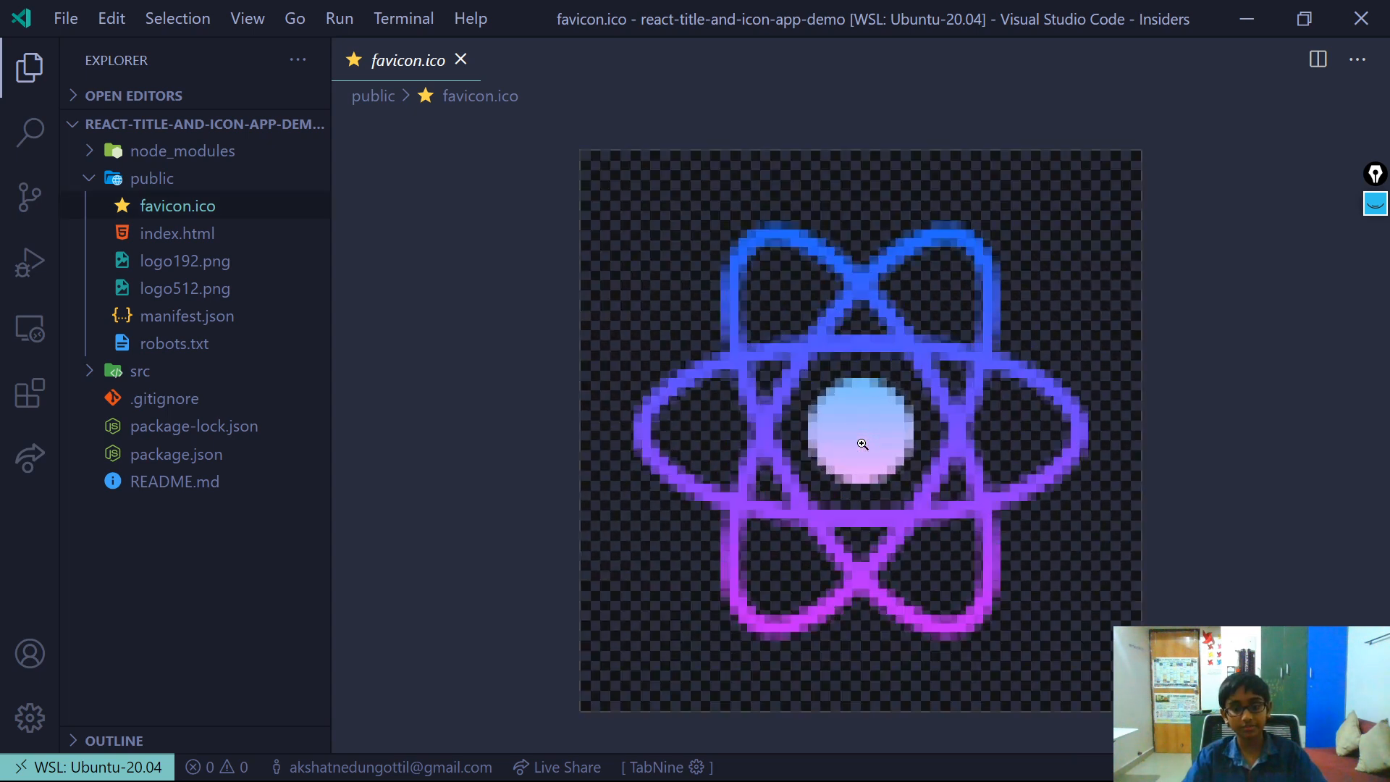
Switch to Chrome to check the localhost:3000 tab's new favicon
key("alt+tab")
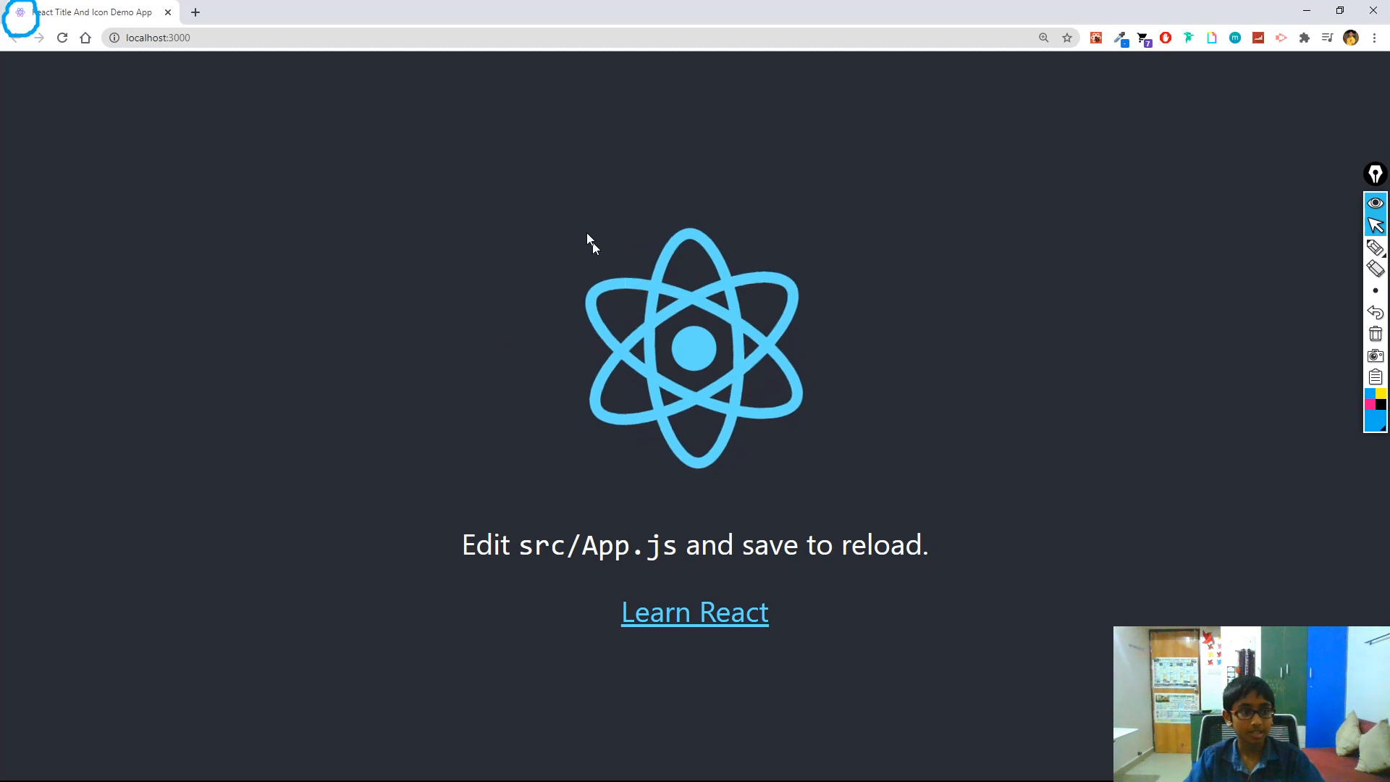
Bring up the Windows overview of open windows over the localhost:3000 page
key("alt+tab")
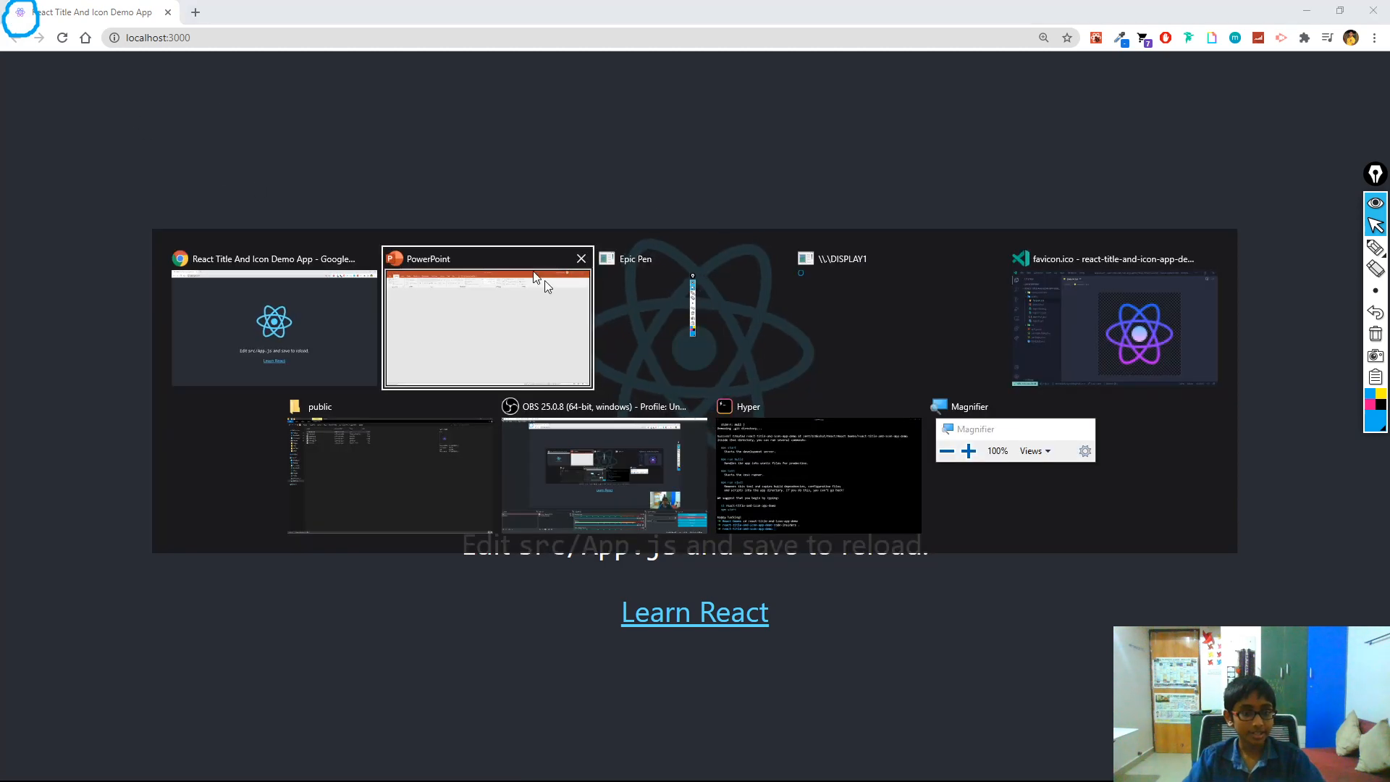